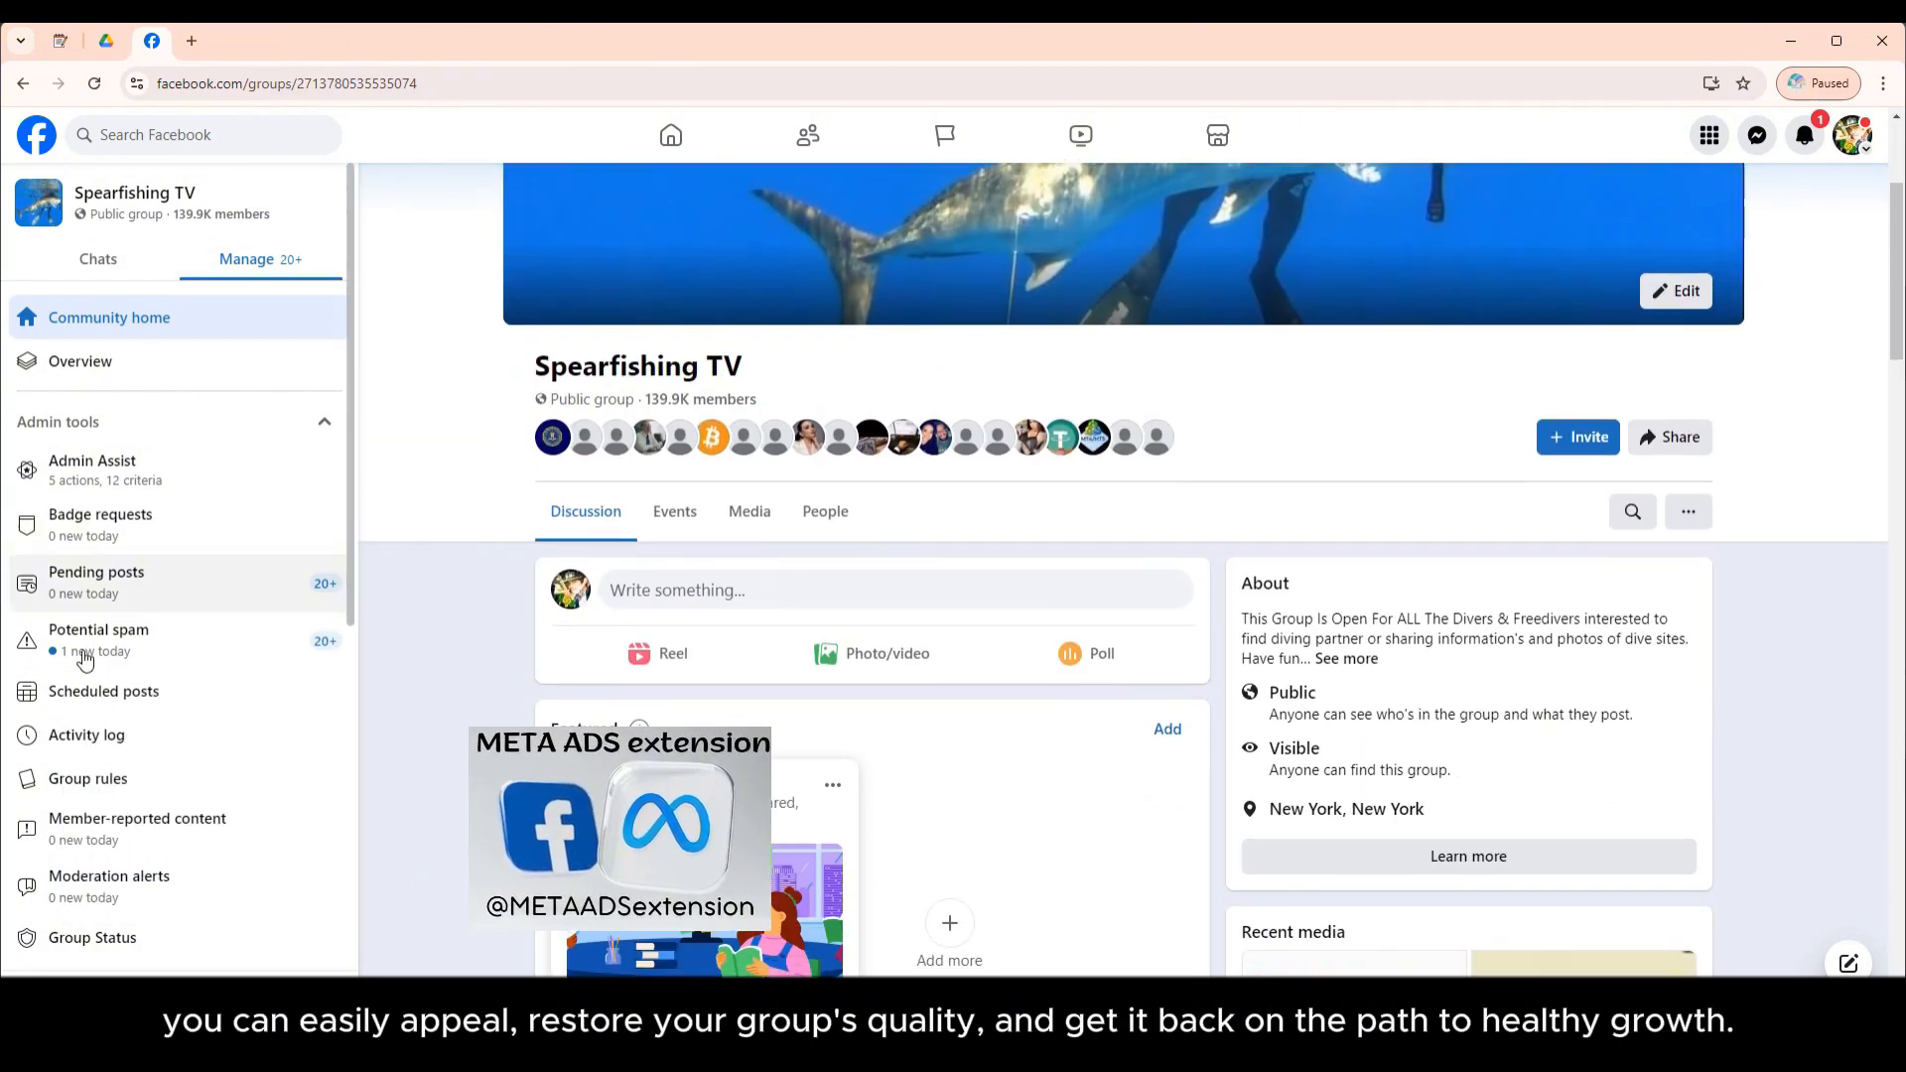
Step: Scroll the Admin tools sidebar and open the group's Group Status page
{"action": "scroll", "scroll_direction": "down", "scroll_amount": 3}
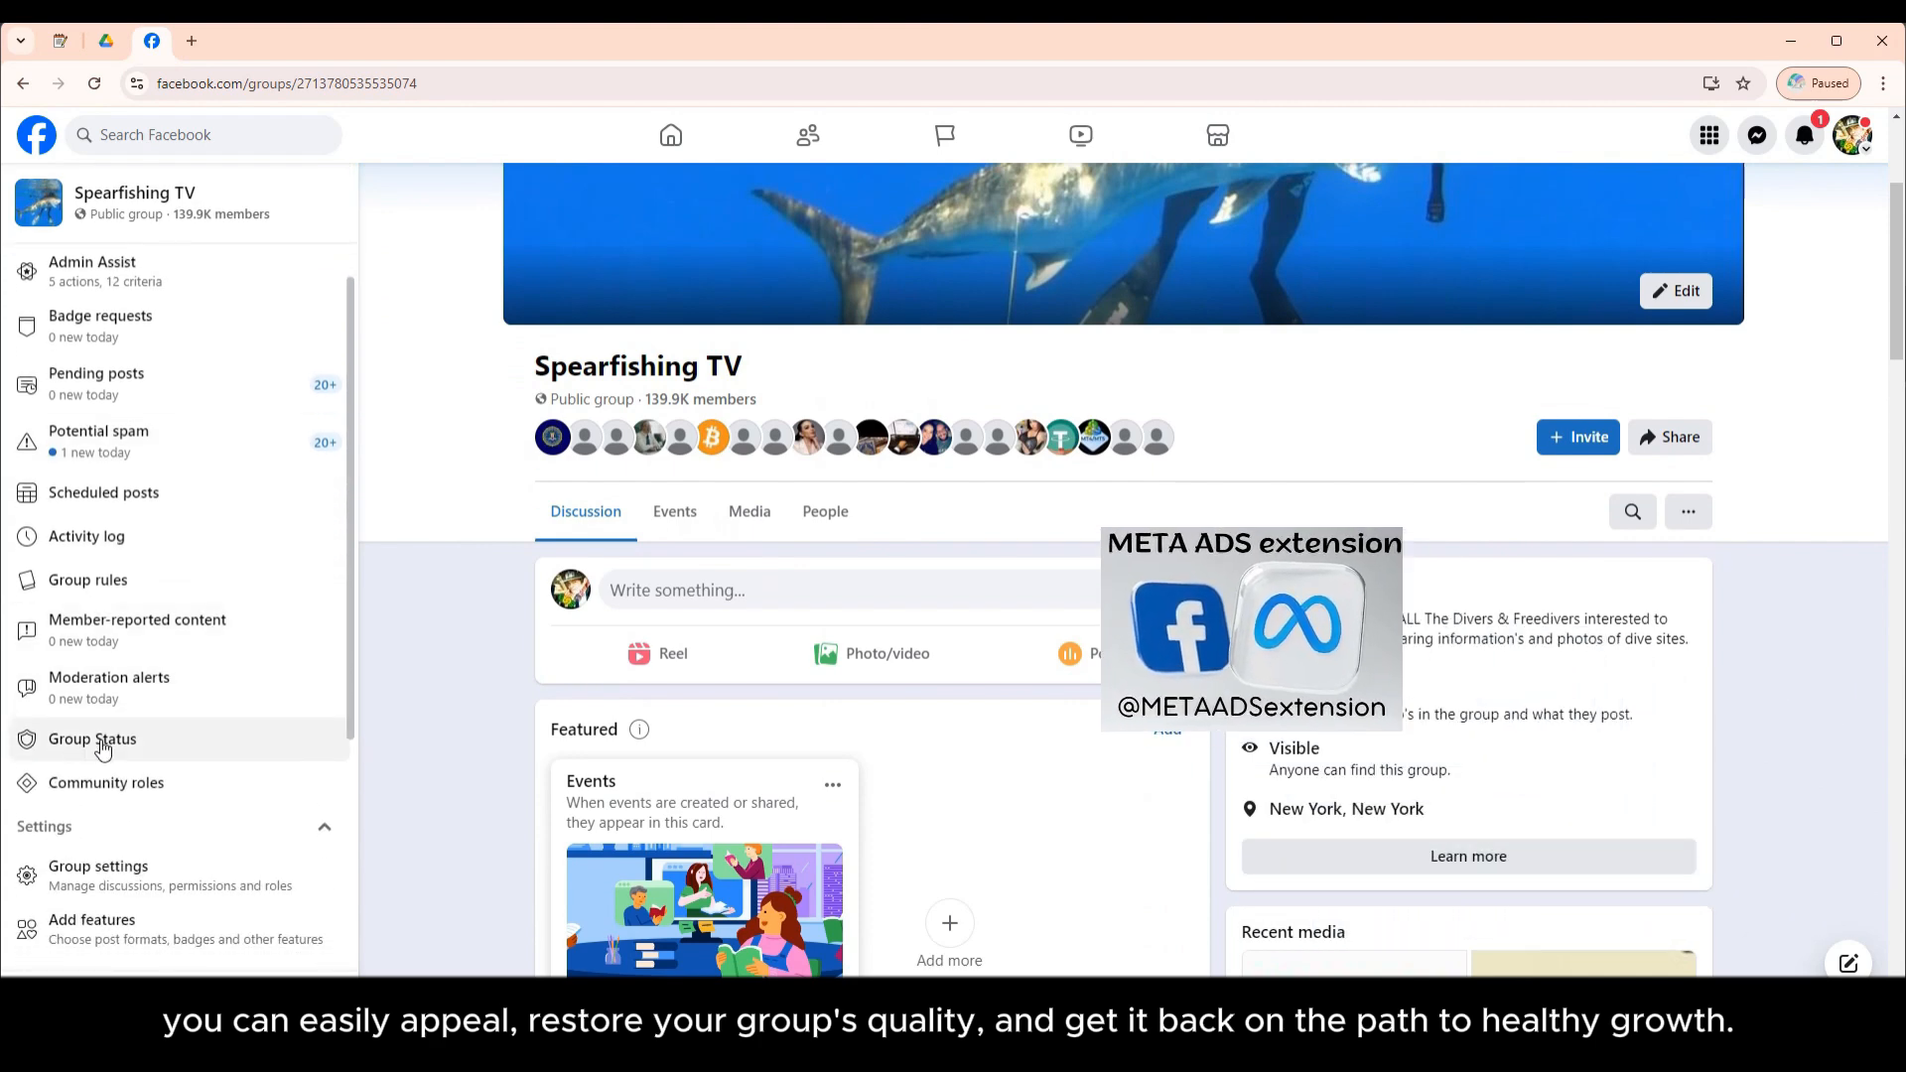
{"action": "left_click", "coordinate": [92, 739]}
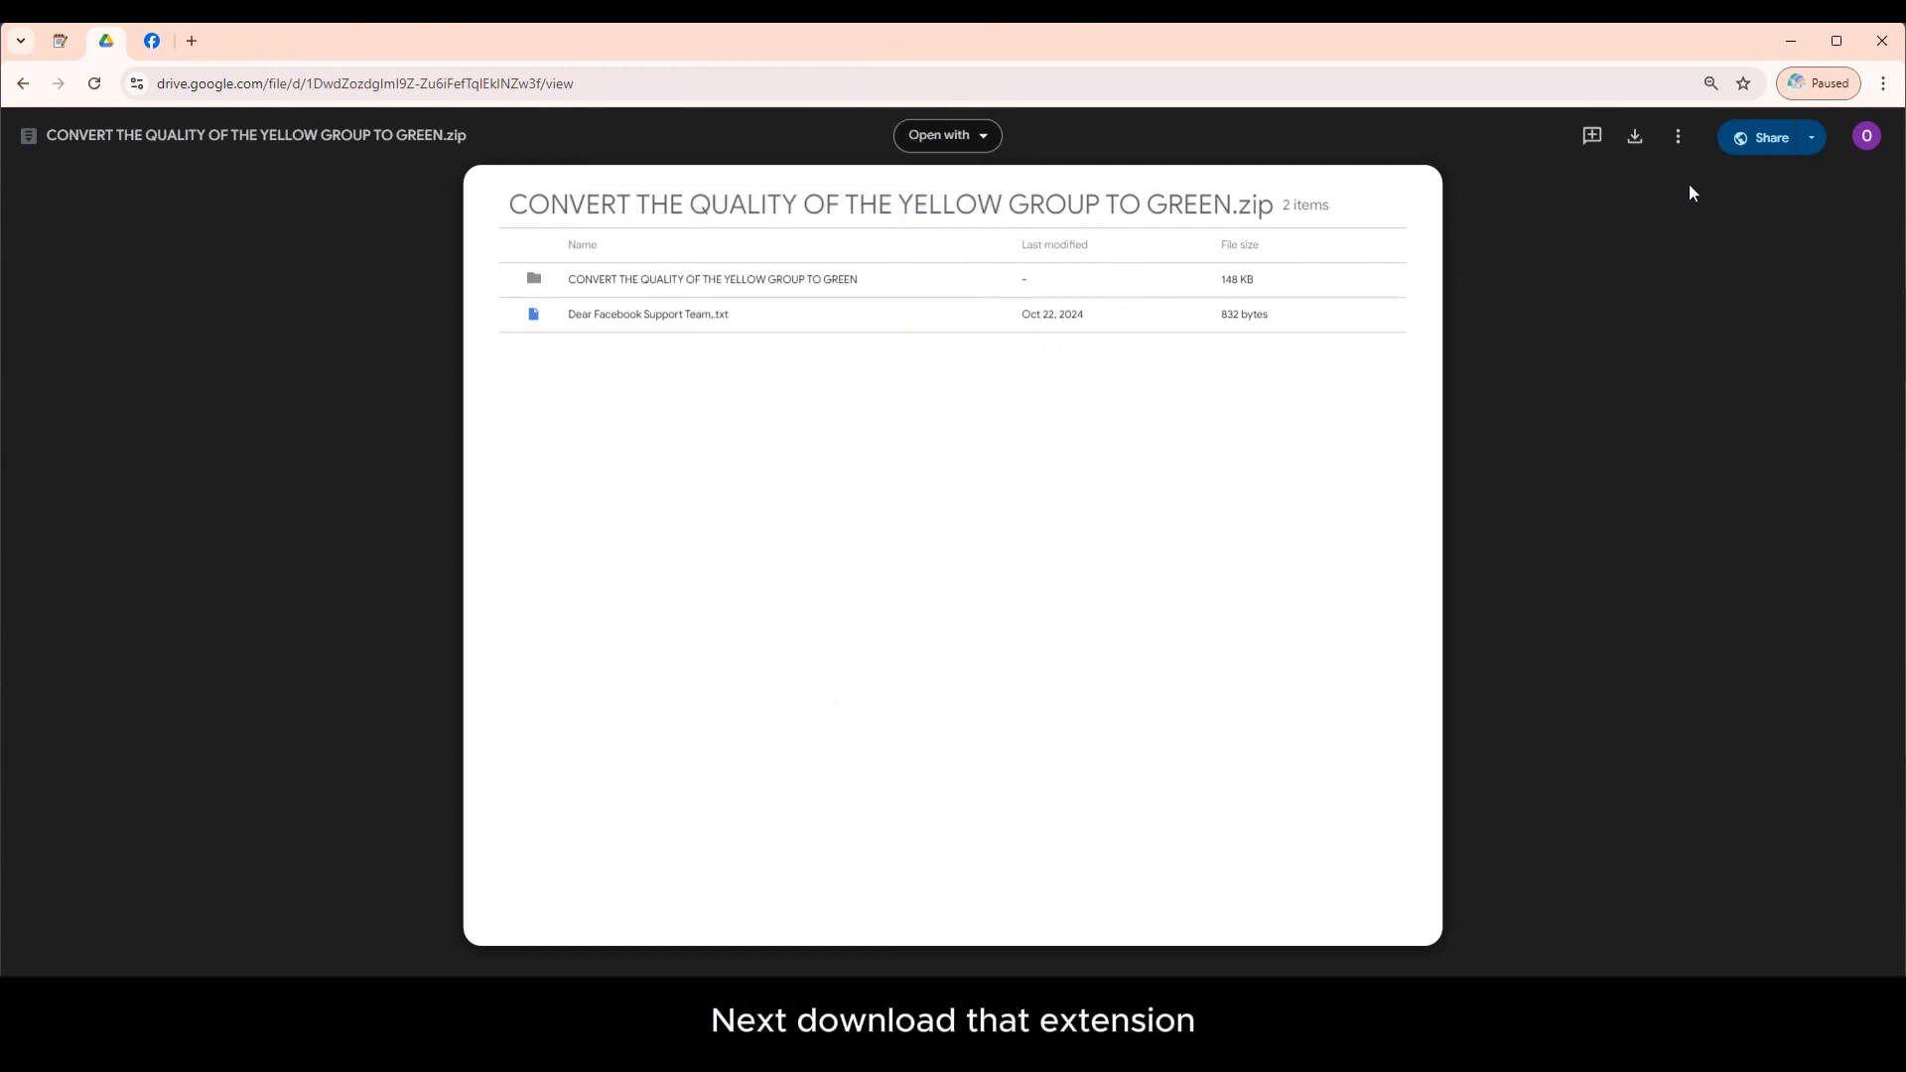
Step: Download the group-quality zip from Google Drive and go to Chrome's Manage Extensions page
{"action": "left_click", "coordinate": [1634, 136]}
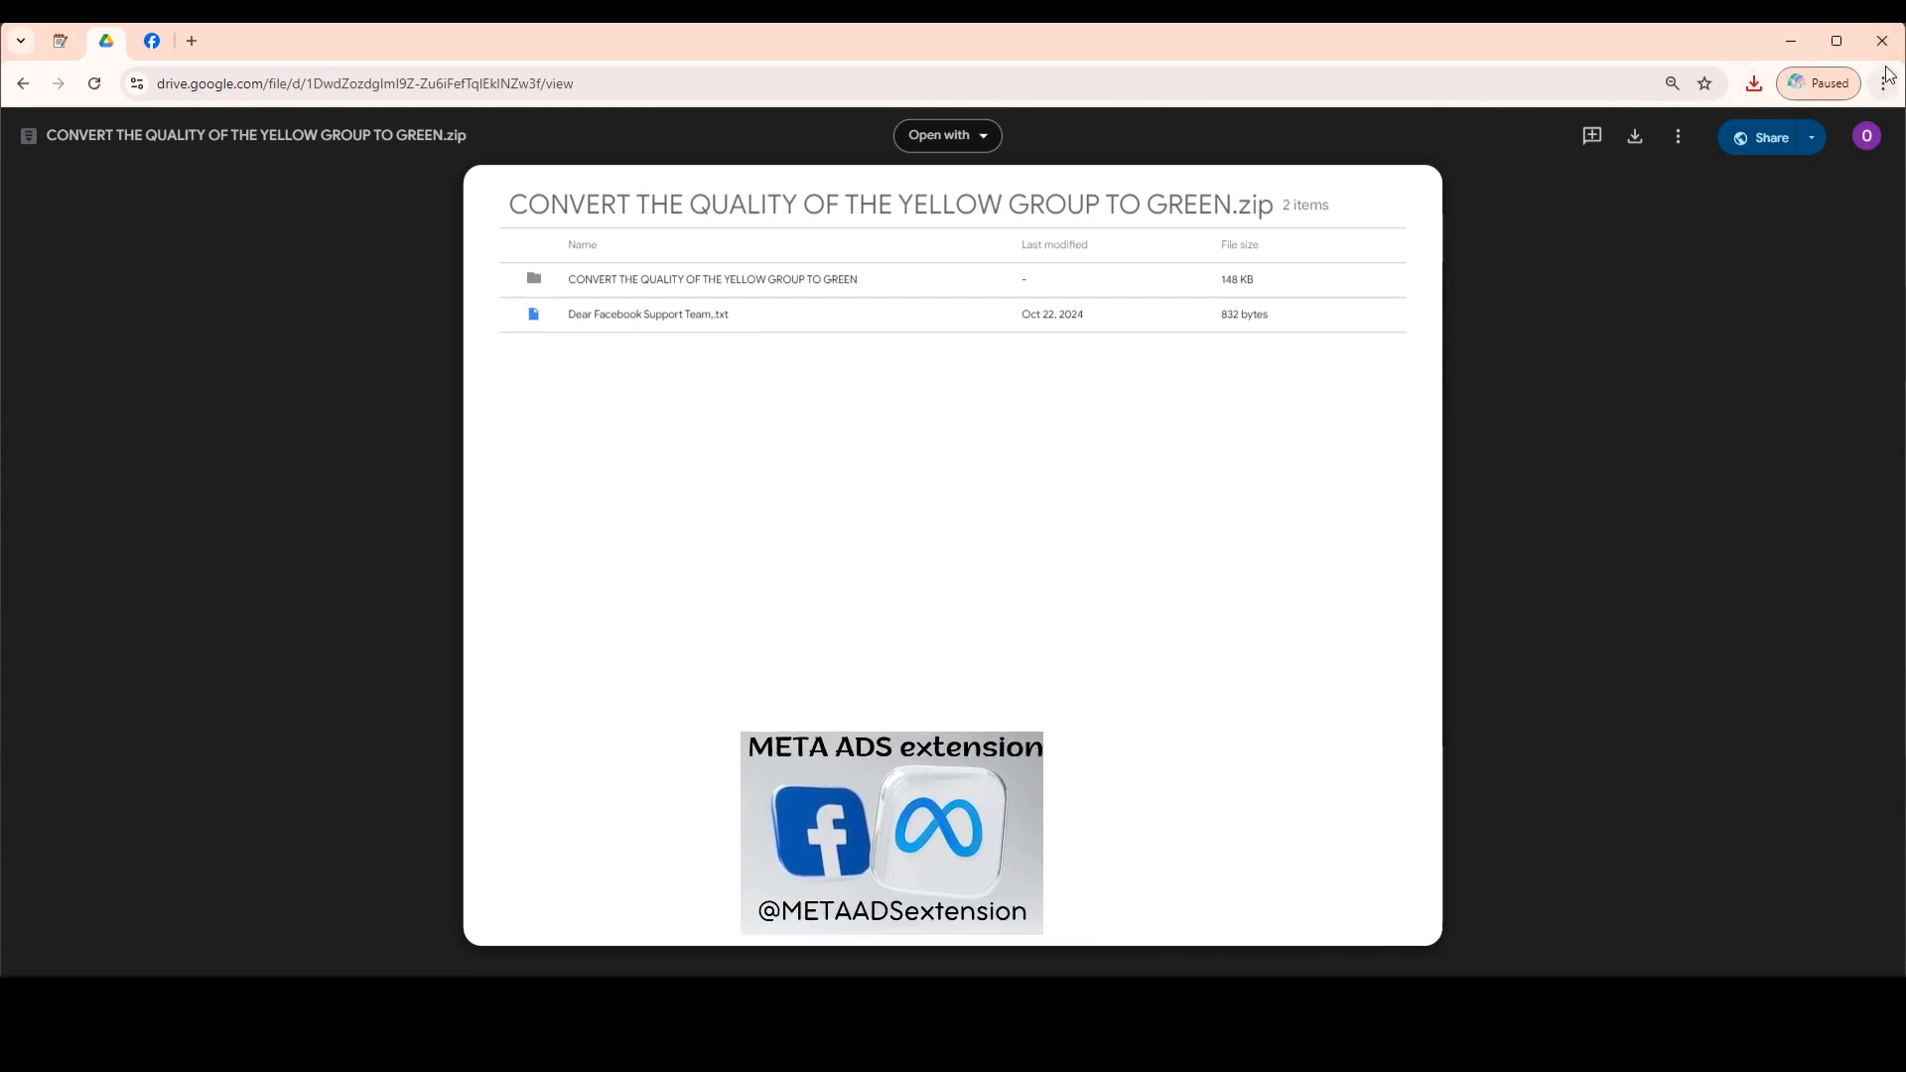
{"action": "left_click", "coordinate": [1884, 83]}
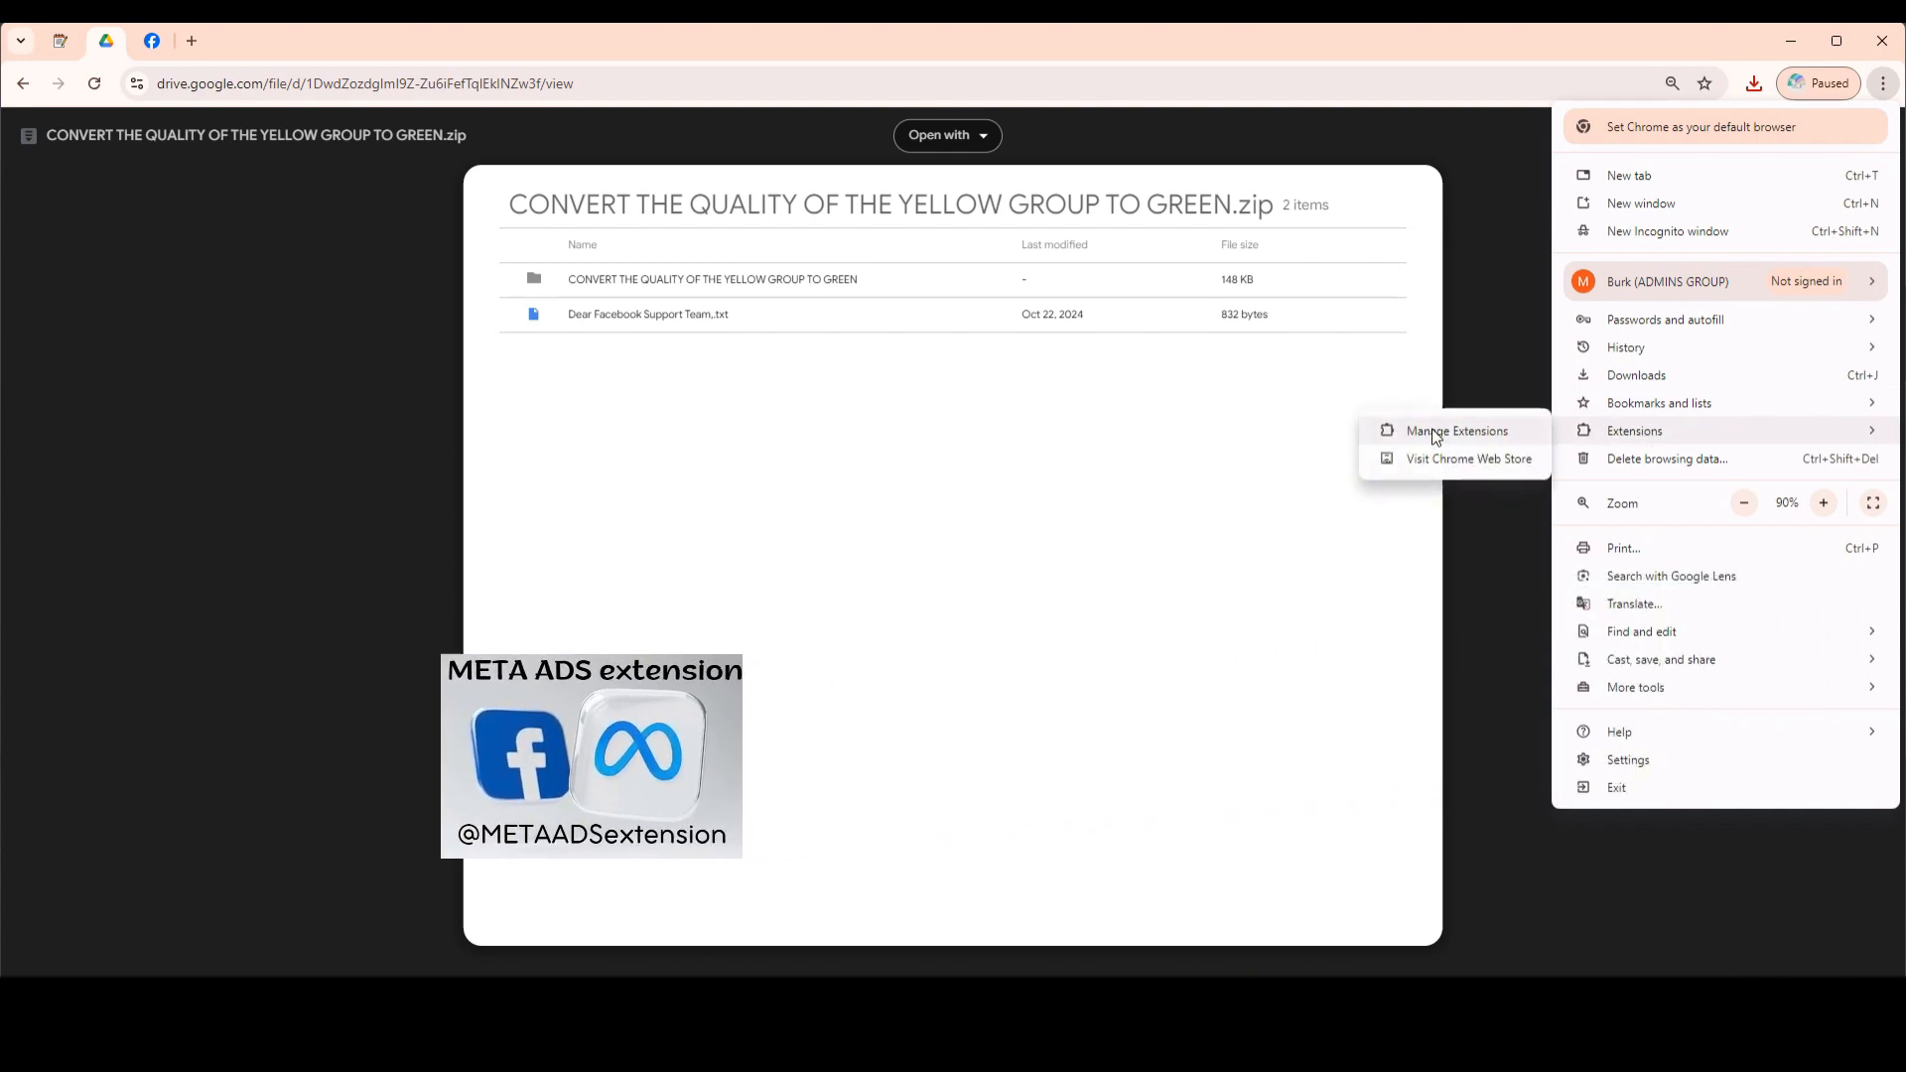
{"action": "left_click", "coordinate": [1457, 431]}
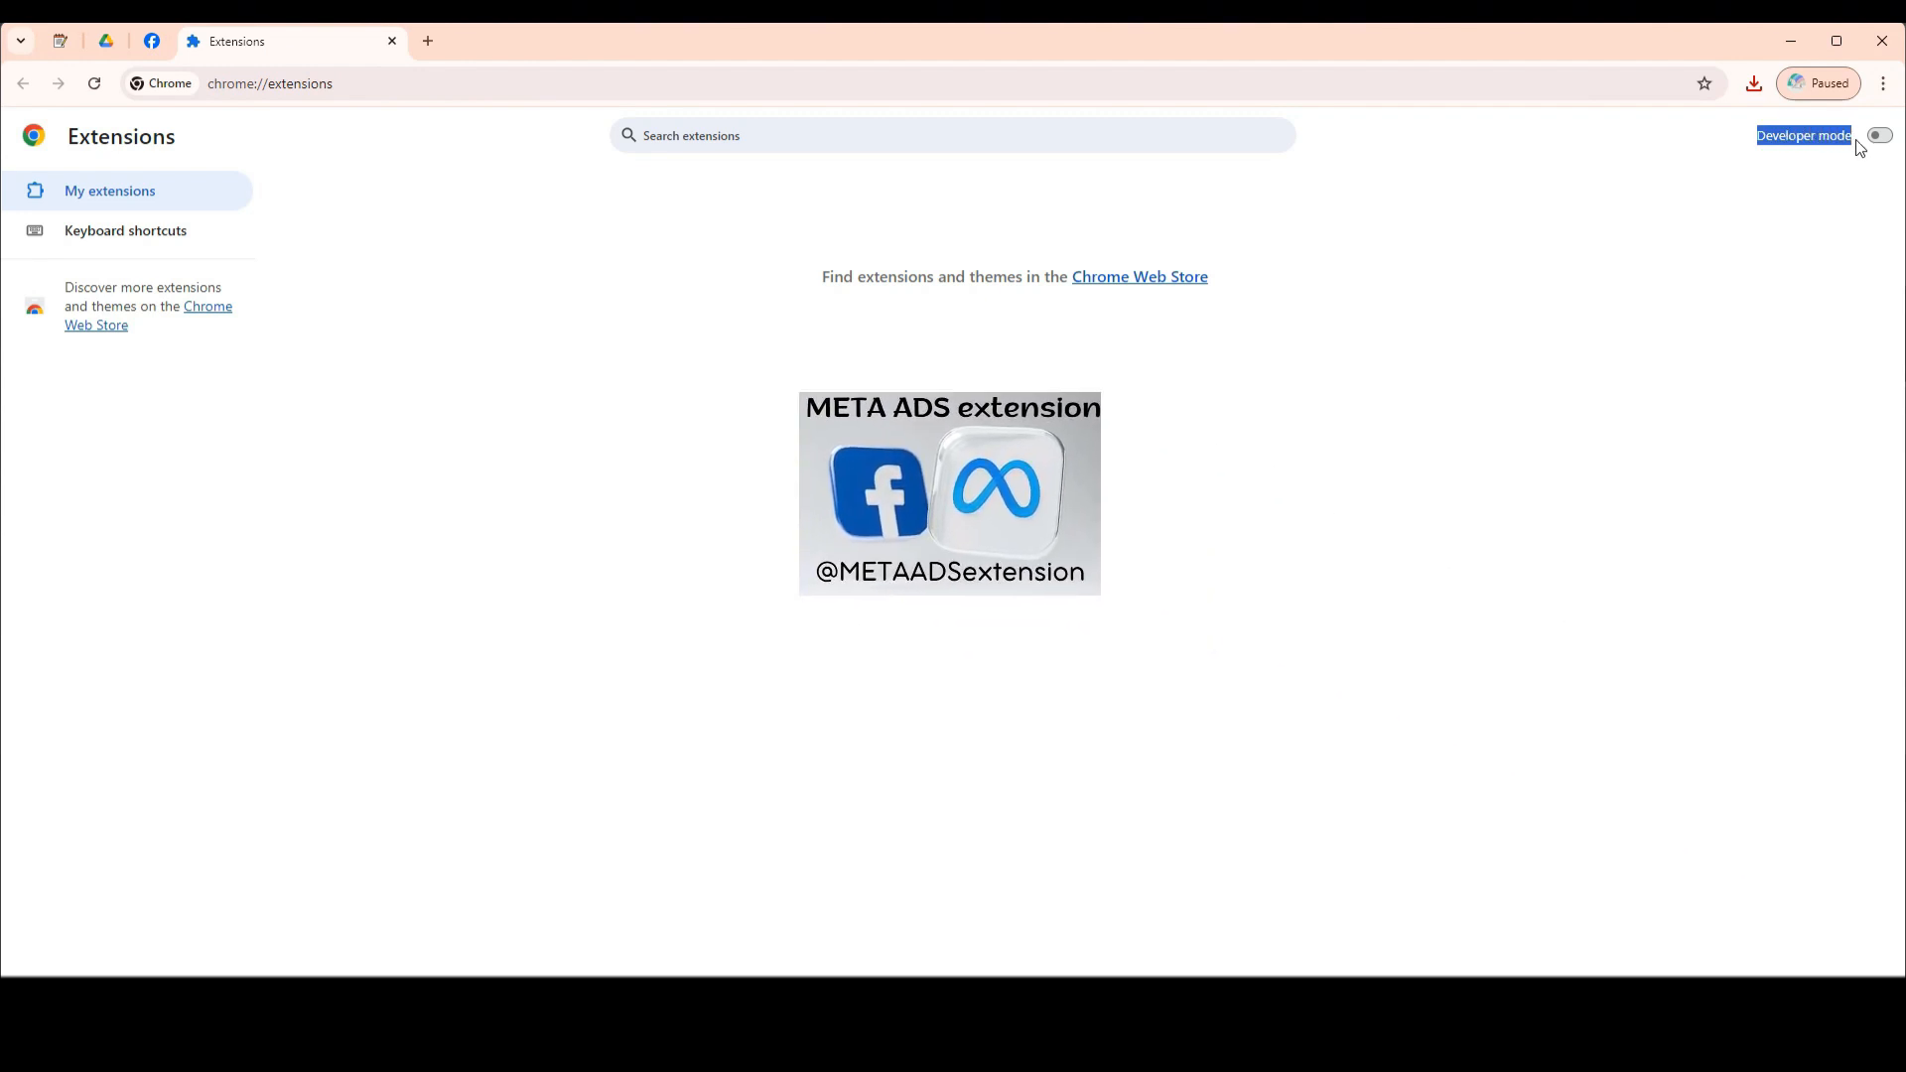
Step: Turn on extension Developer mode and show the downloaded zip in its Downloads folder
{"action": "left_click", "coordinate": [1884, 135]}
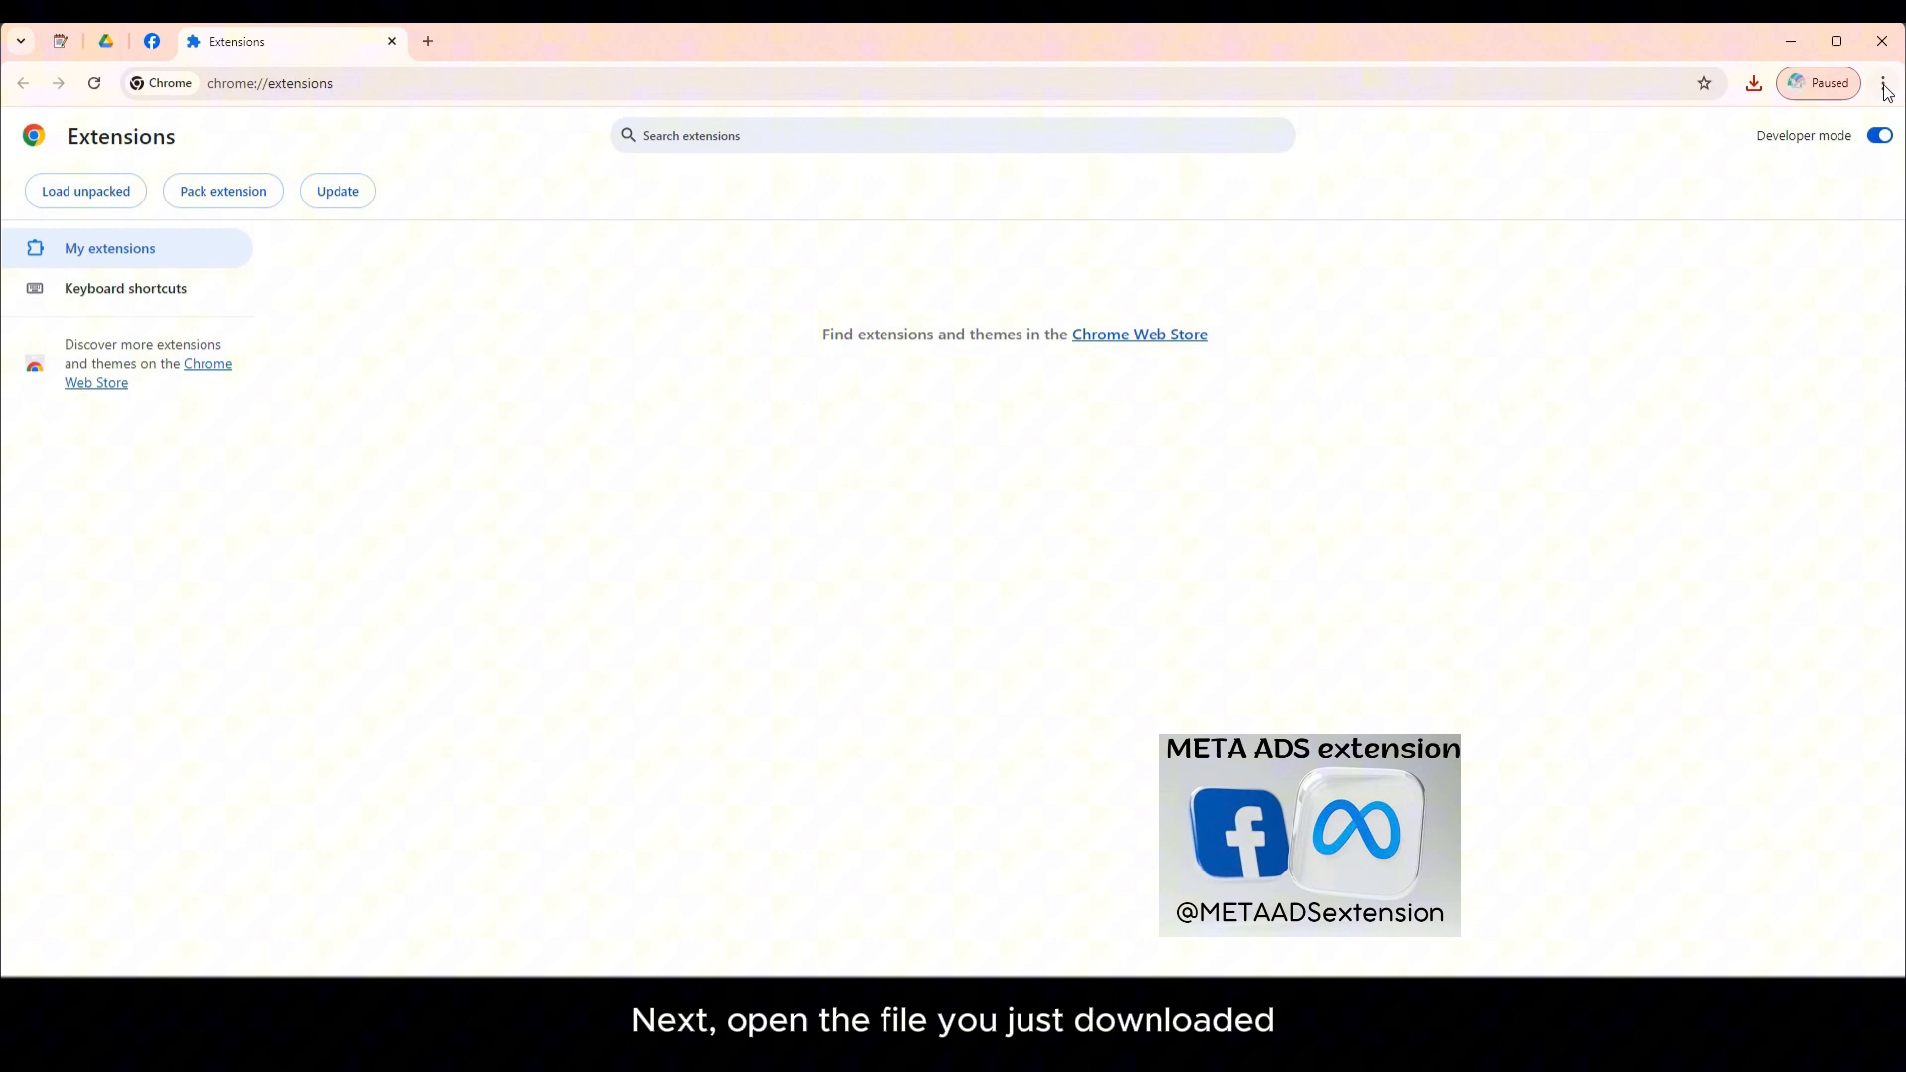
{"action": "left_click", "coordinate": [1882, 84]}
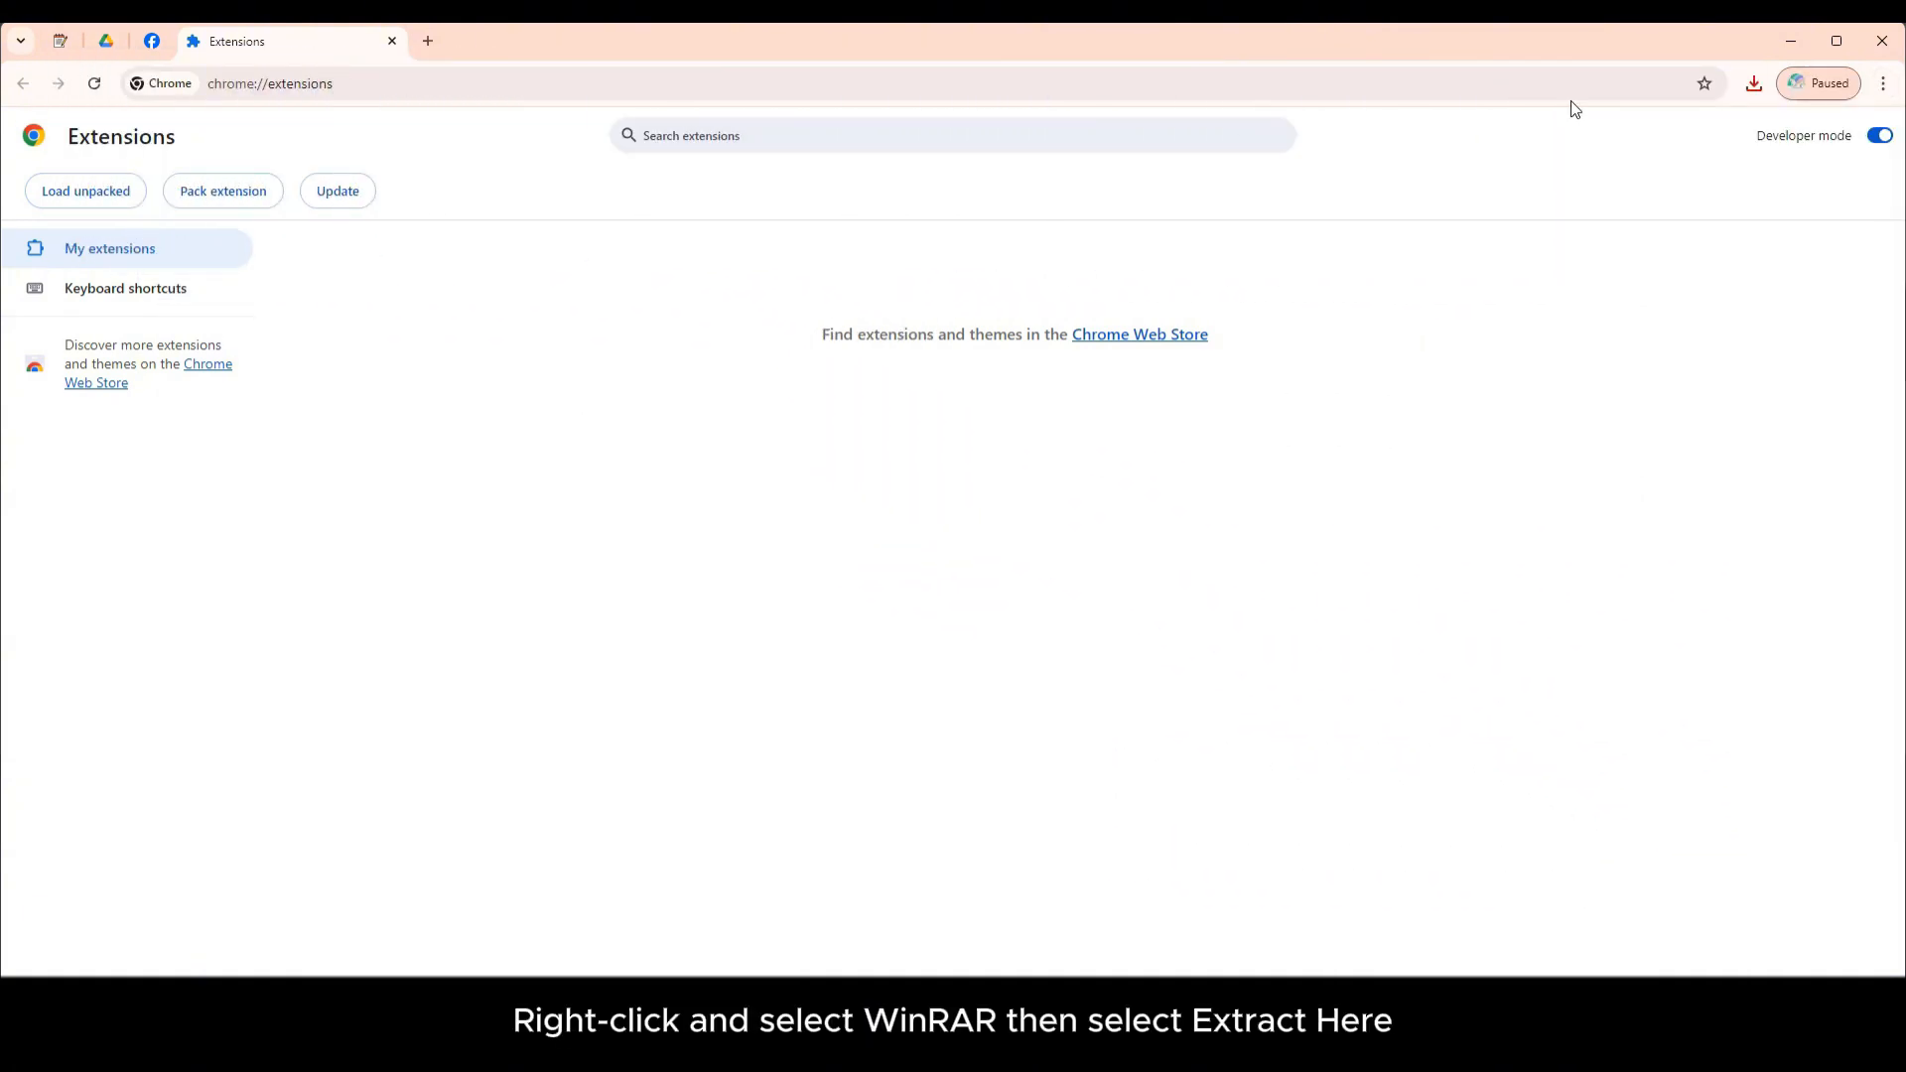
{"action": "left_click", "coordinate": [1753, 83]}
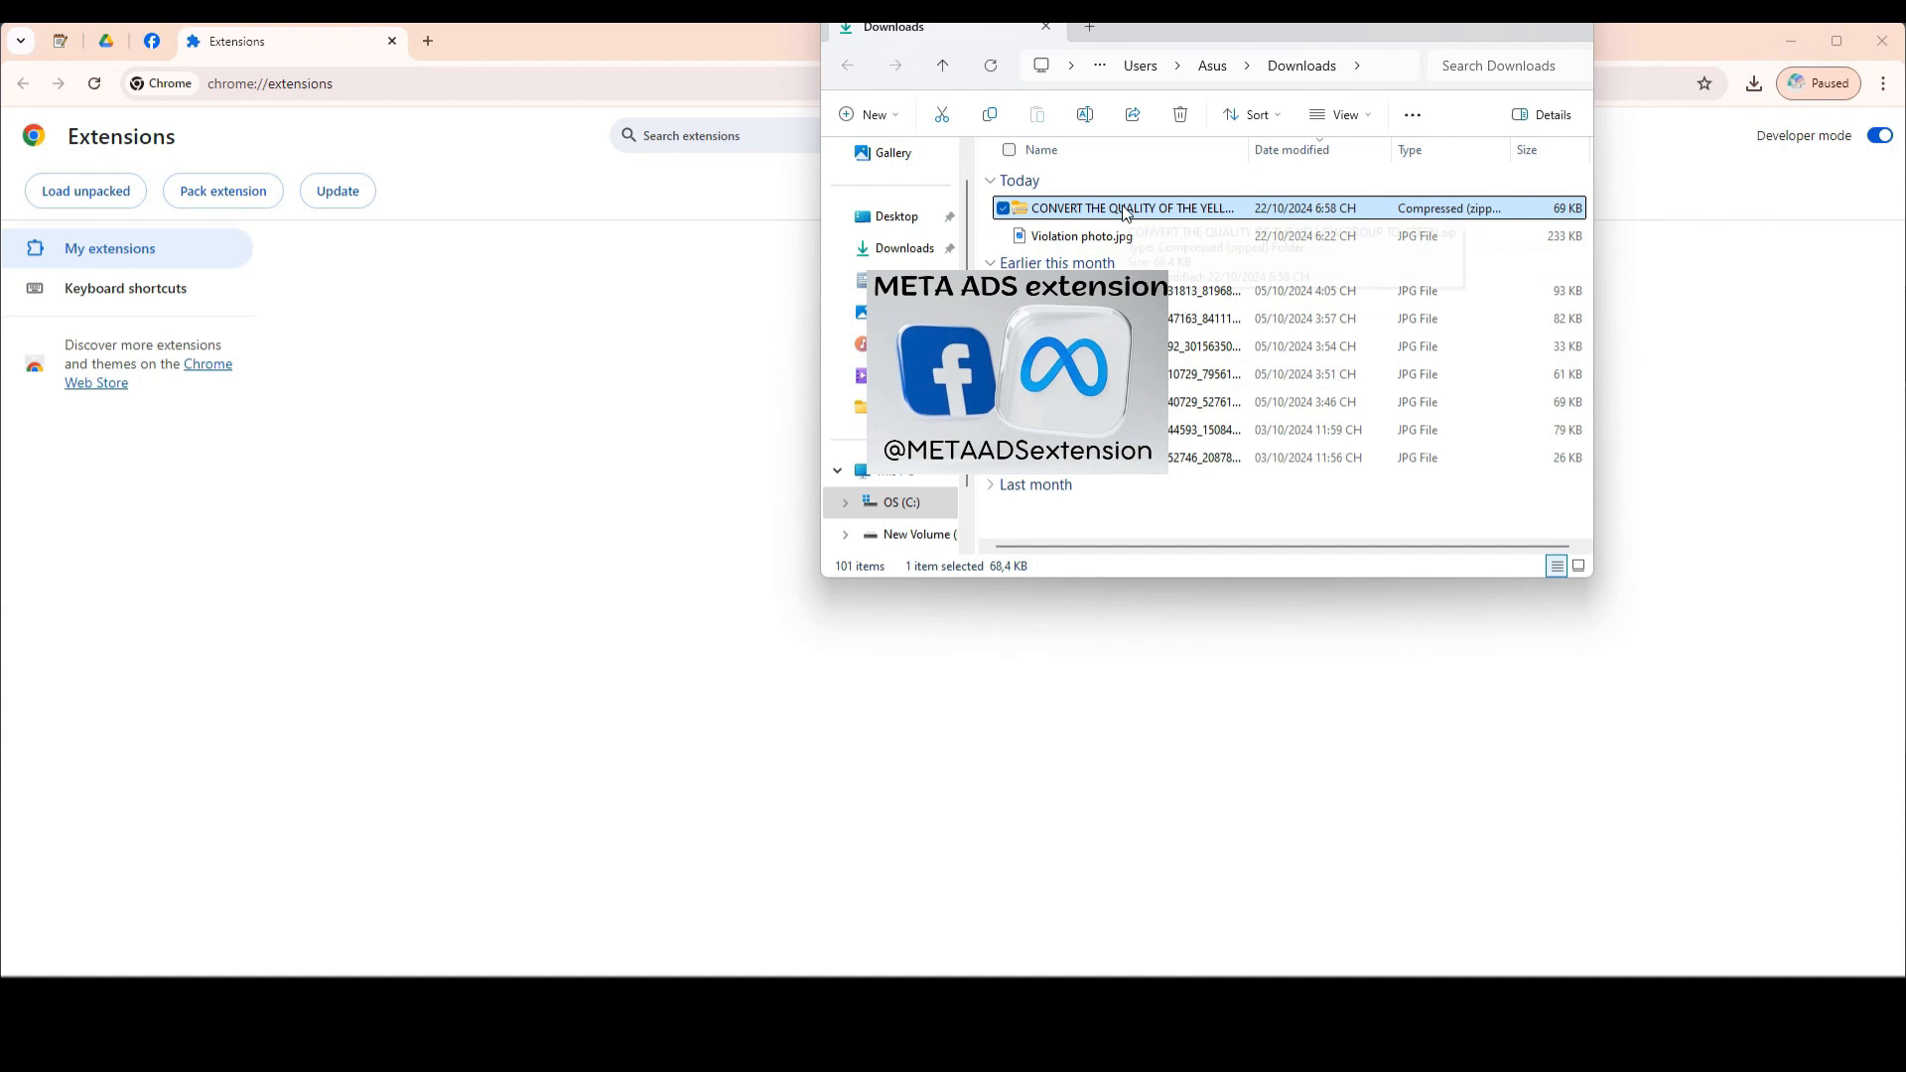
Step: Extract the zip with WinRAR and drag the extension folder onto chrome://extensions
{"action": "right_click", "coordinate": [1125, 209]}
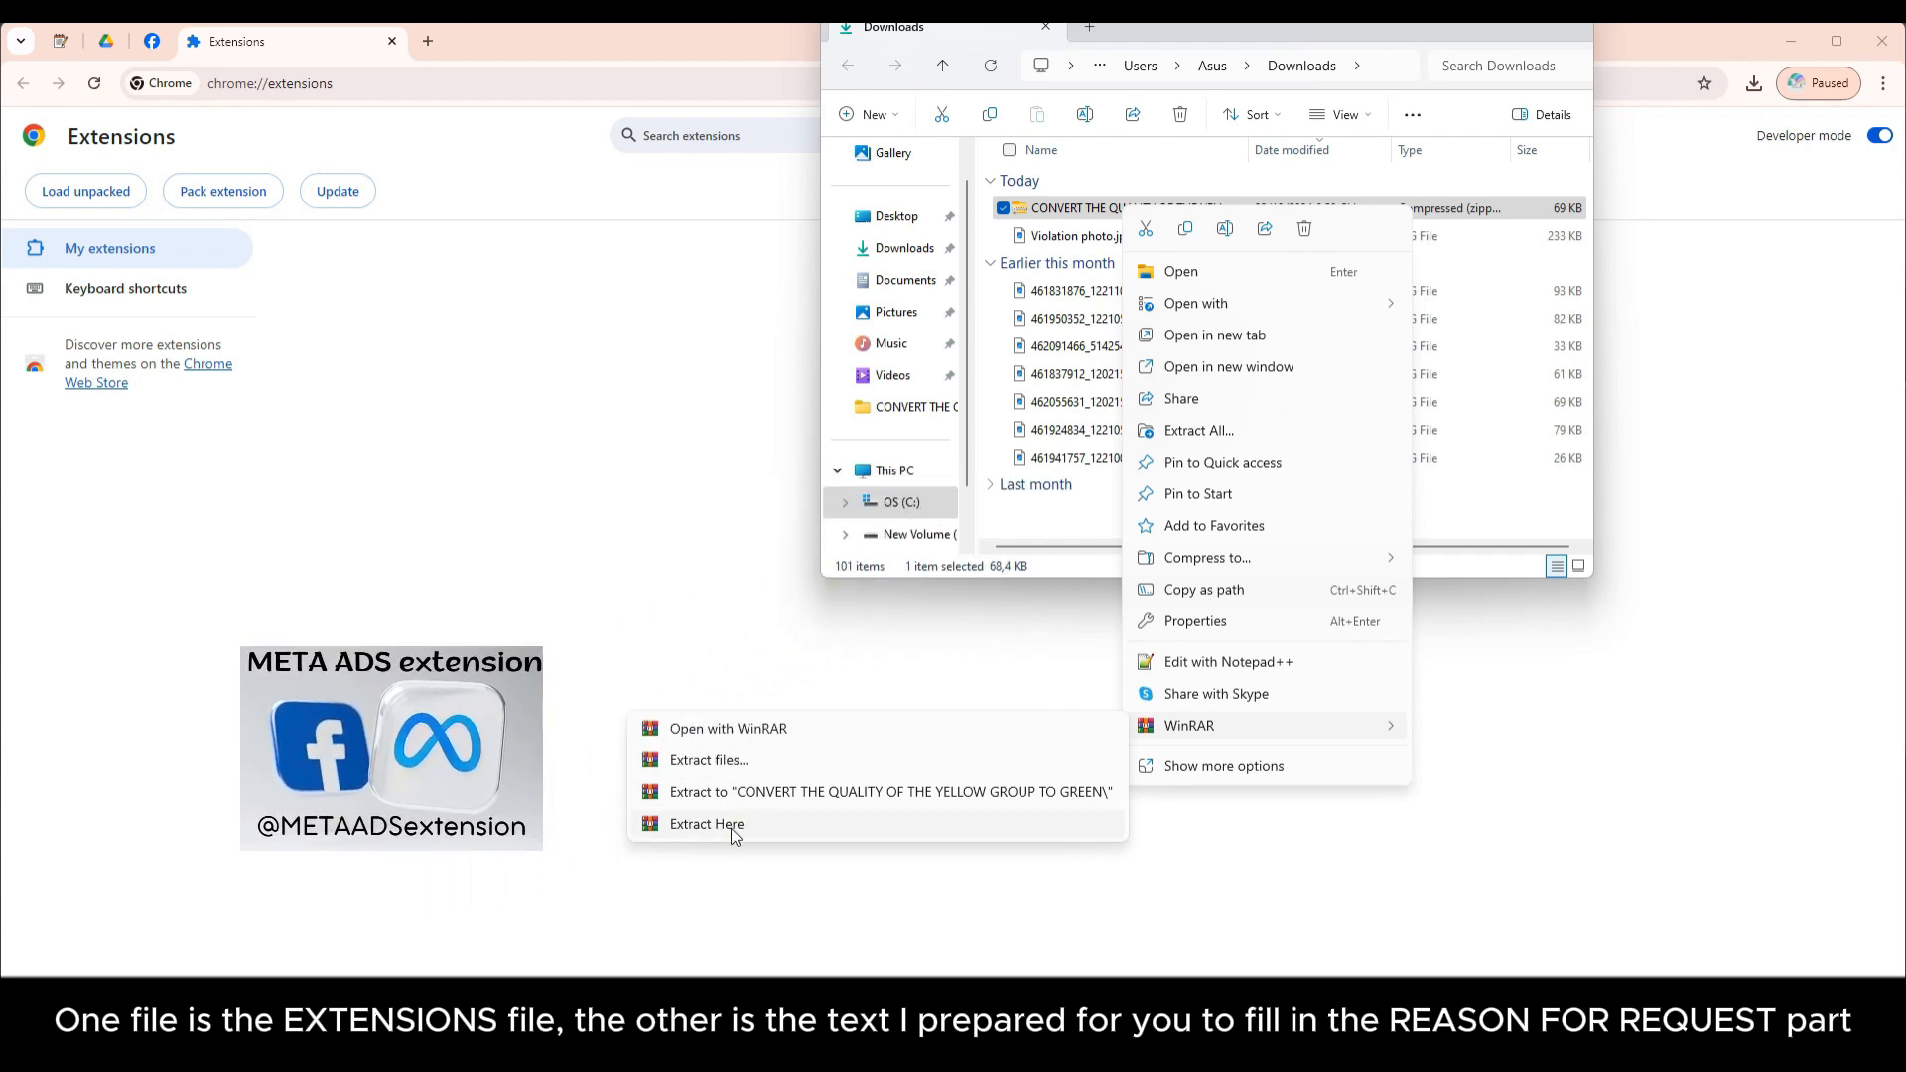
{"action": "left_click", "coordinate": [707, 824]}
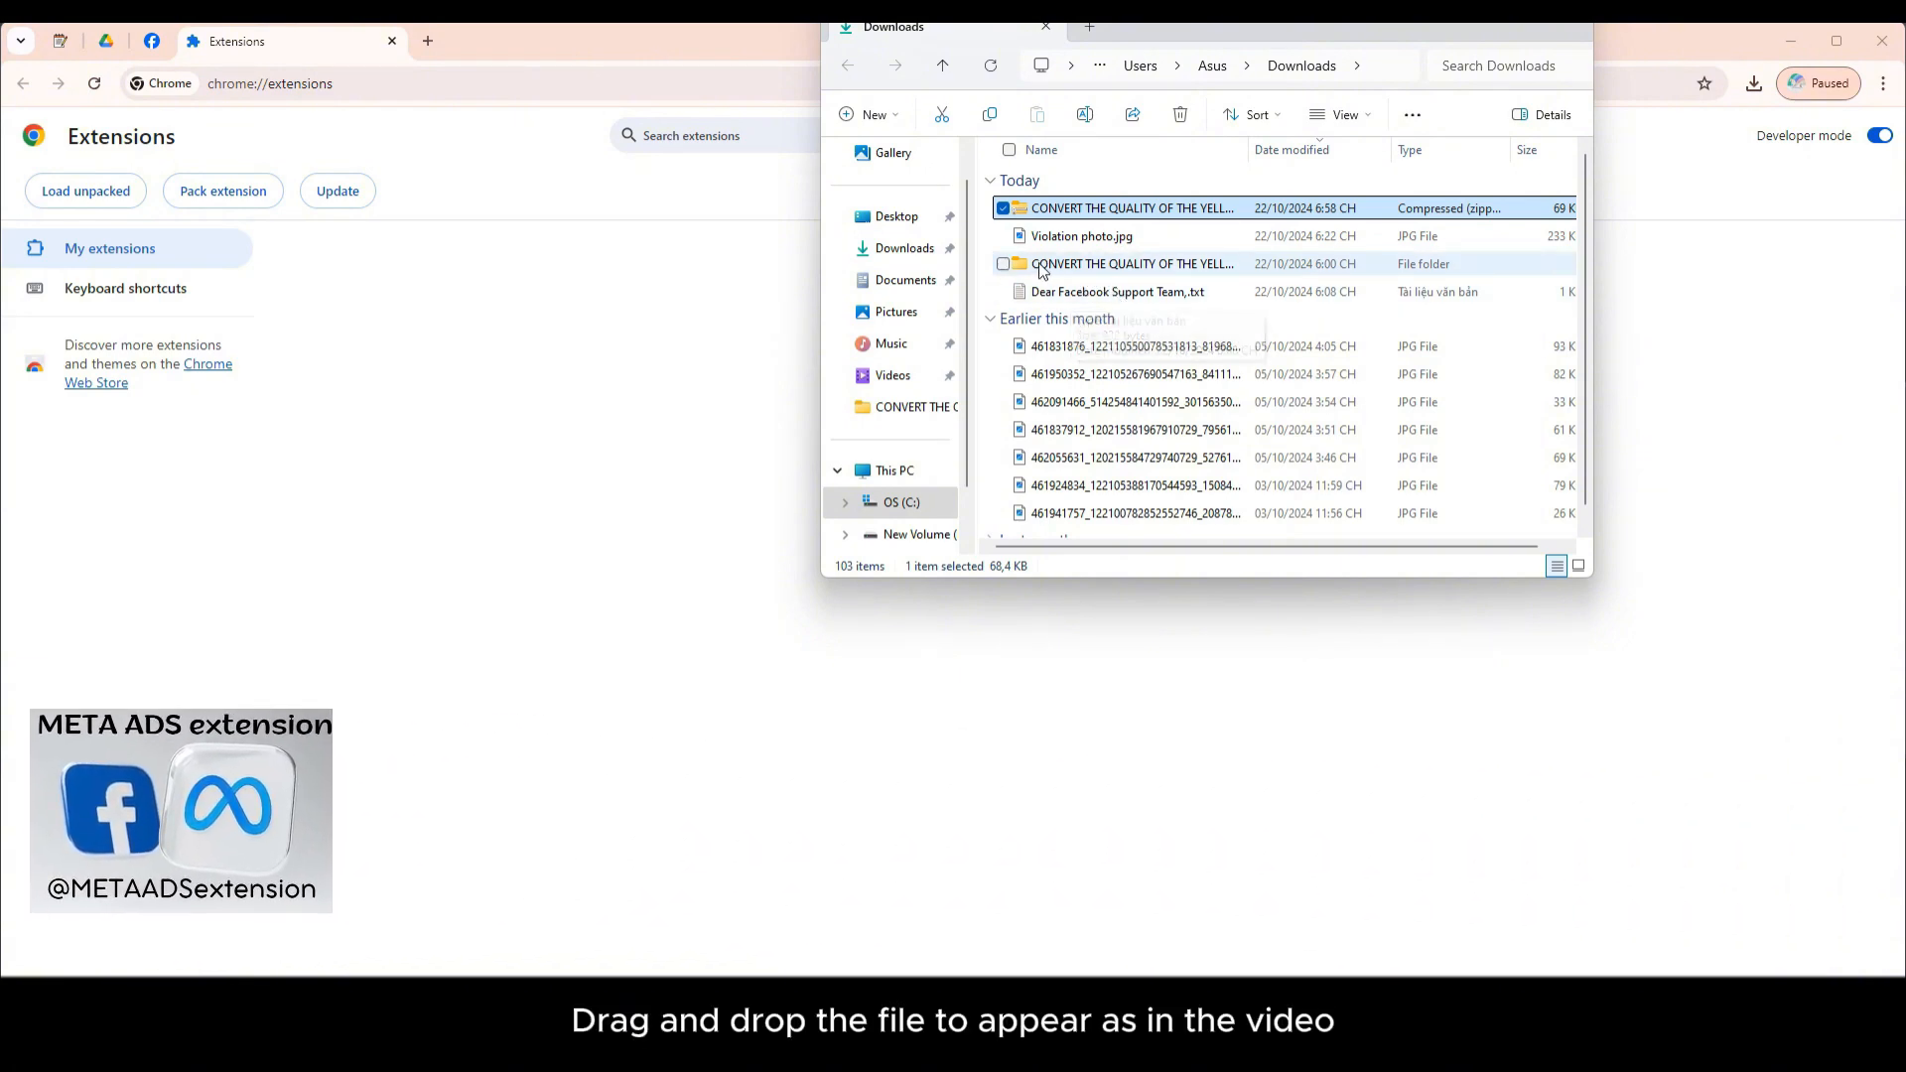
{"action": "left_click_drag", "start_coordinate": [1131, 265], "coordinate": [607, 341]}
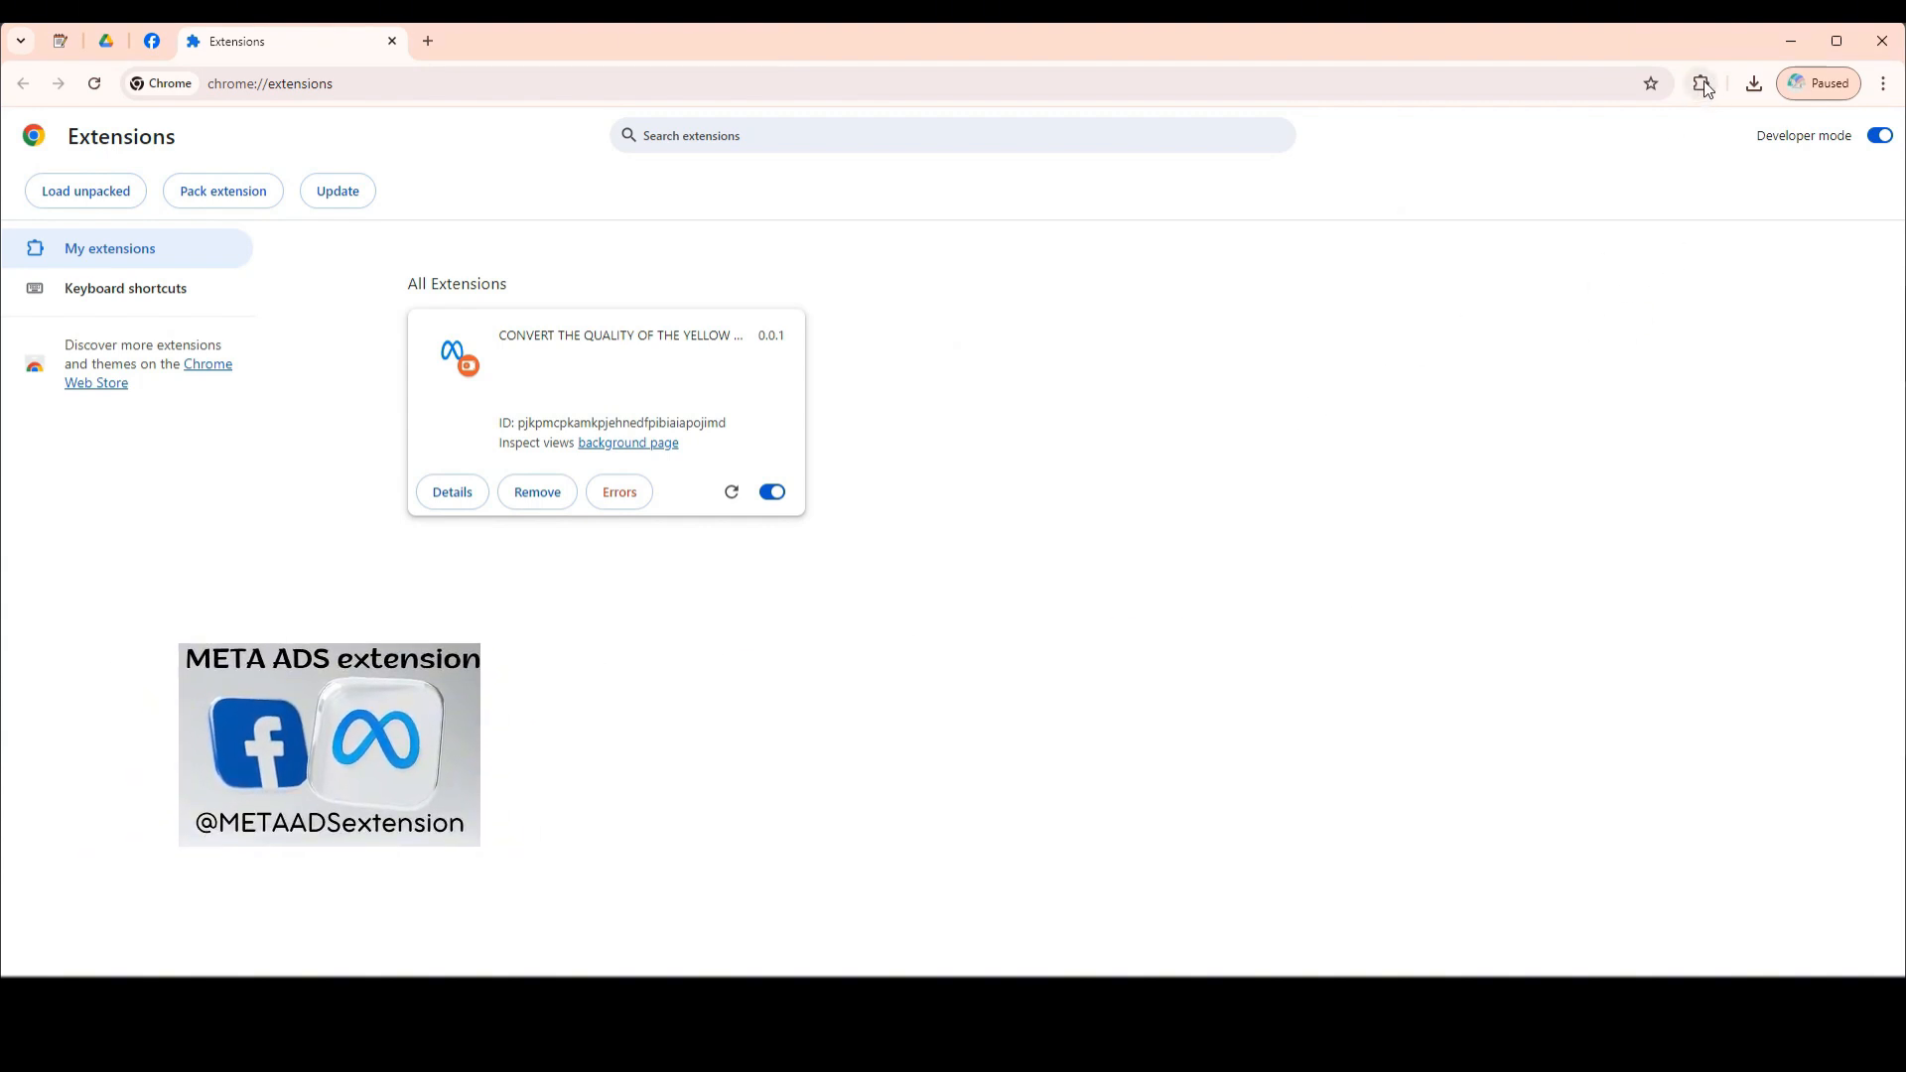
Step: Launch the loaded extension's request form from the toolbar Extensions menu
{"action": "left_click", "coordinate": [1702, 82]}
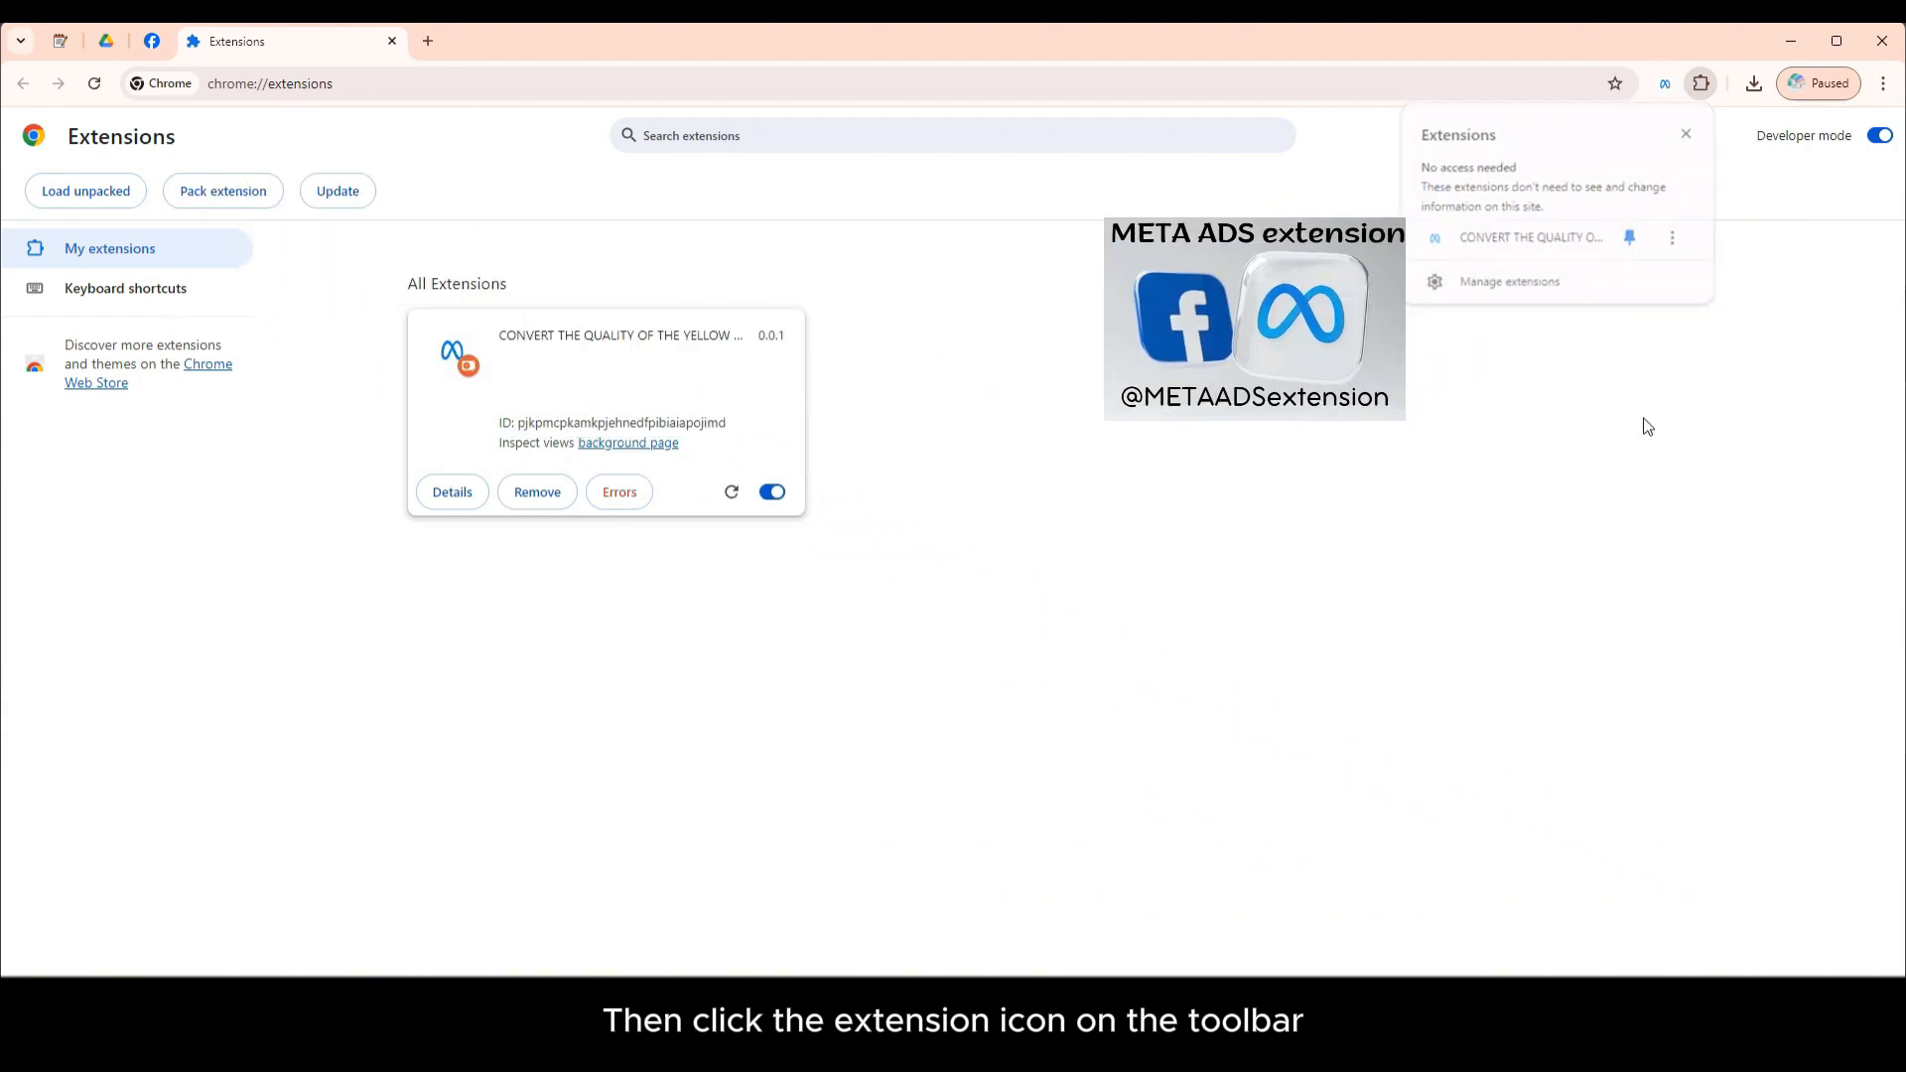
{"action": "left_click", "coordinate": [1531, 237]}
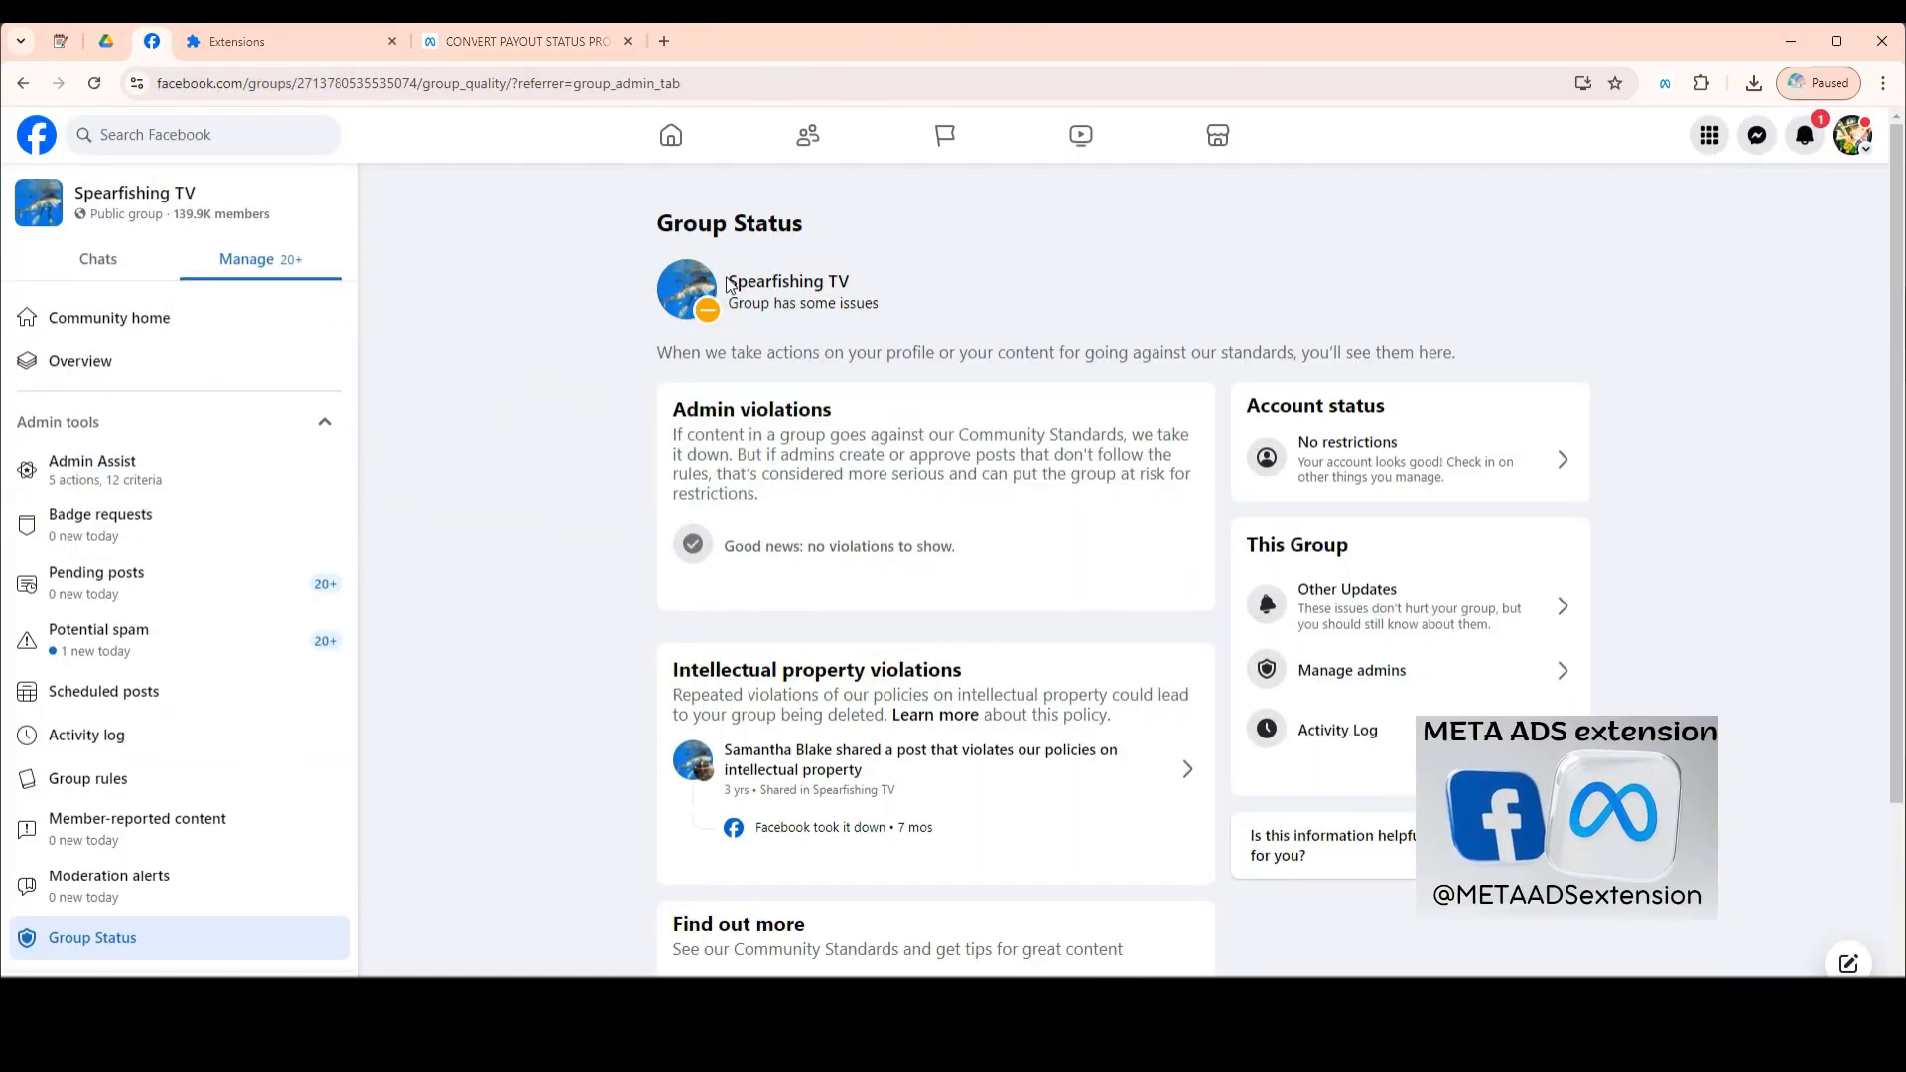
{"action": "left_click", "coordinate": [444, 83]}
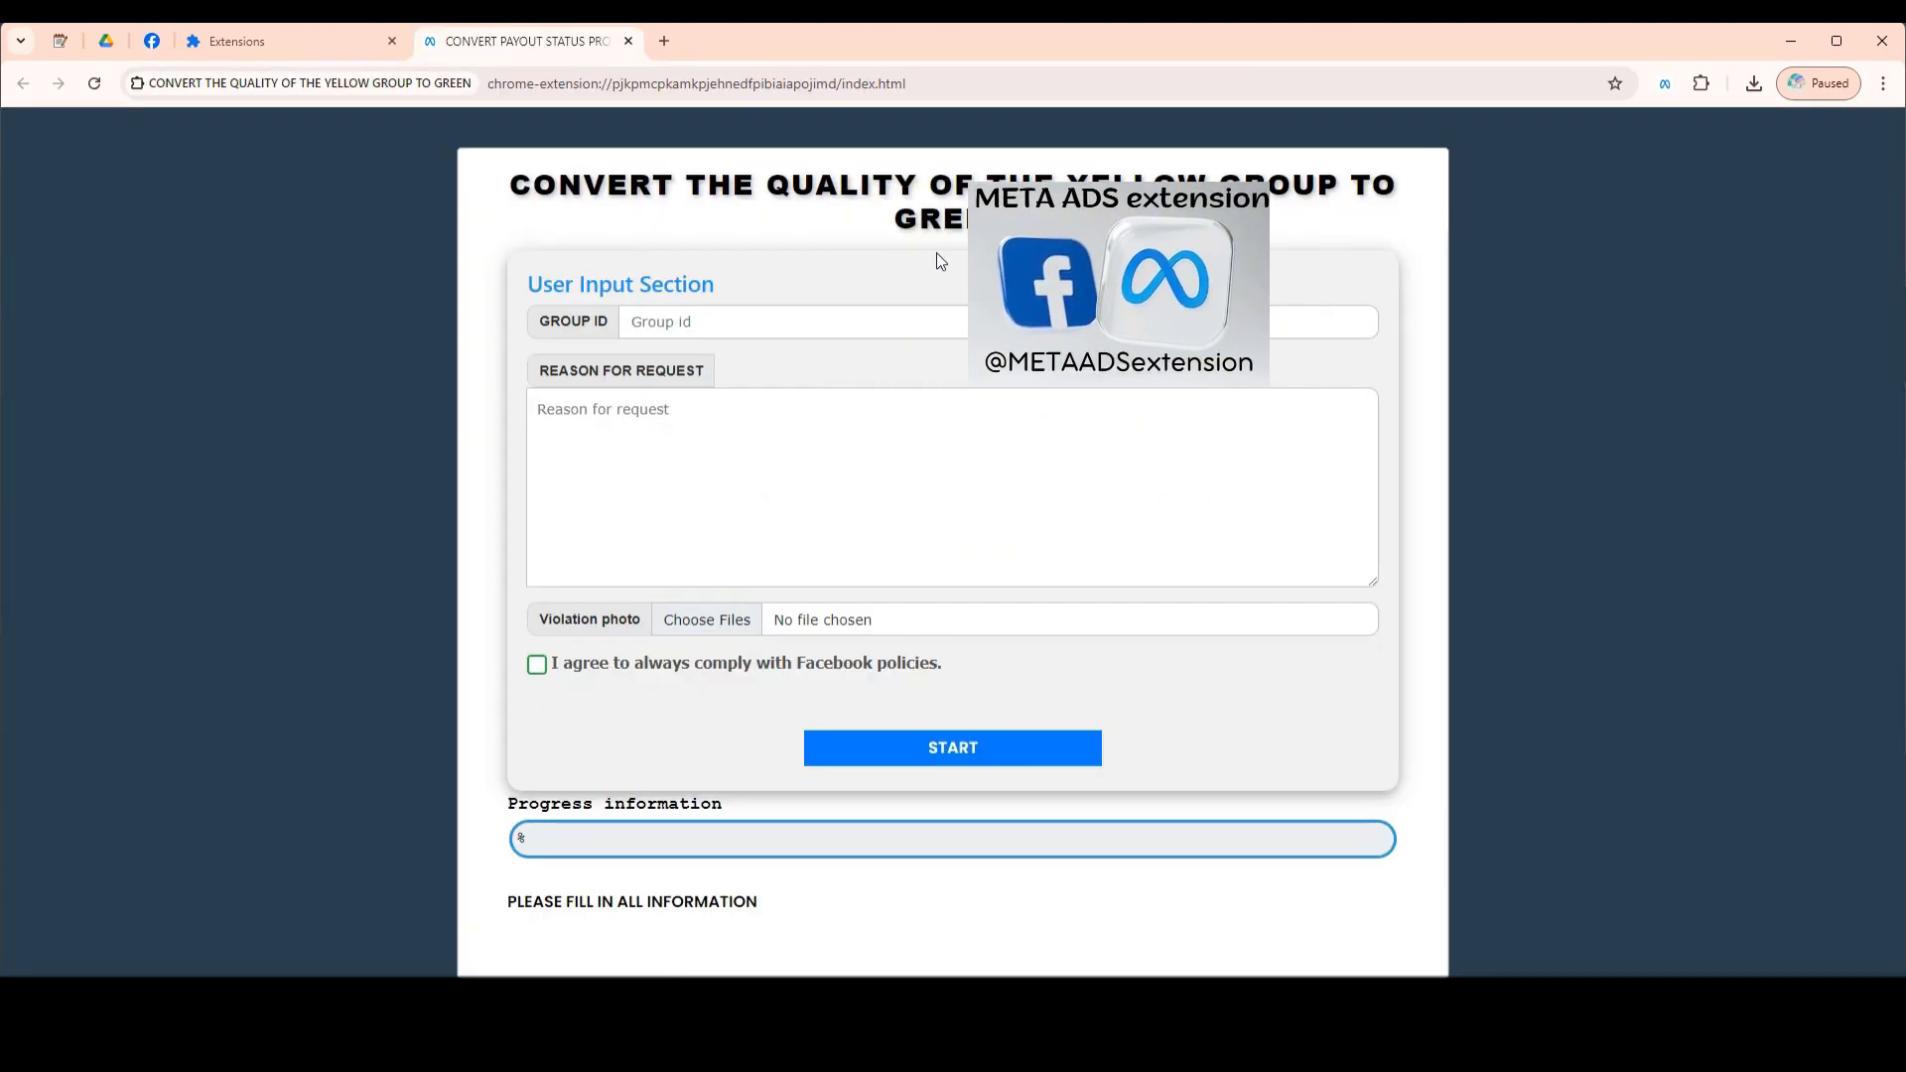
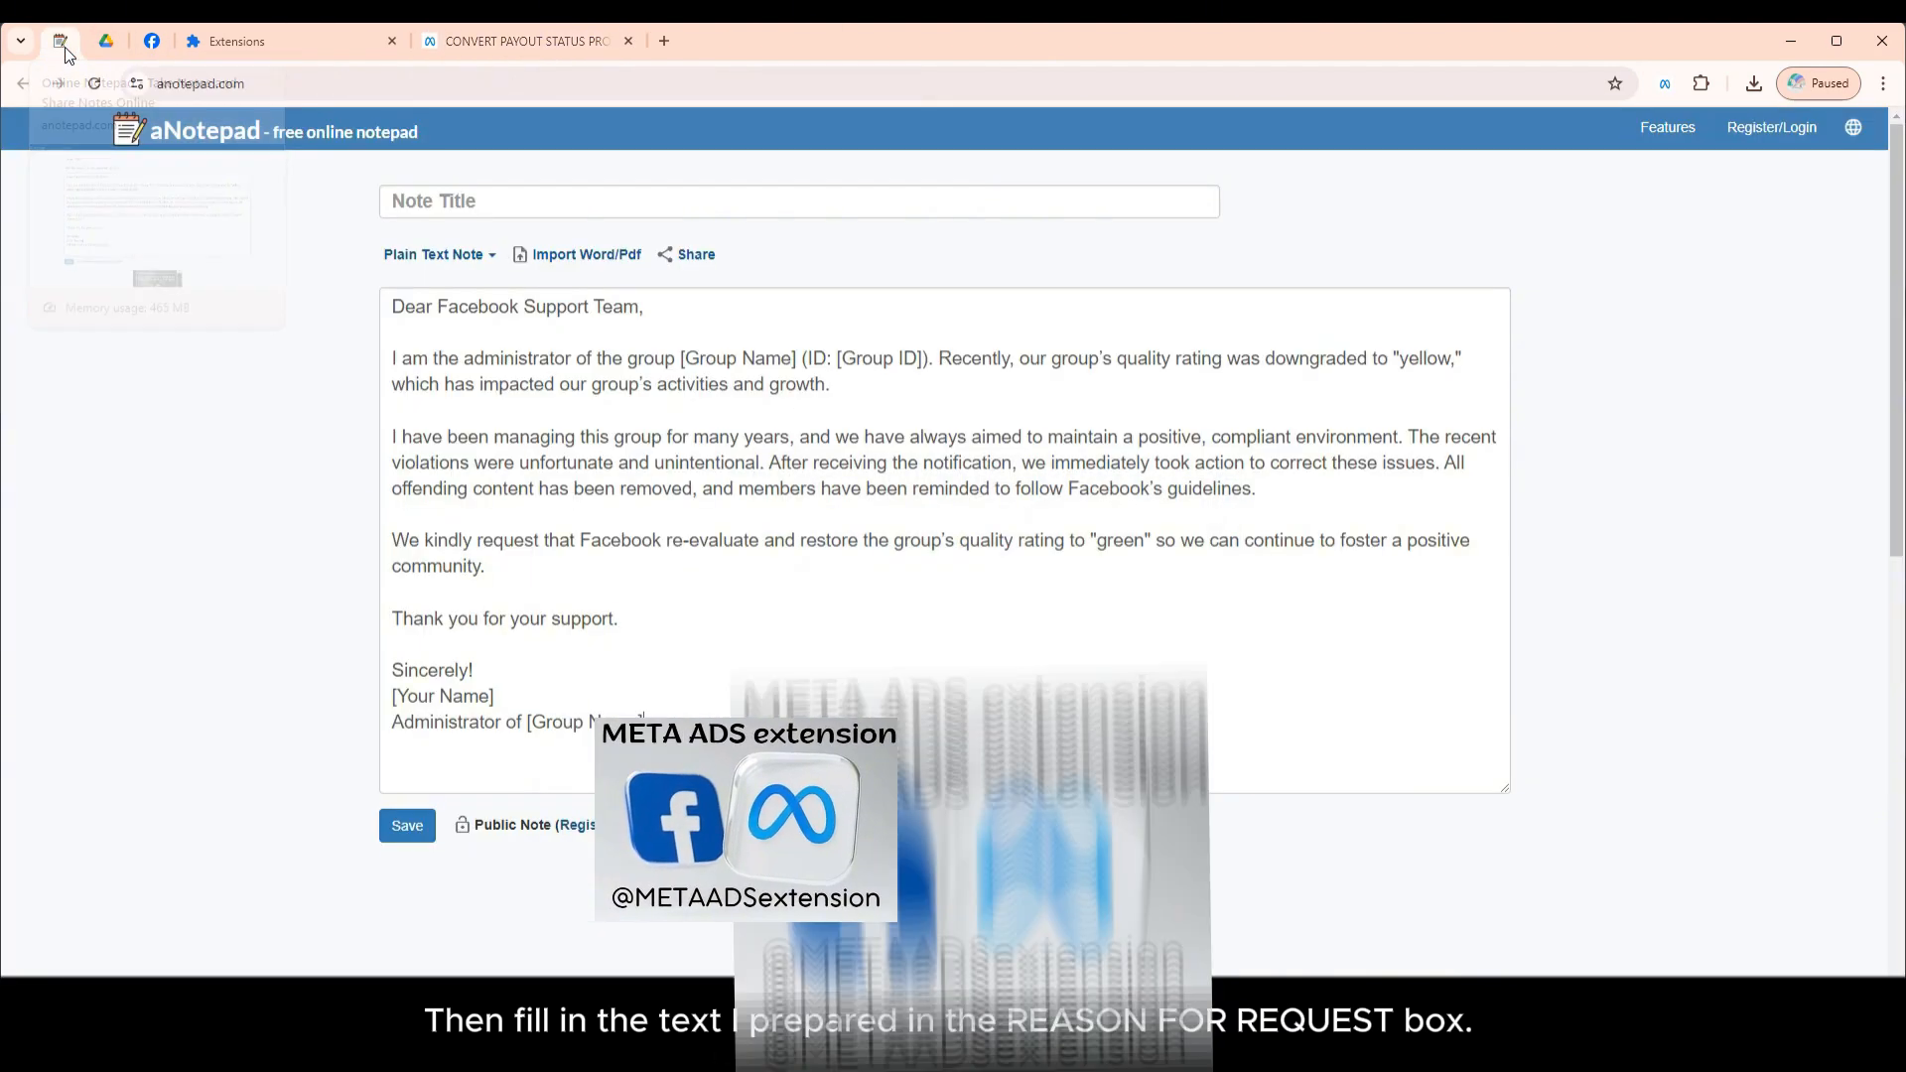
Step: Copy the whole support letter from aNotepad into the form's Reason for Request box
{"action": "key", "text": "ctrl+a"}
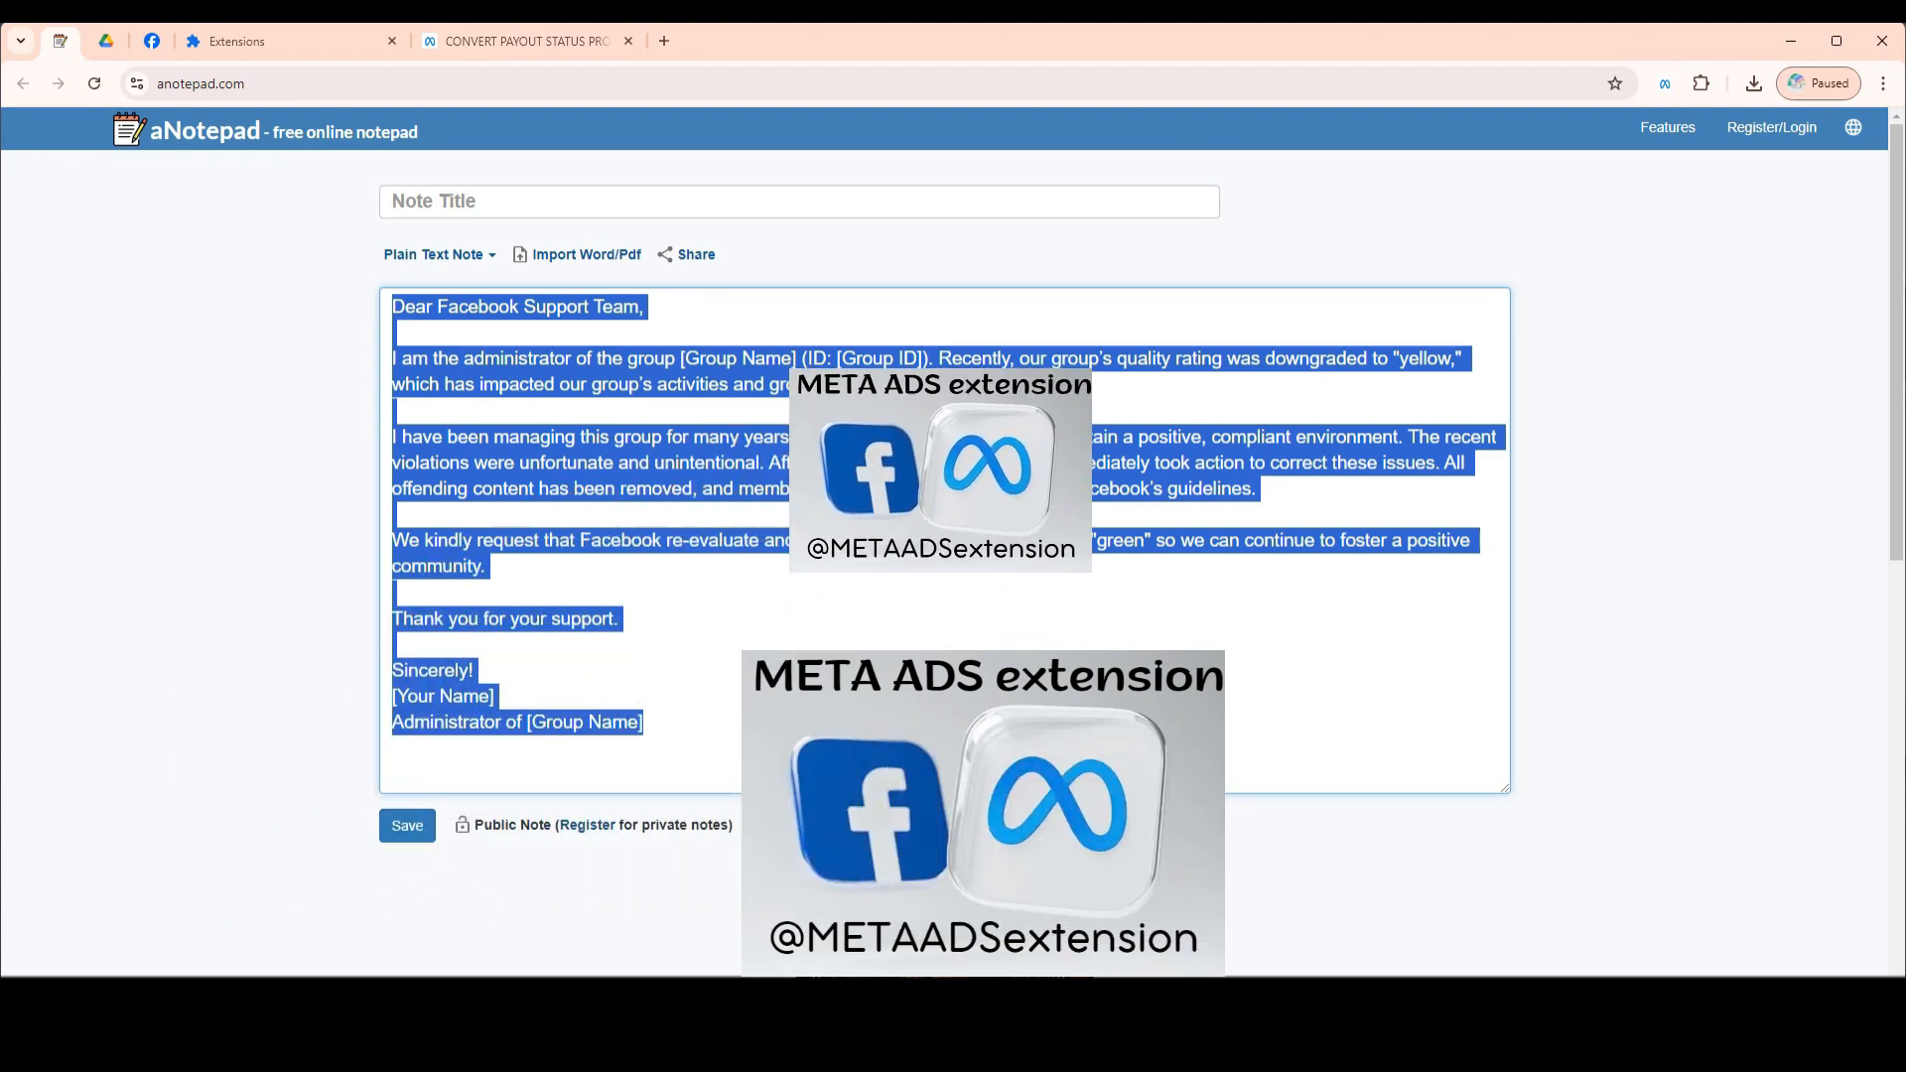
{"action": "left_click", "coordinate": [704, 608]}
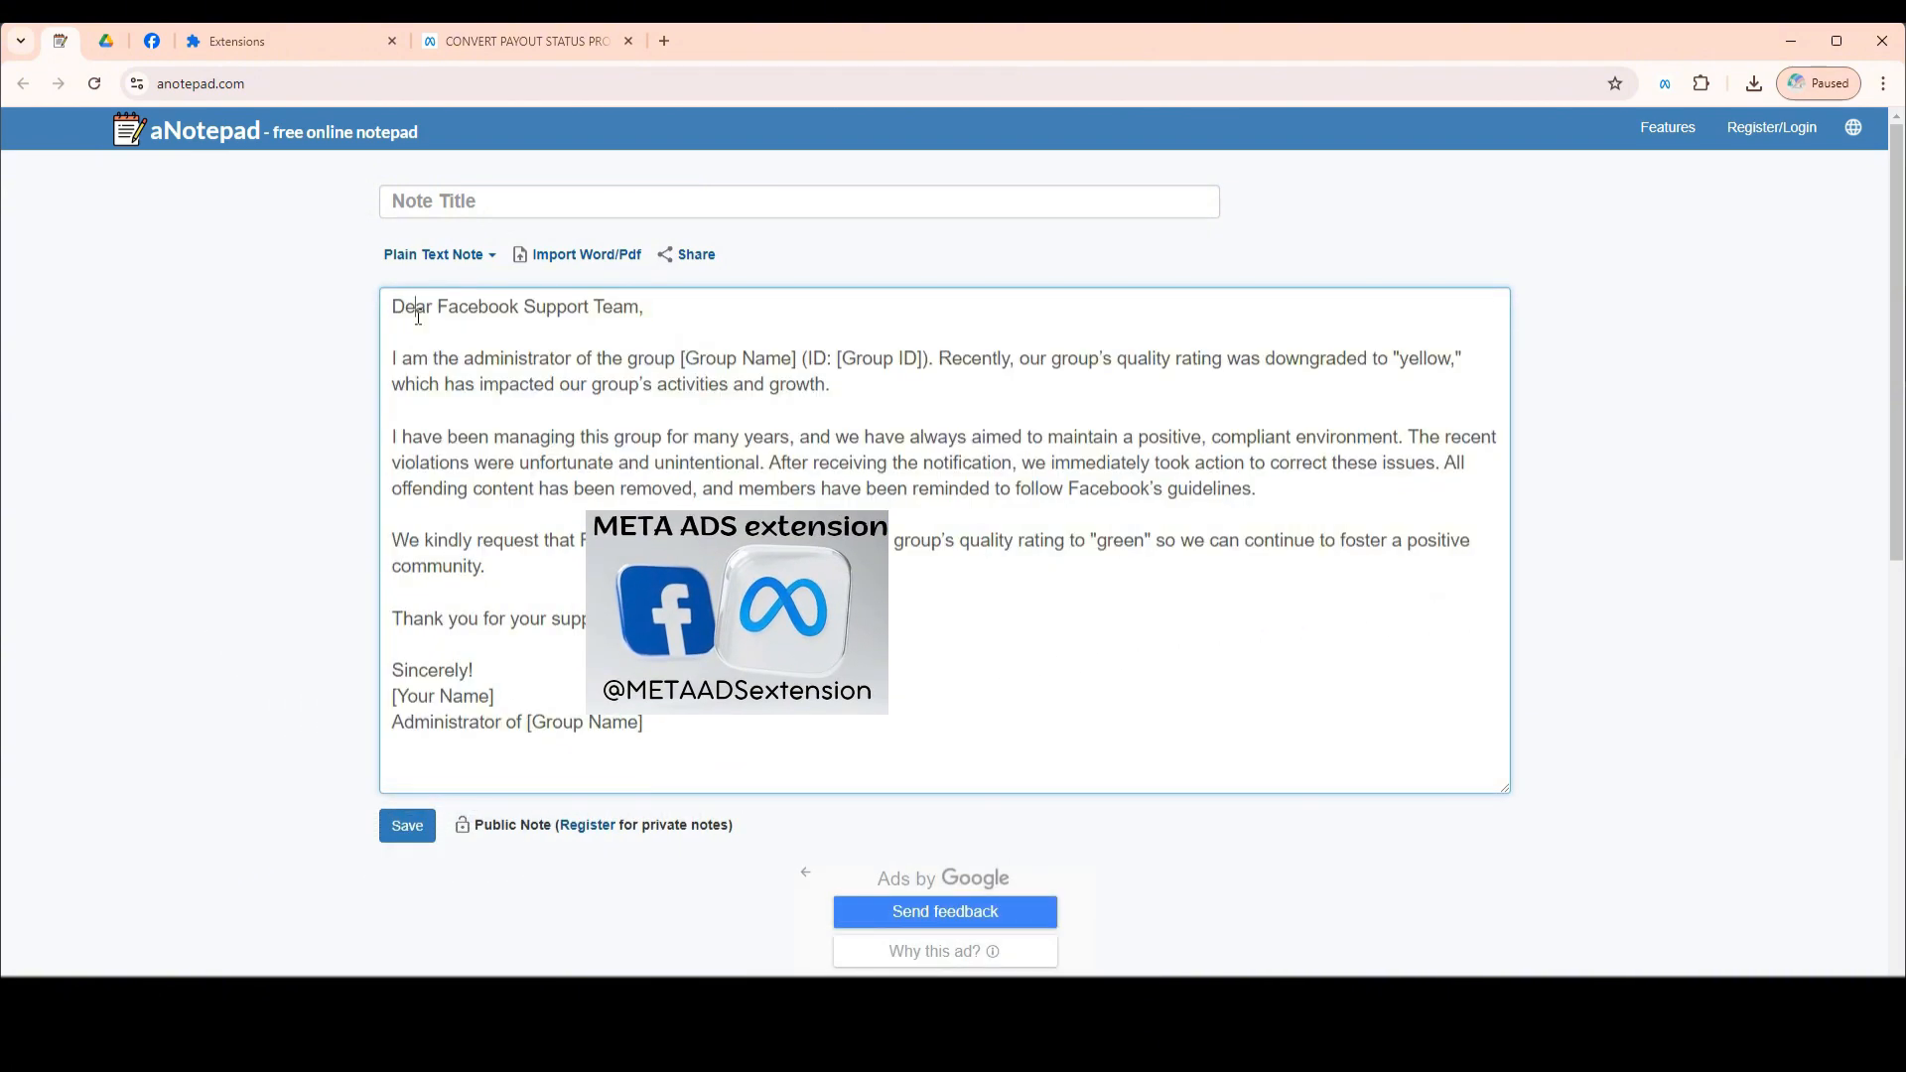
{"action": "key", "text": "ctrl+a"}
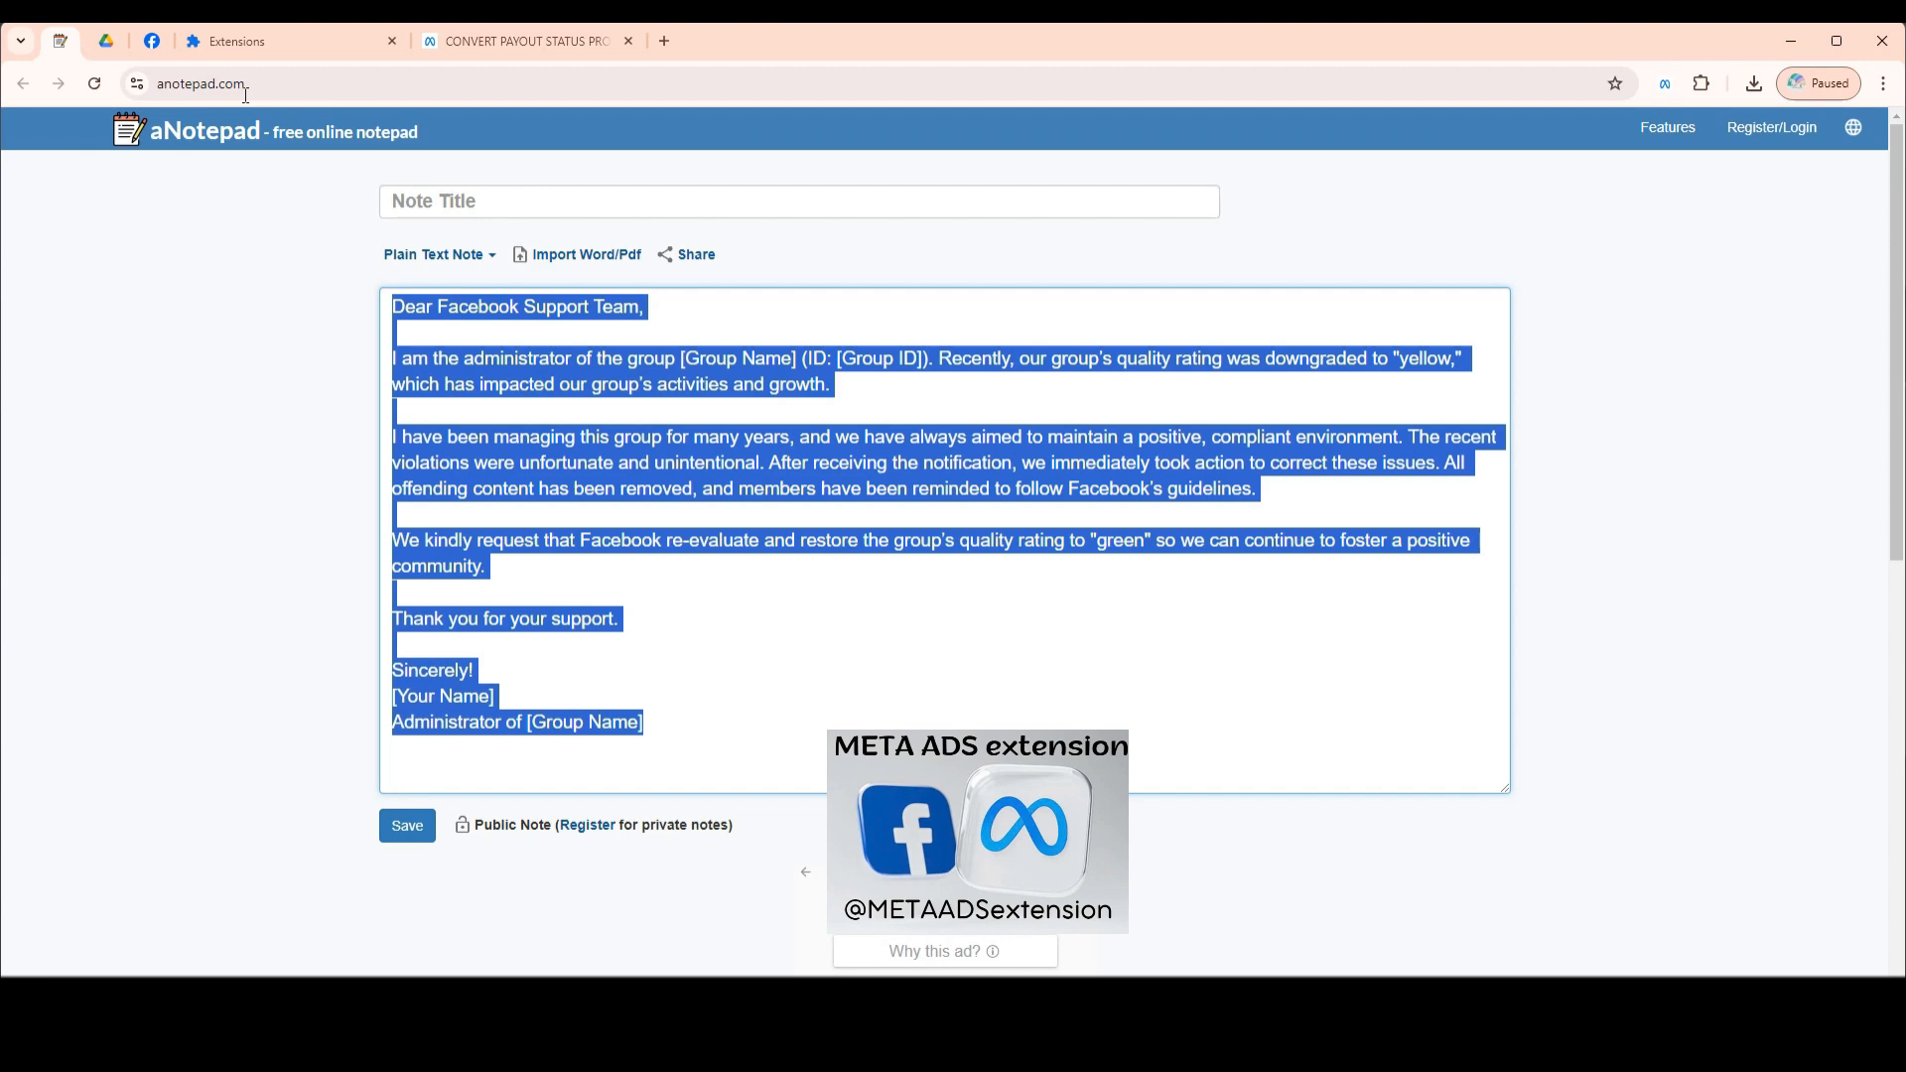
{"action": "left_click", "coordinate": [526, 40]}
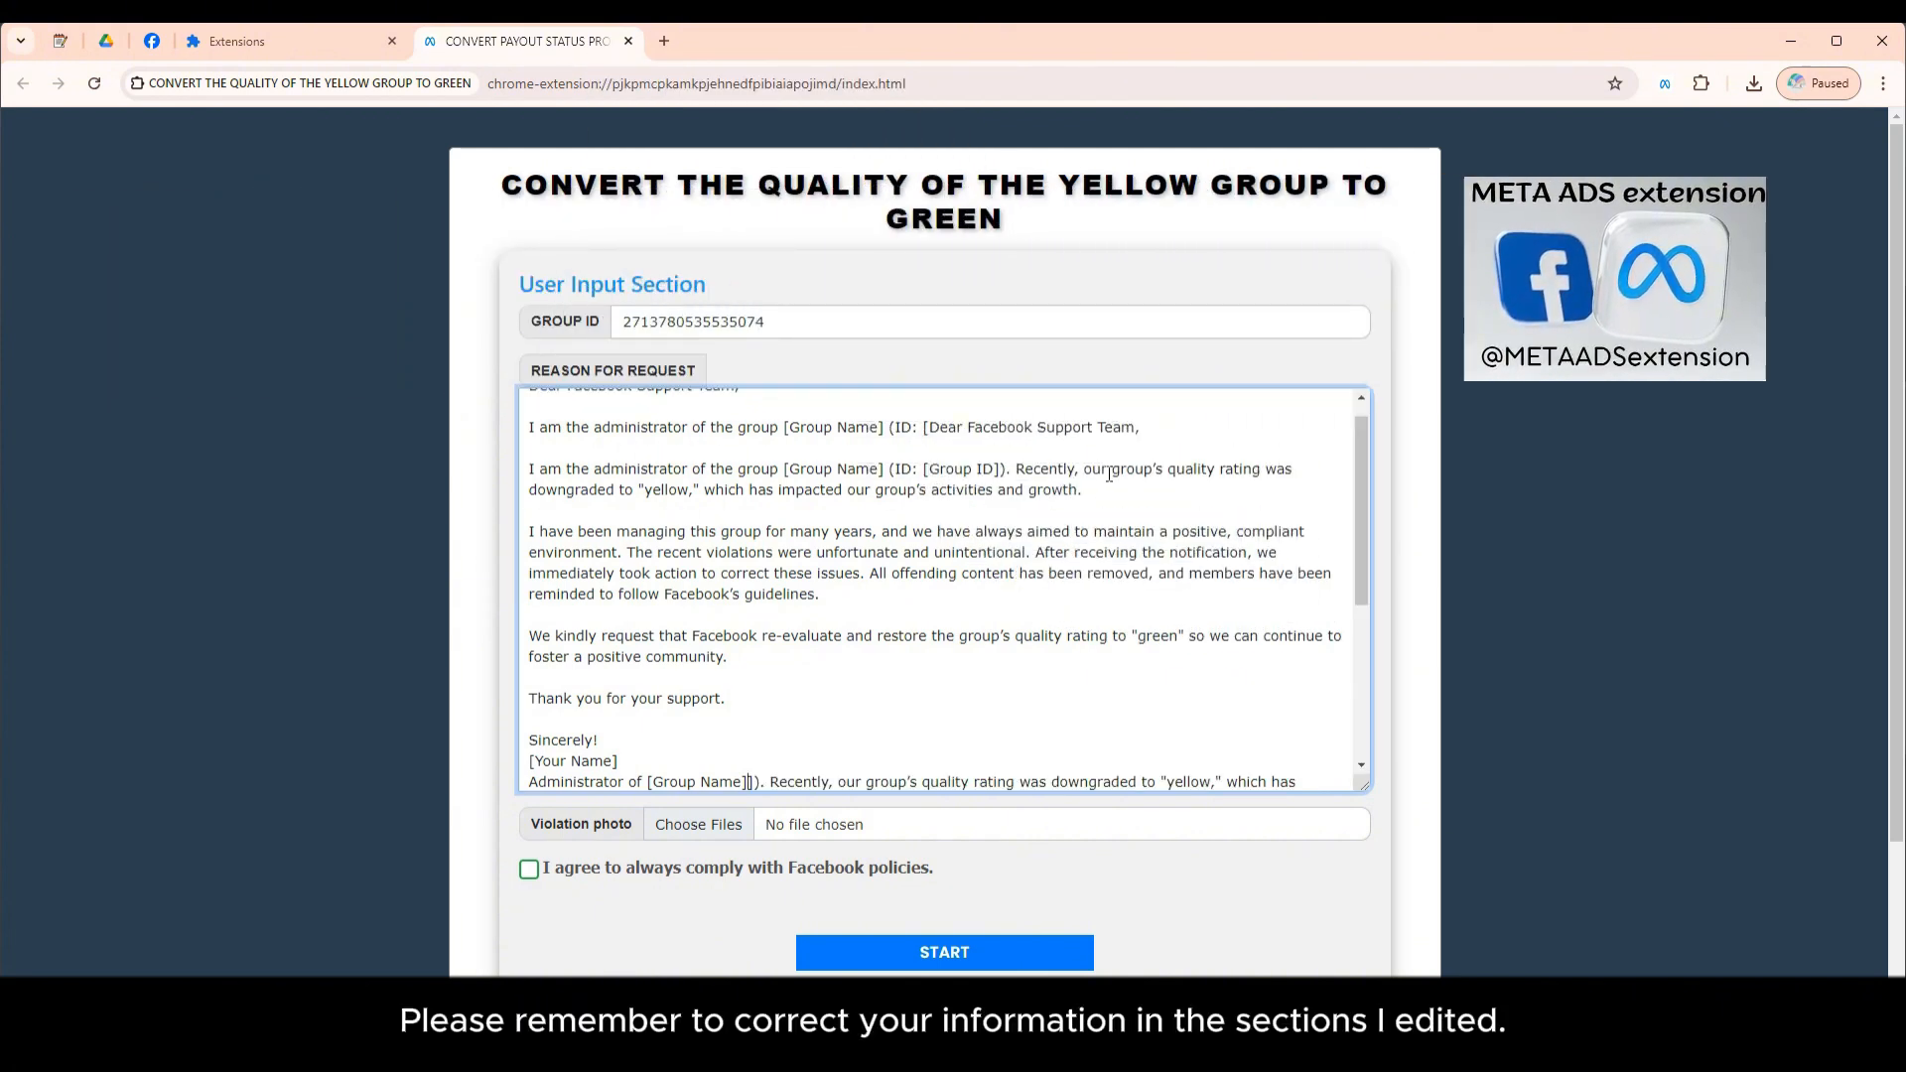
Step: Replace the letter's group placeholders with Spearfishing TV taken from Facebook's Group Status page
{"action": "double_click", "coordinate": [960, 450]}
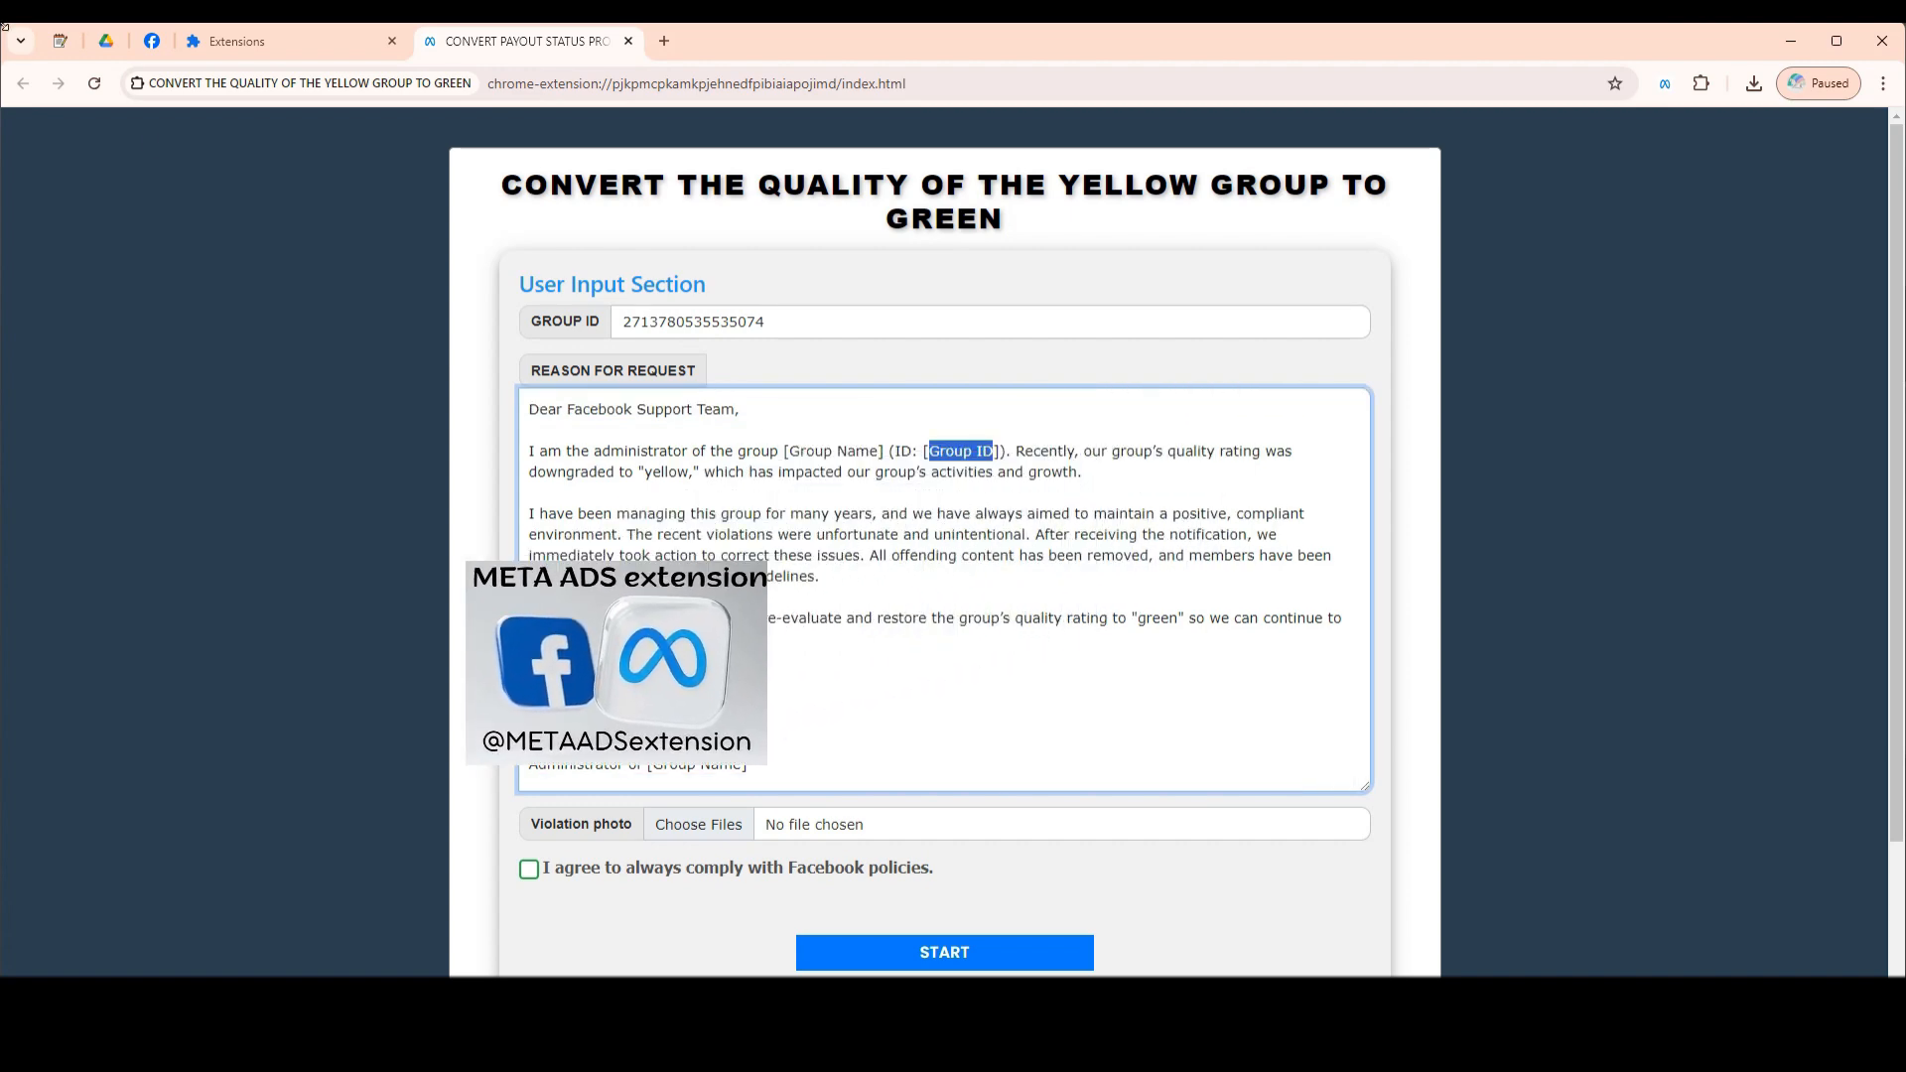
{"action": "left_click", "coordinate": [149, 42]}
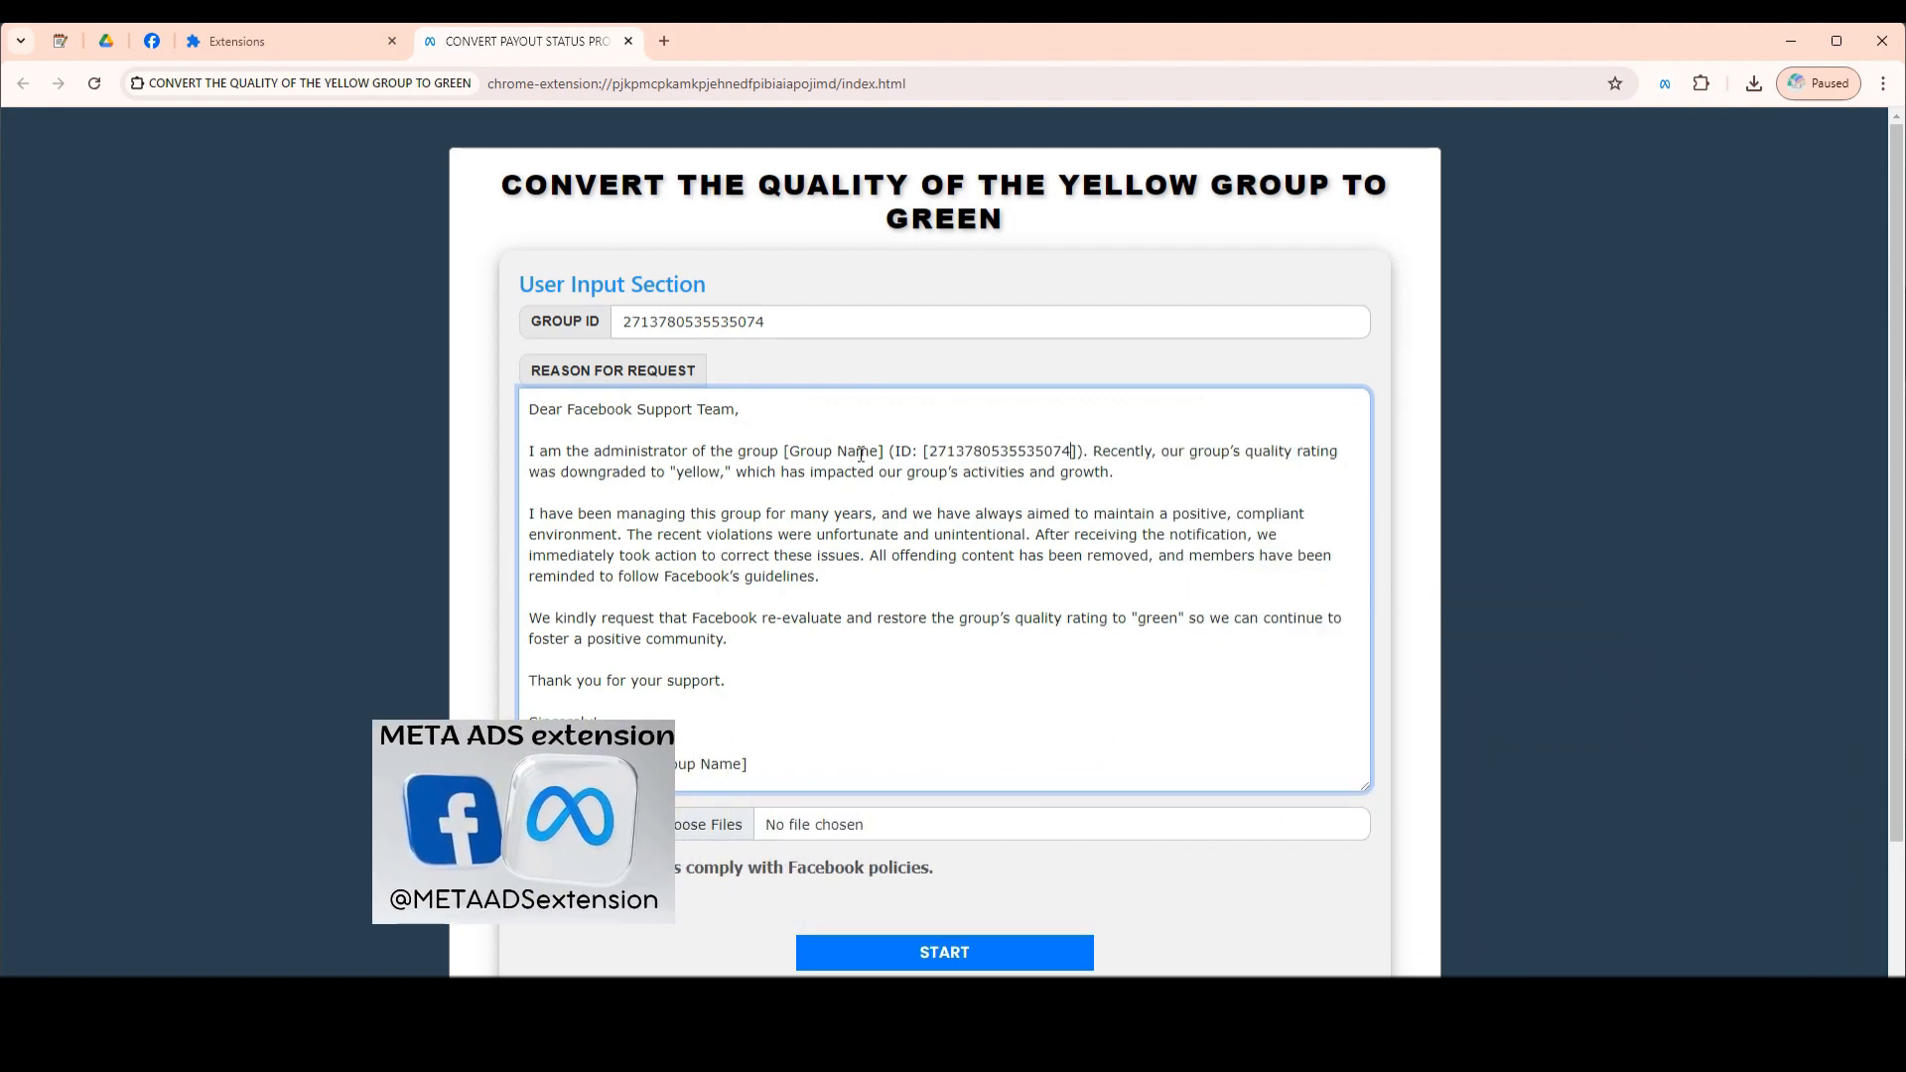
{"action": "left_click", "coordinate": [151, 41]}
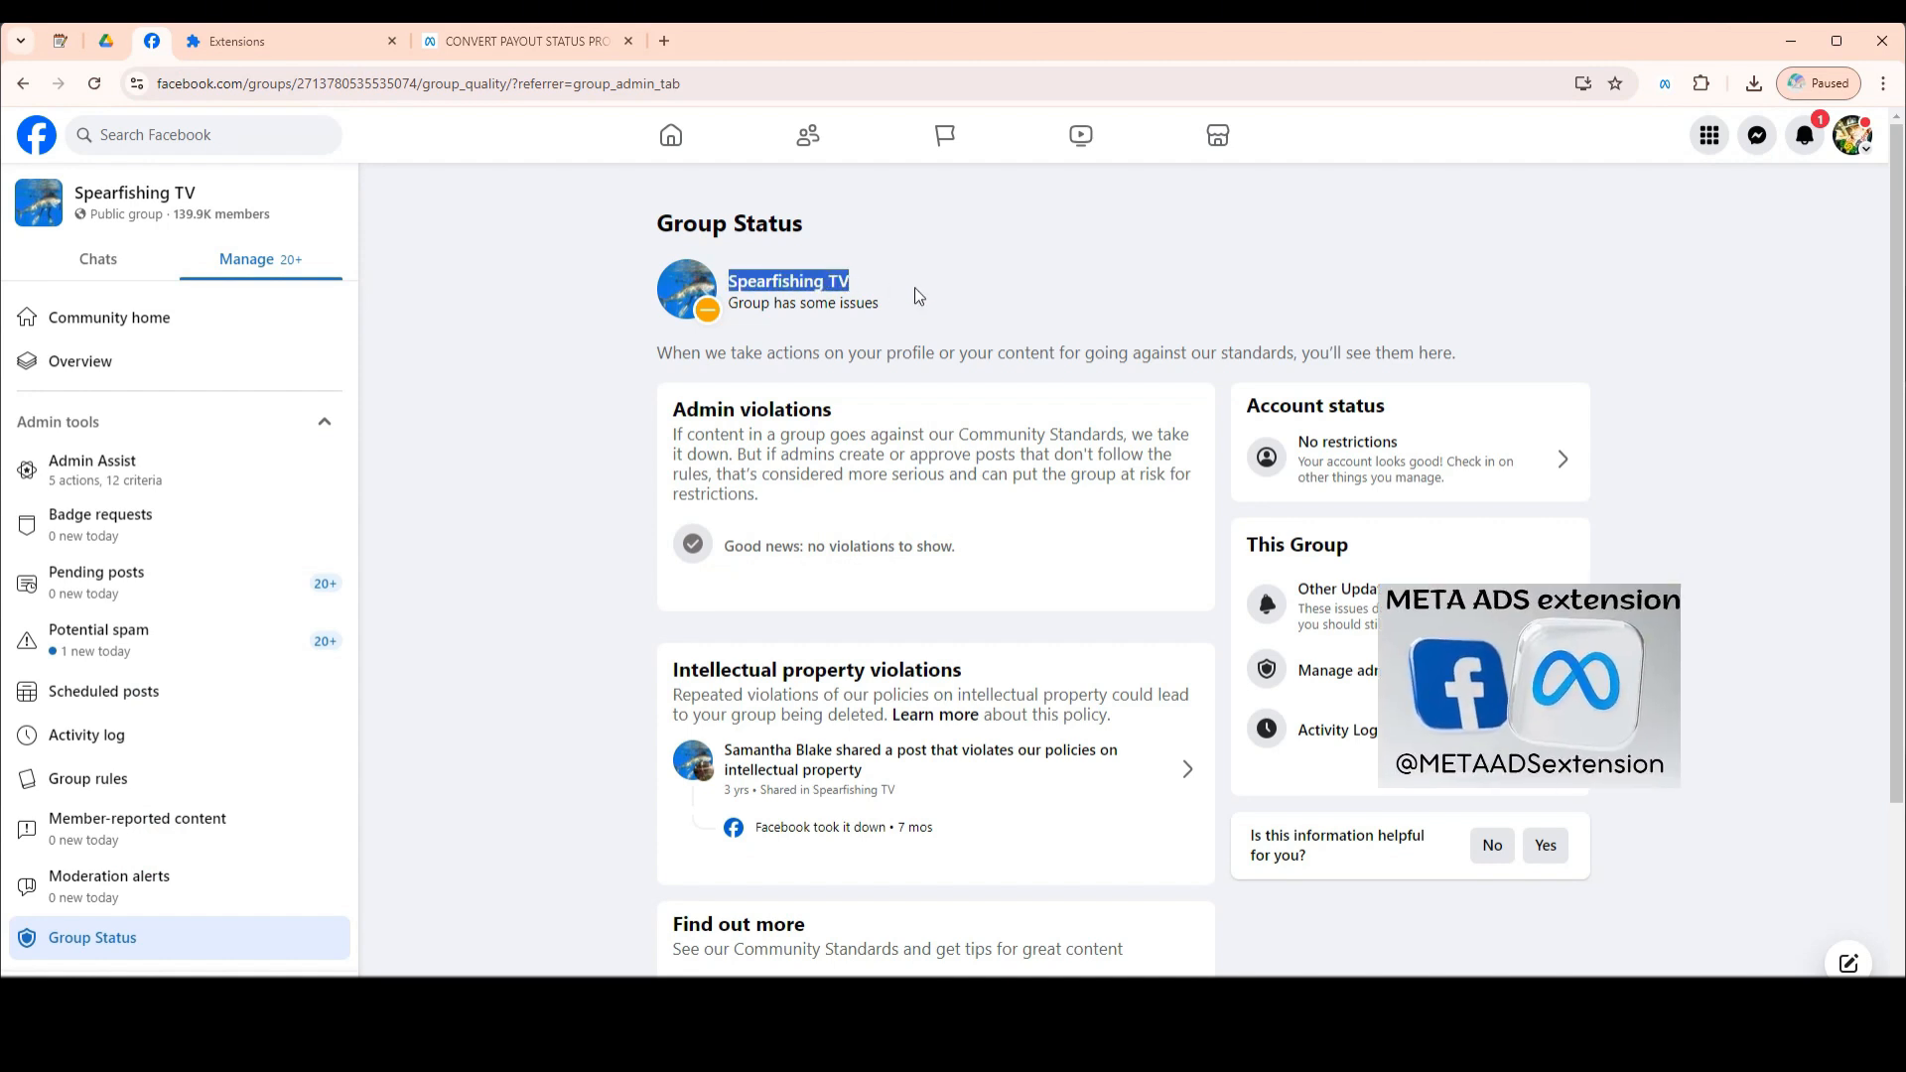
{"action": "left_click", "coordinate": [521, 41]}
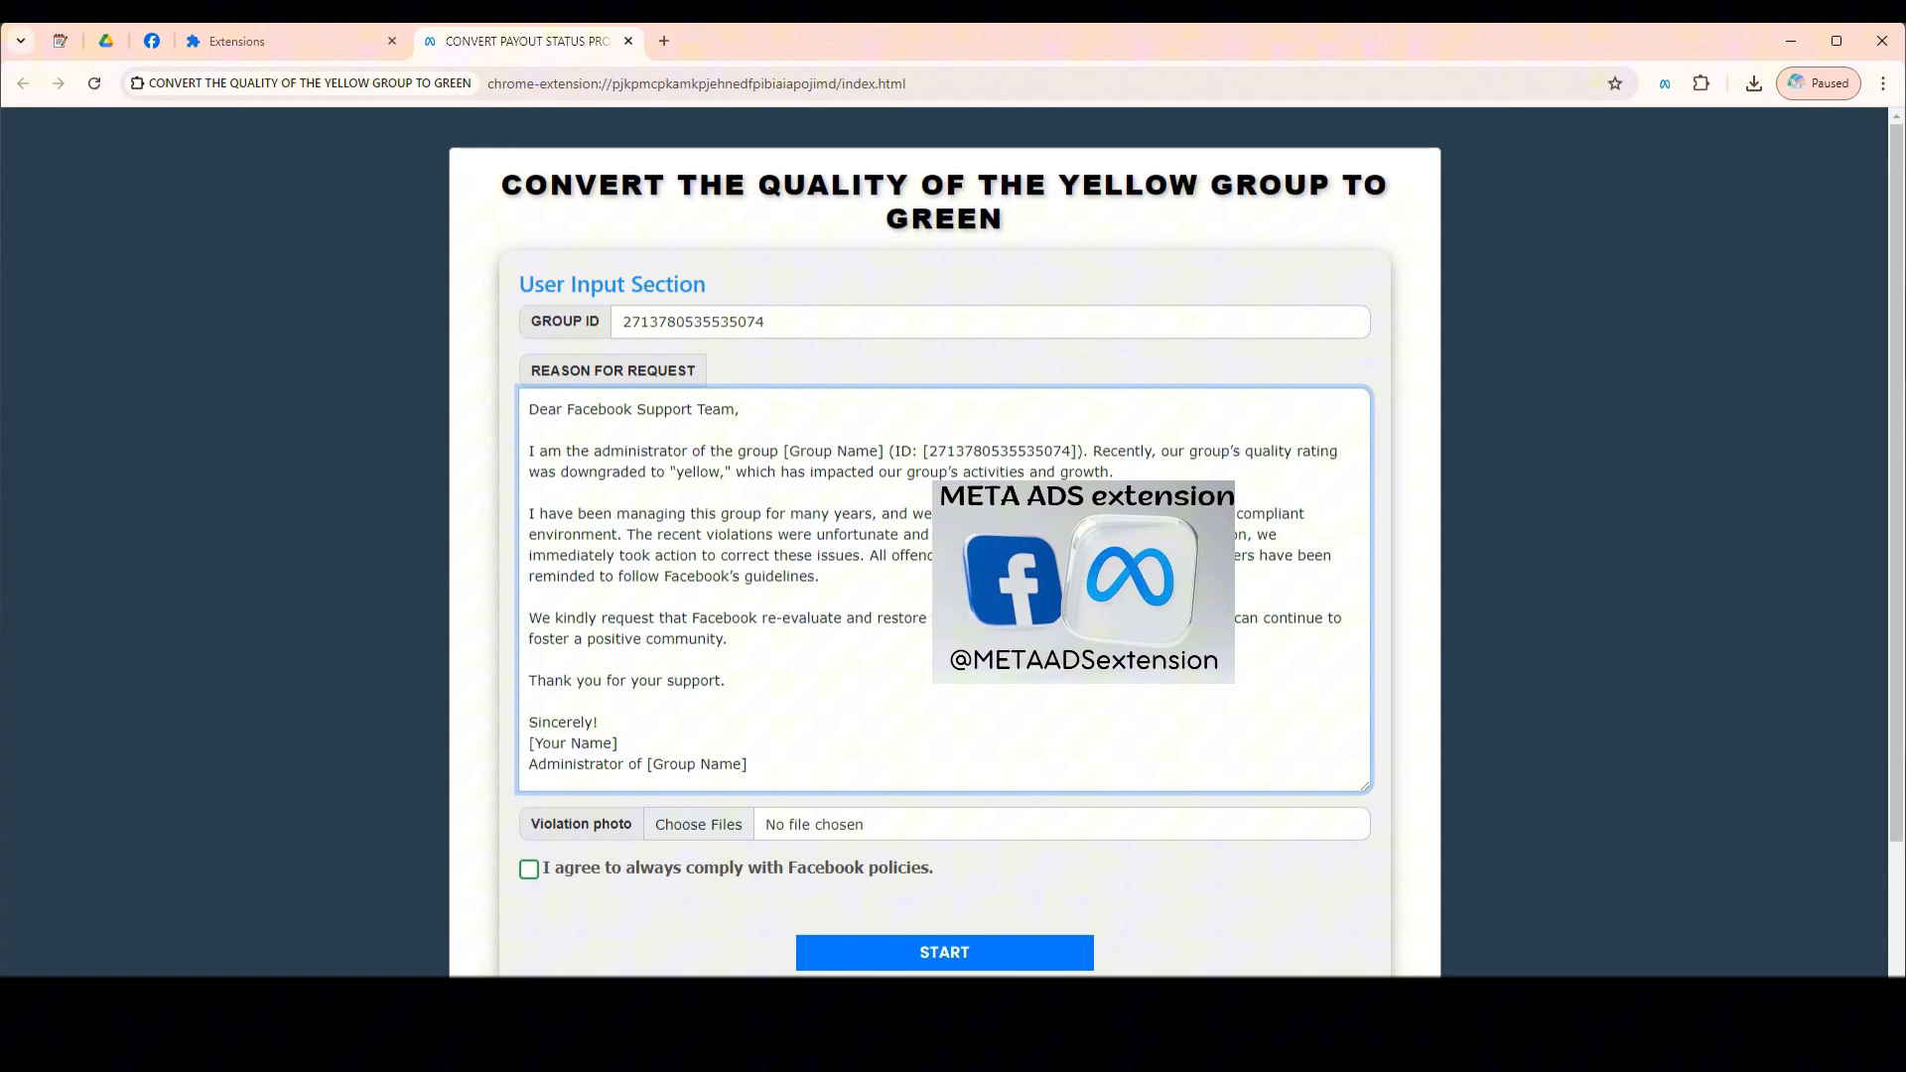
{"action": "double_click", "coordinate": [828, 451]}
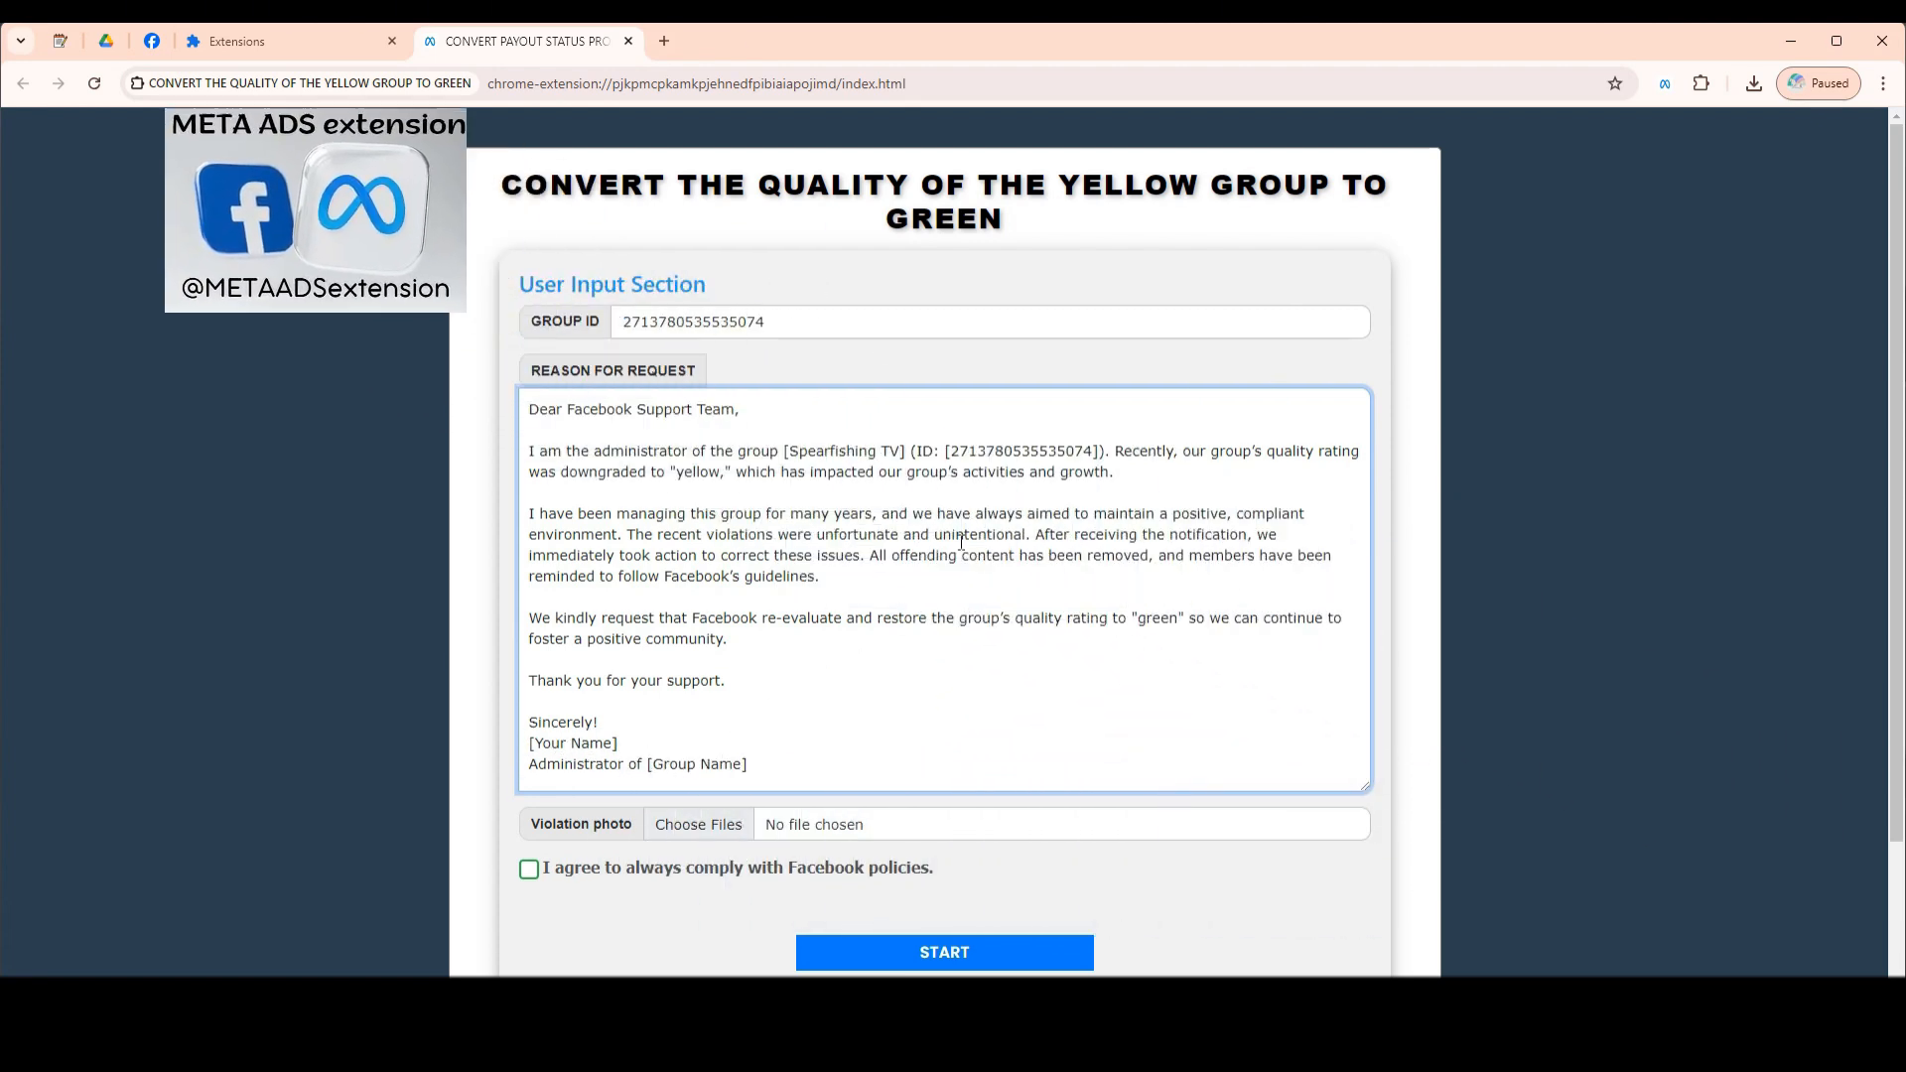
{"action": "double_click", "coordinate": [843, 451]}
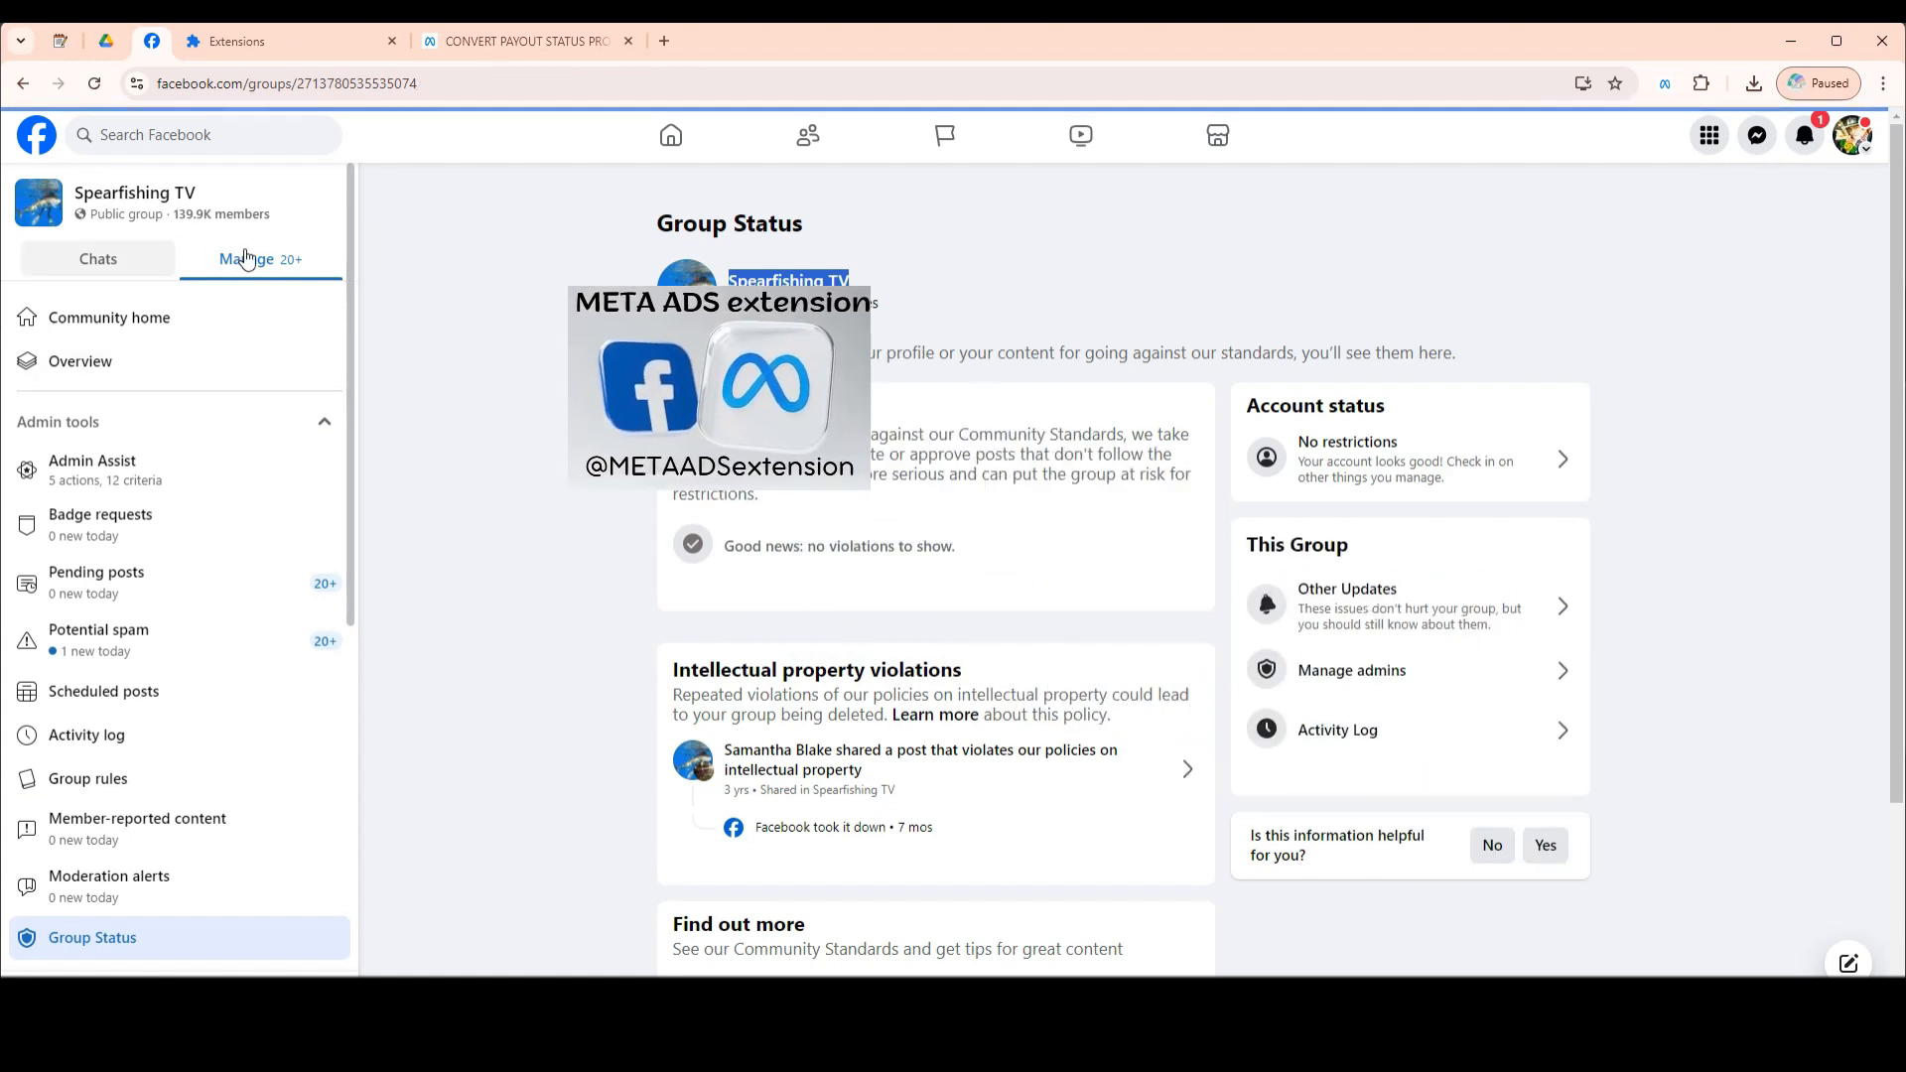
Step: Put the admin's profile name in place of the letter's [Your Name] placeholder
{"action": "left_click", "coordinate": [109, 317]}
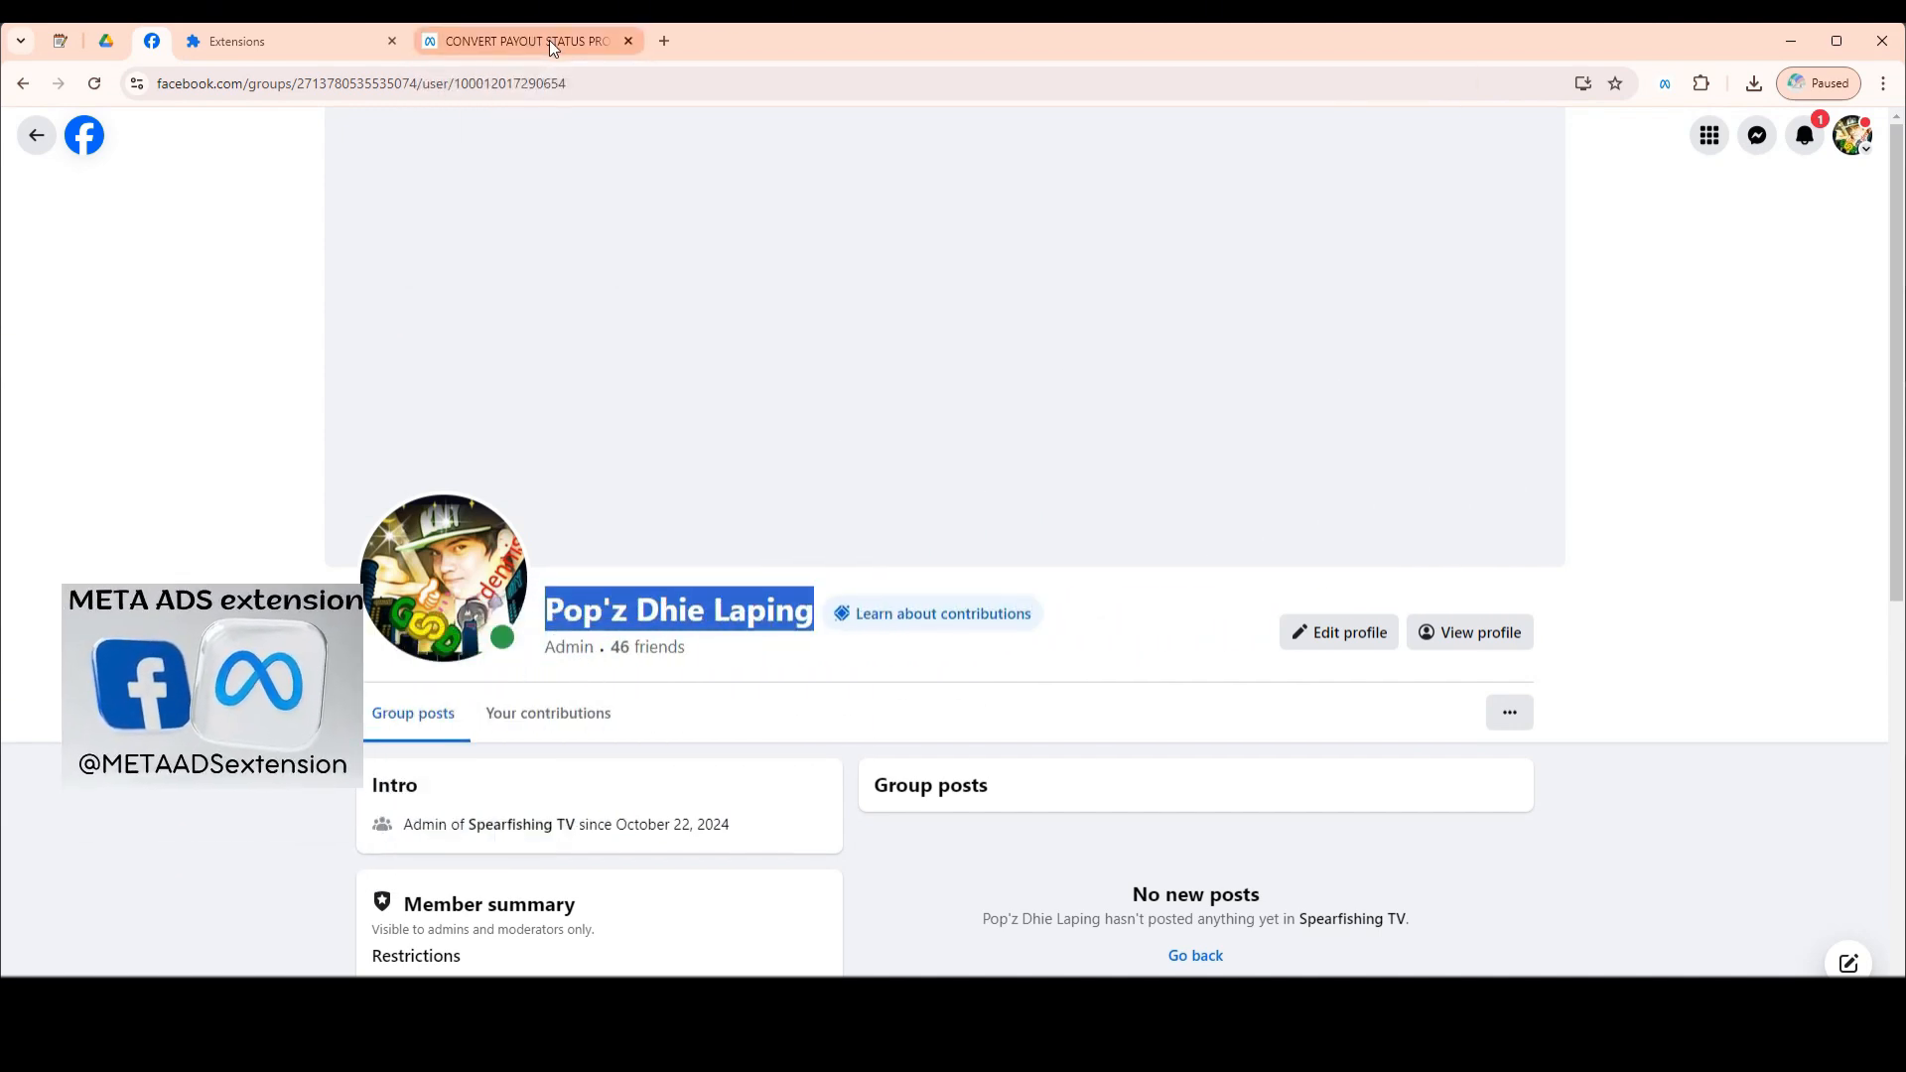
{"action": "left_click", "coordinate": [525, 40]}
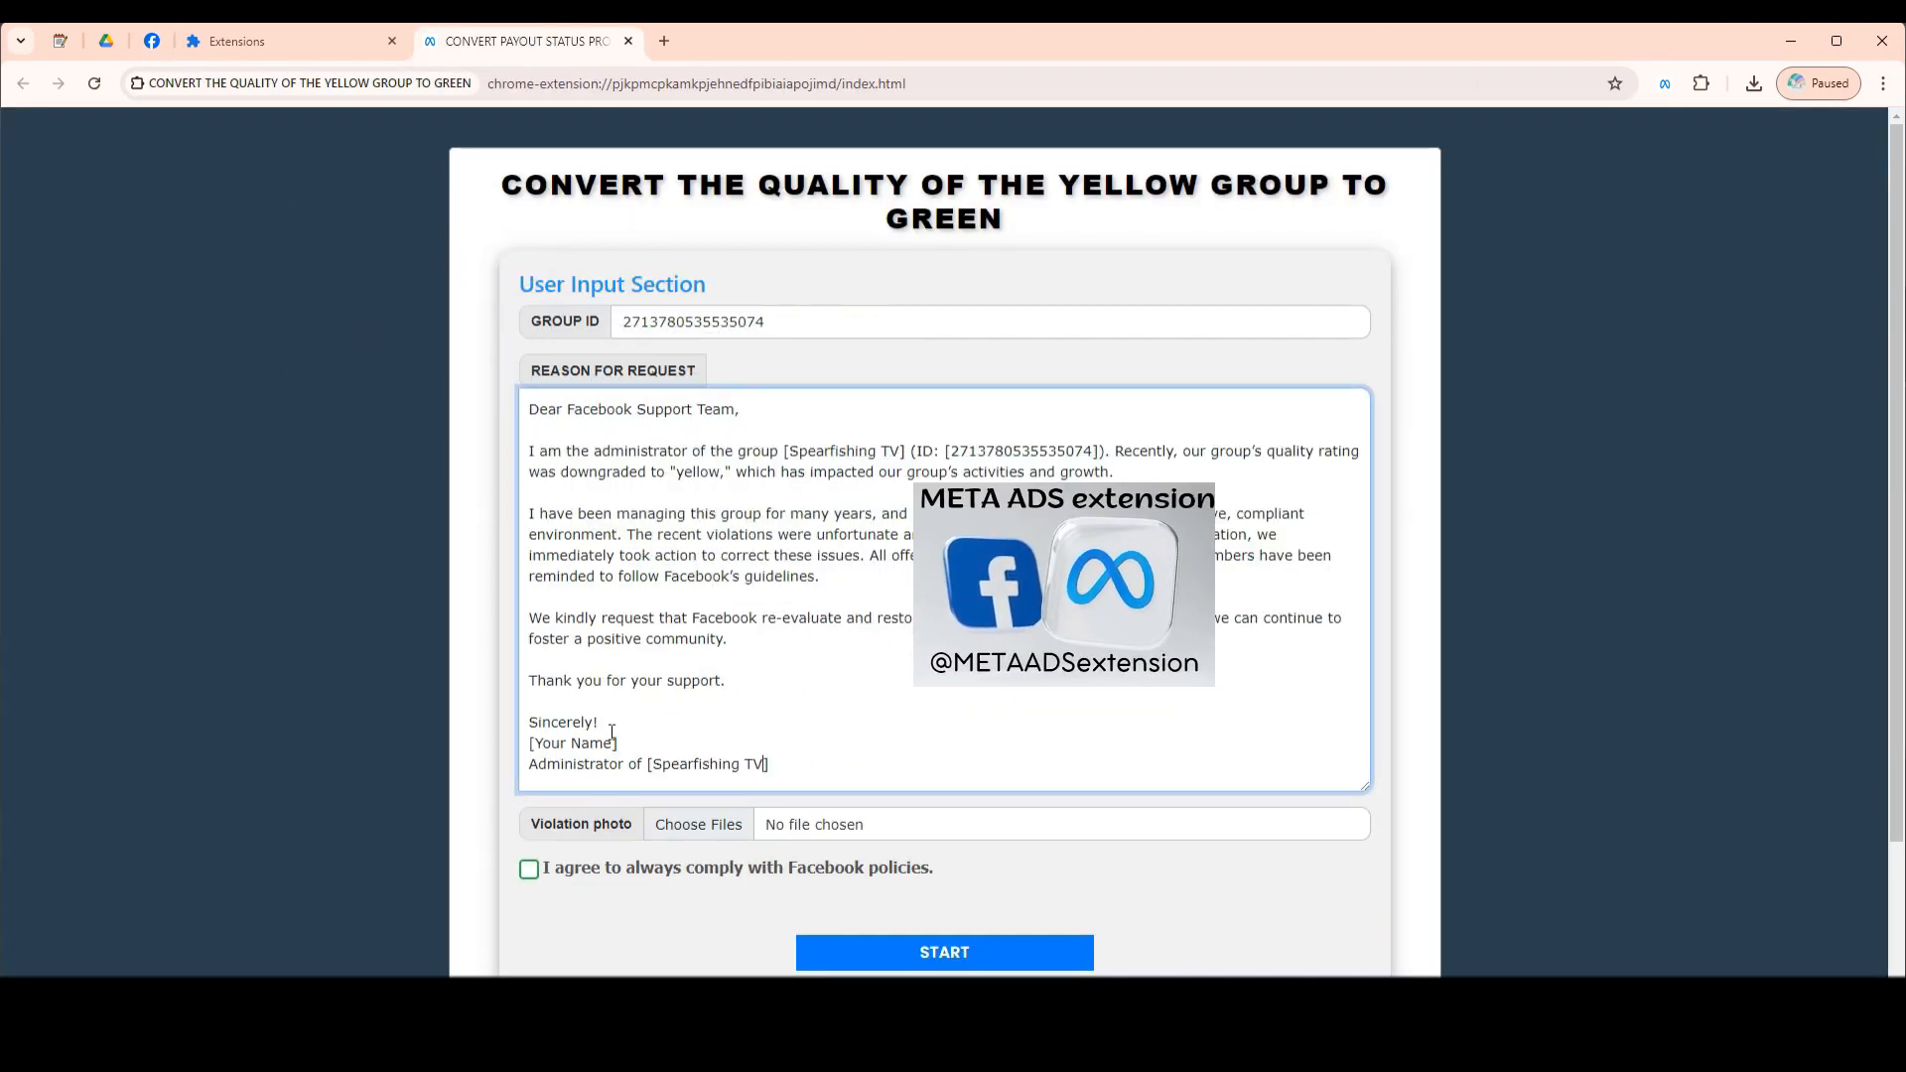
{"action": "double_click", "coordinate": [573, 742]}
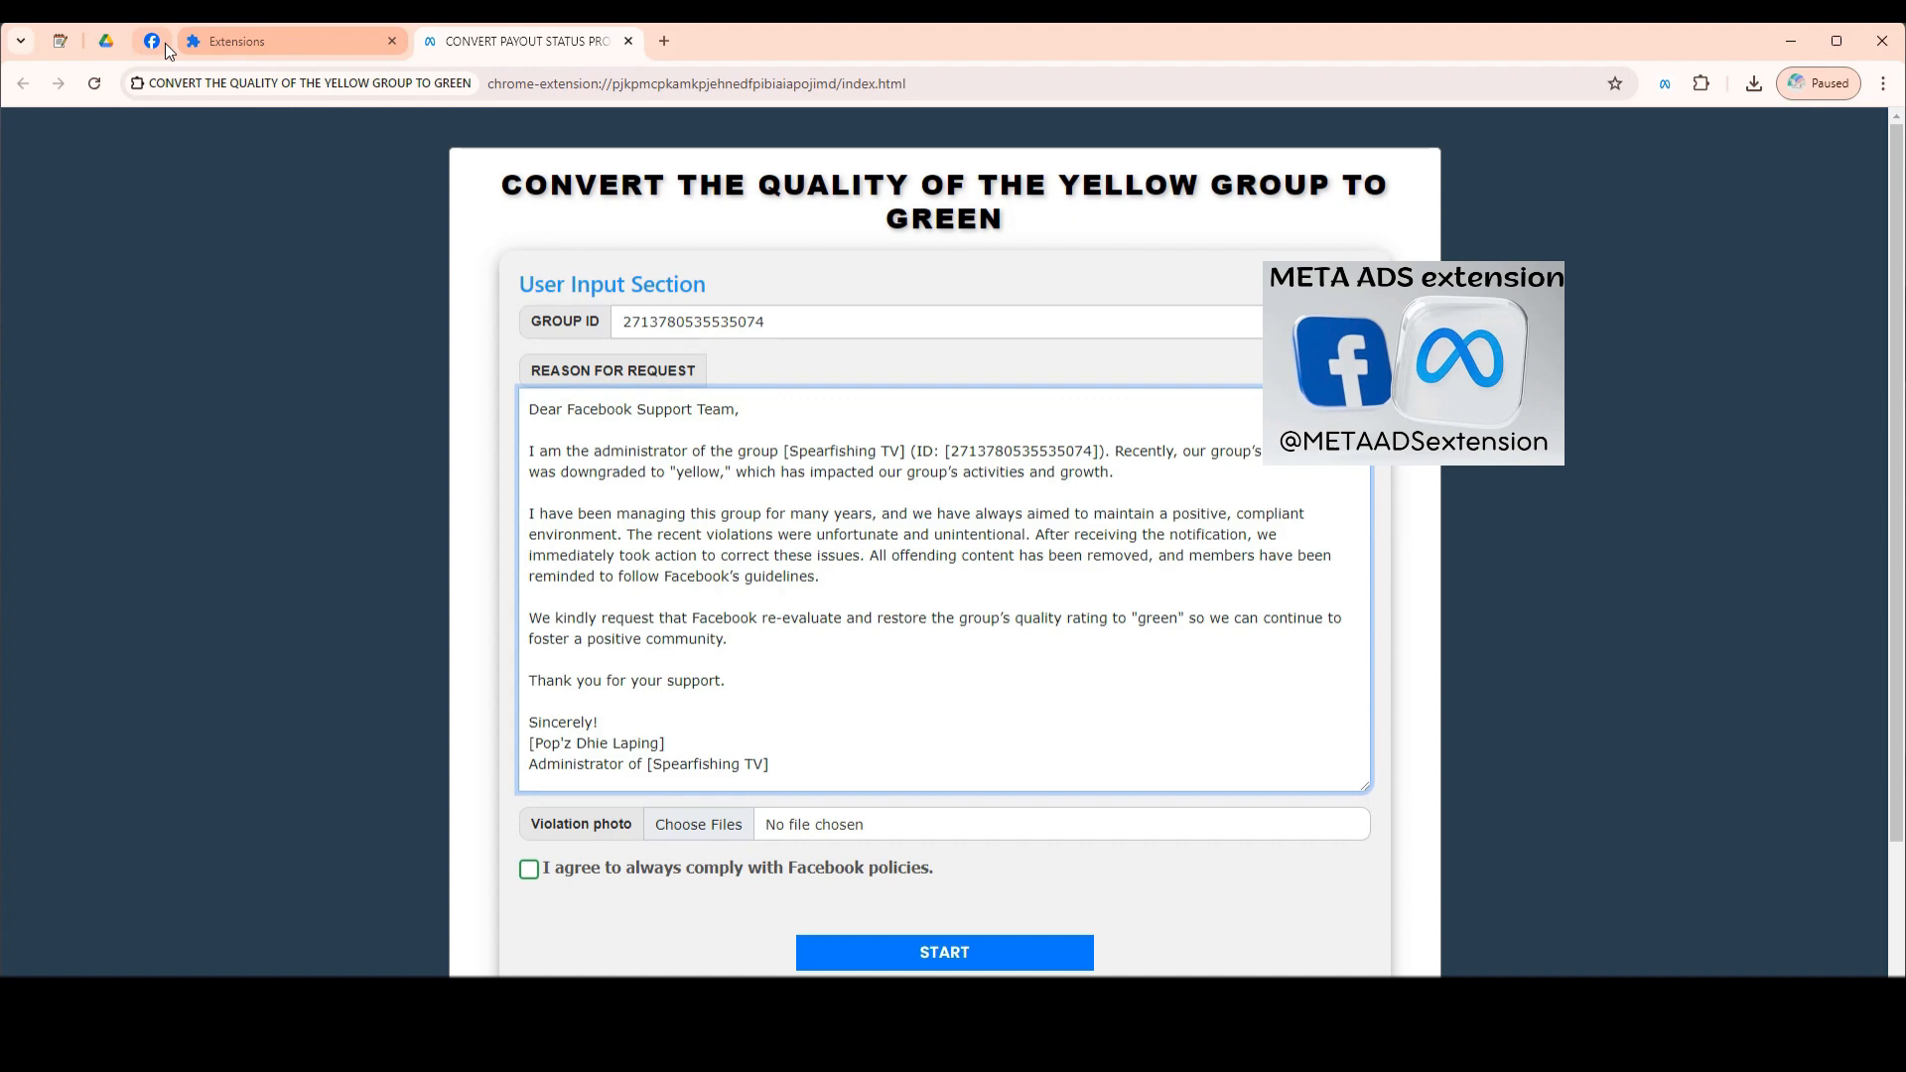
{"action": "left_click", "coordinate": [151, 41]}
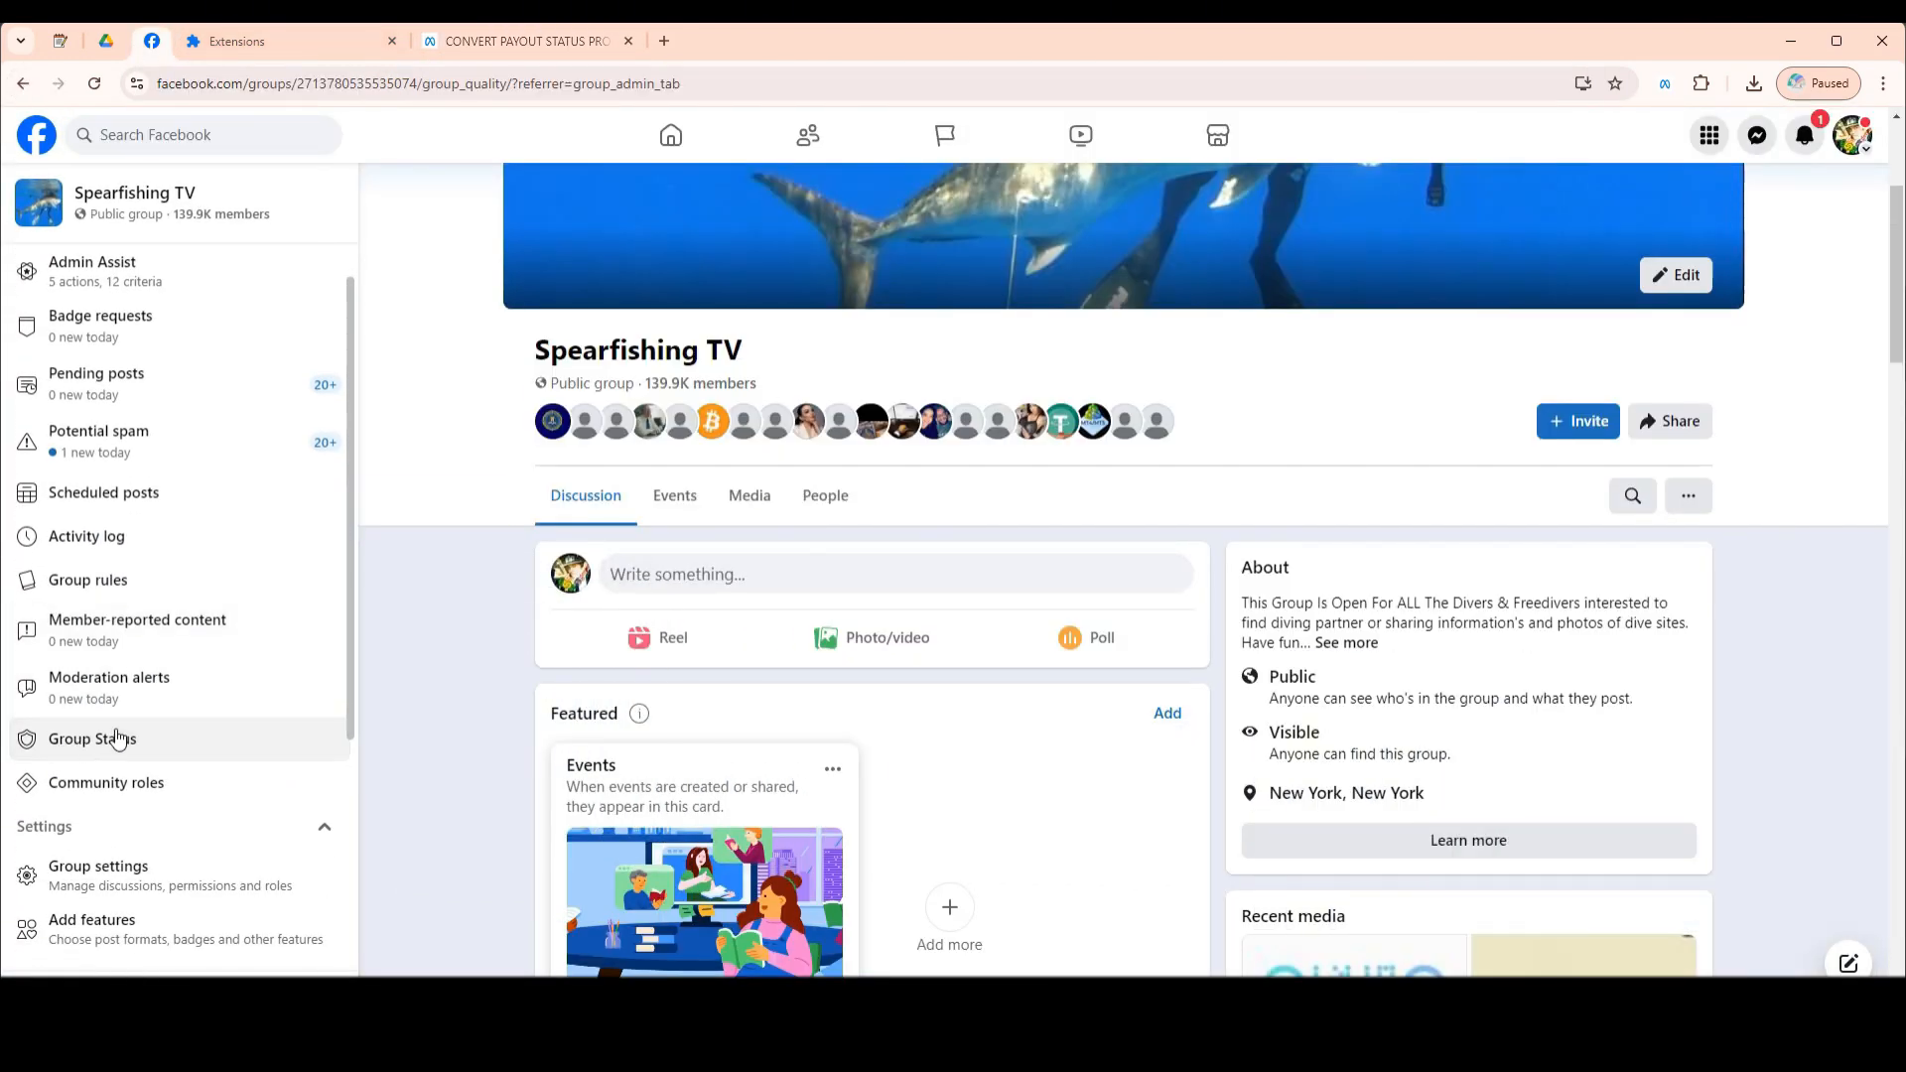
Step: Recheck the group's Status page, then return to the completed request form
{"action": "left_click", "coordinate": [92, 738]}
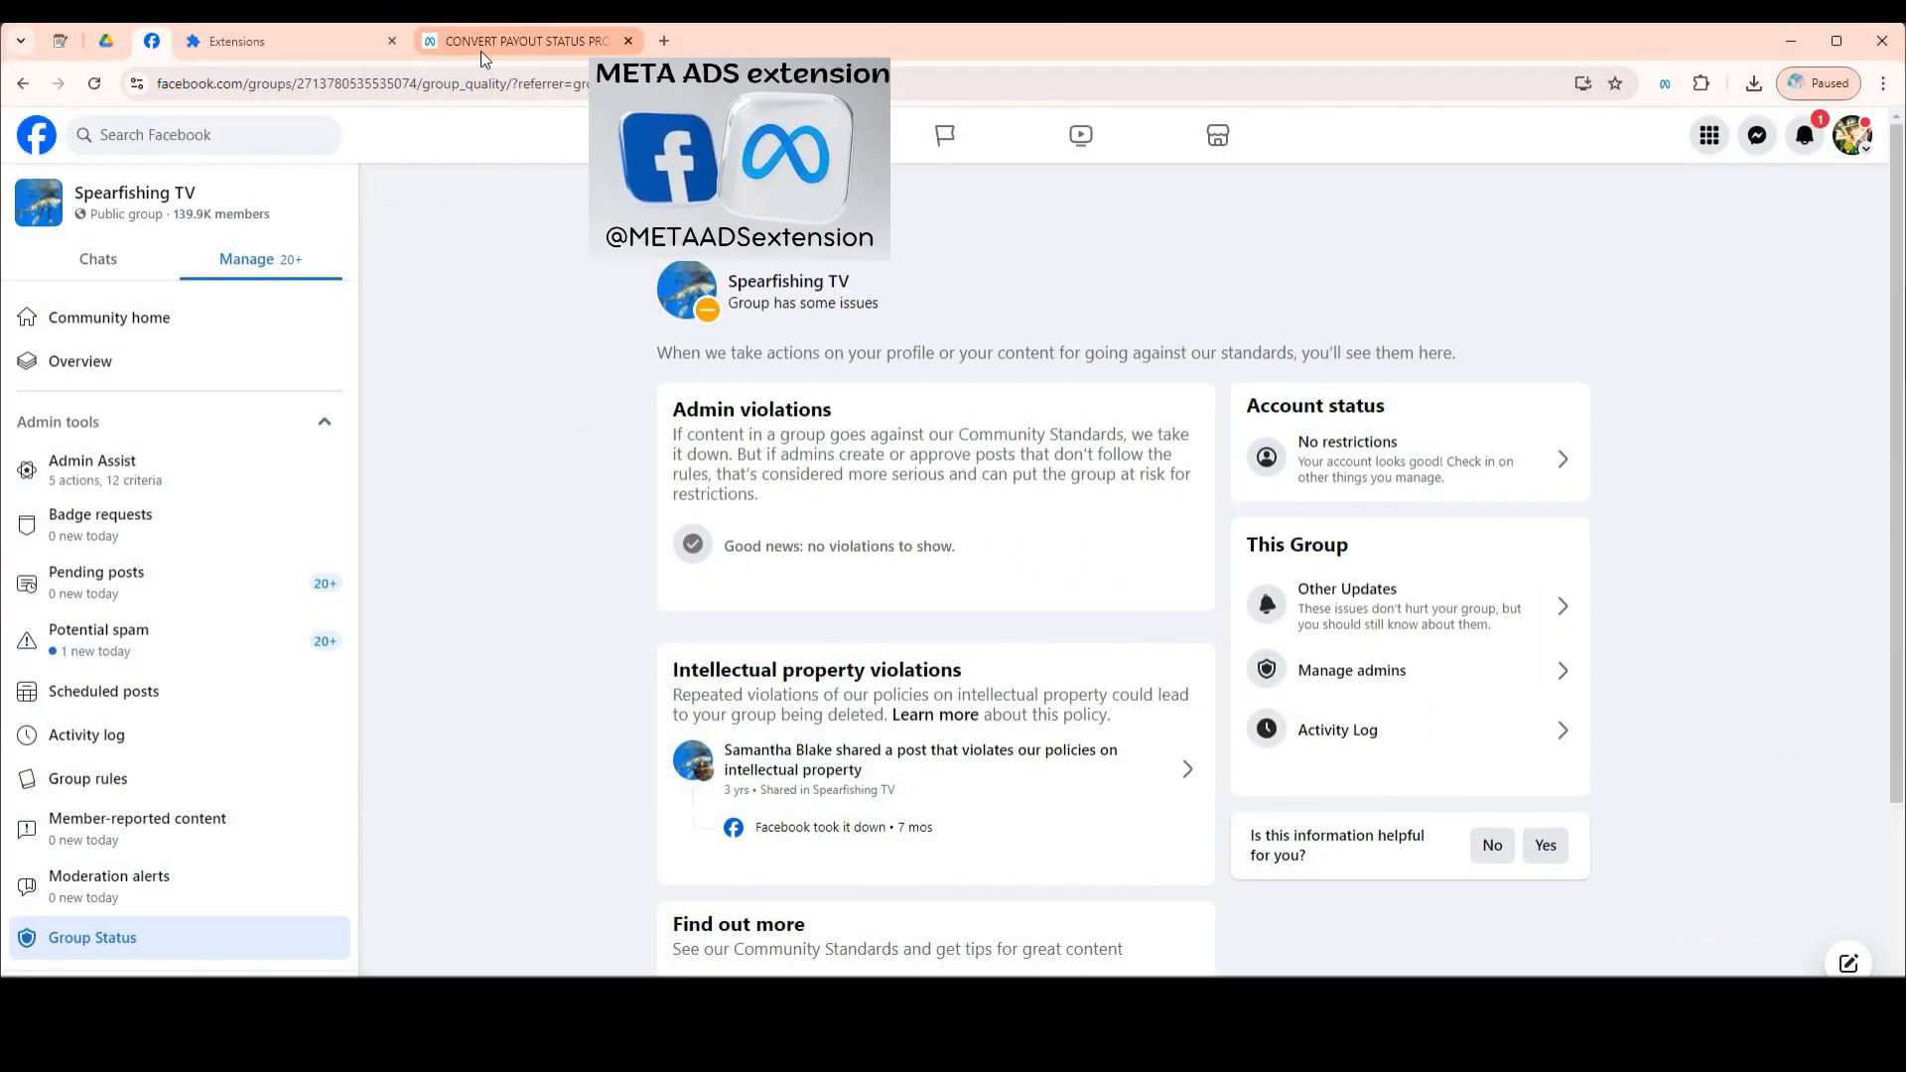
{"action": "left_click", "coordinate": [524, 41]}
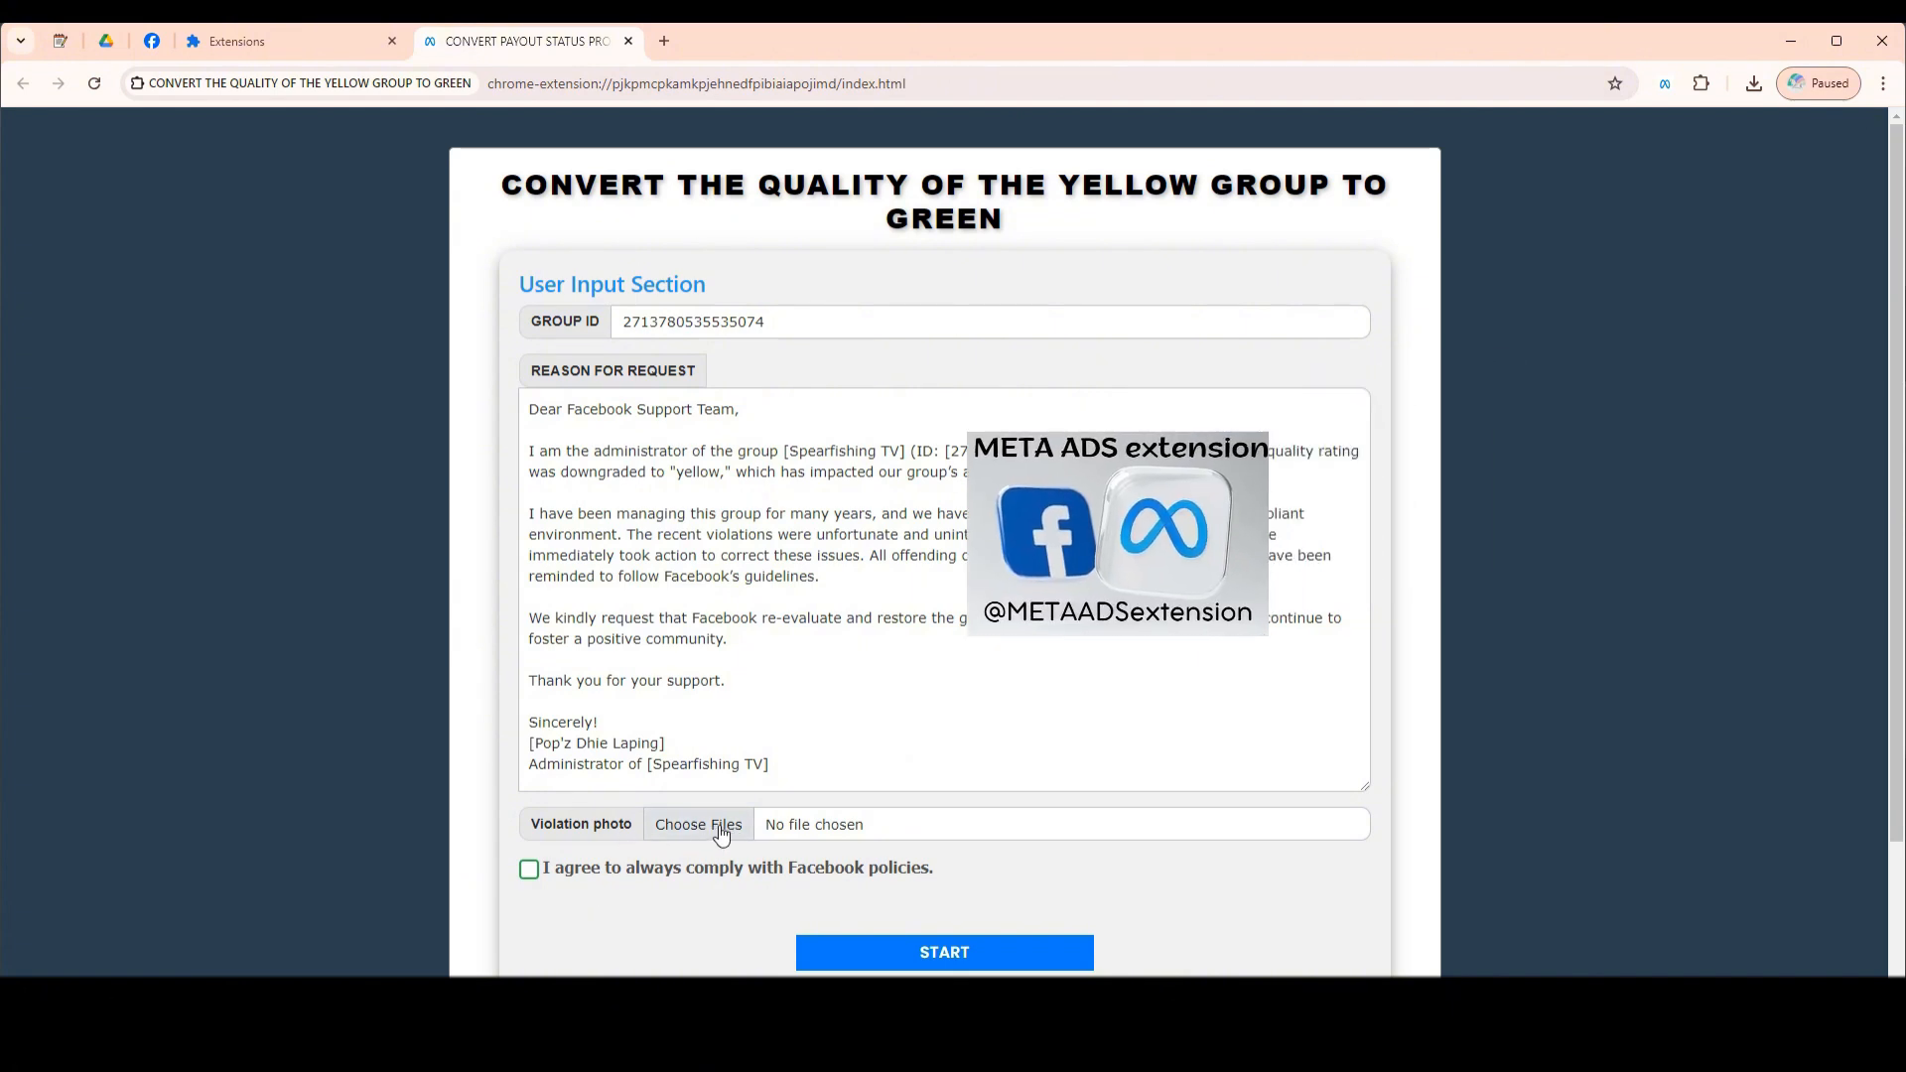
Step: Attach 'Violation photo.jpg' from Downloads as the violation photo
{"action": "left_click", "coordinate": [698, 825]}
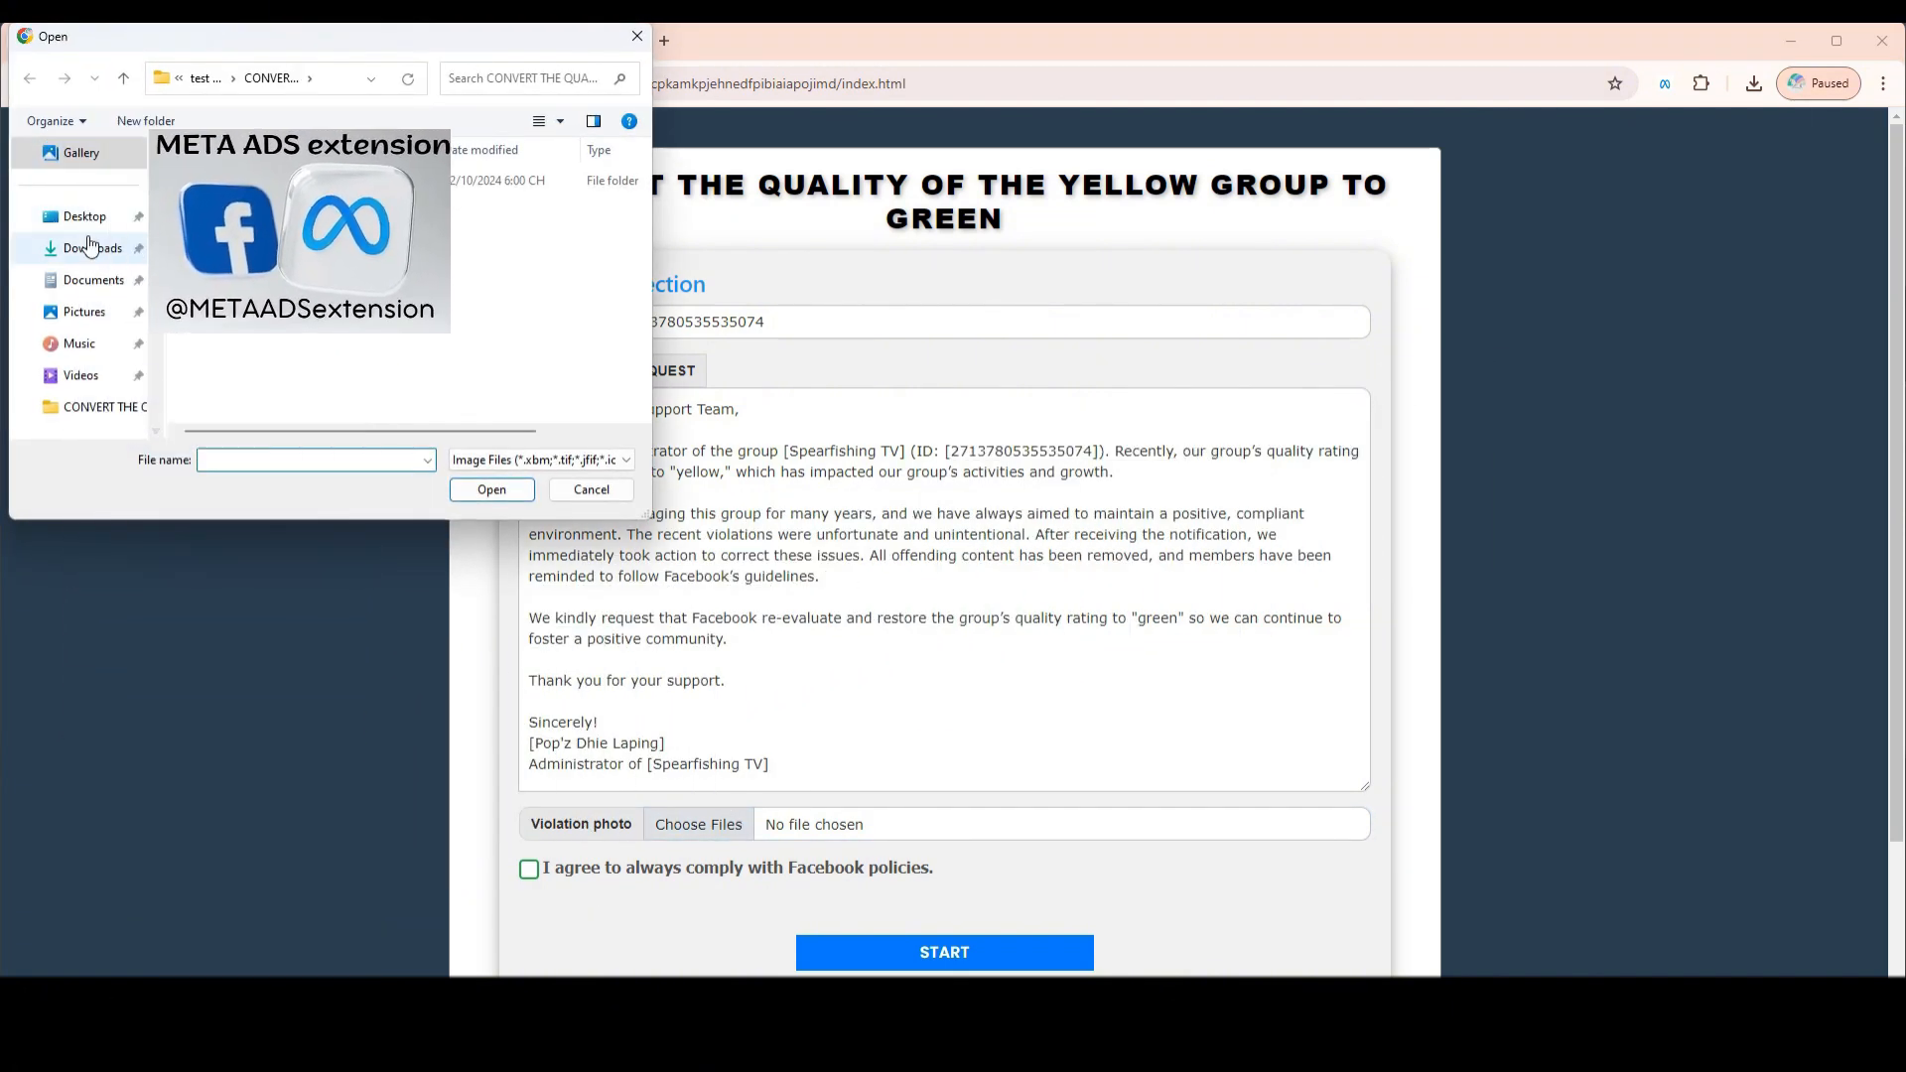
{"action": "left_click", "coordinate": [90, 247]}
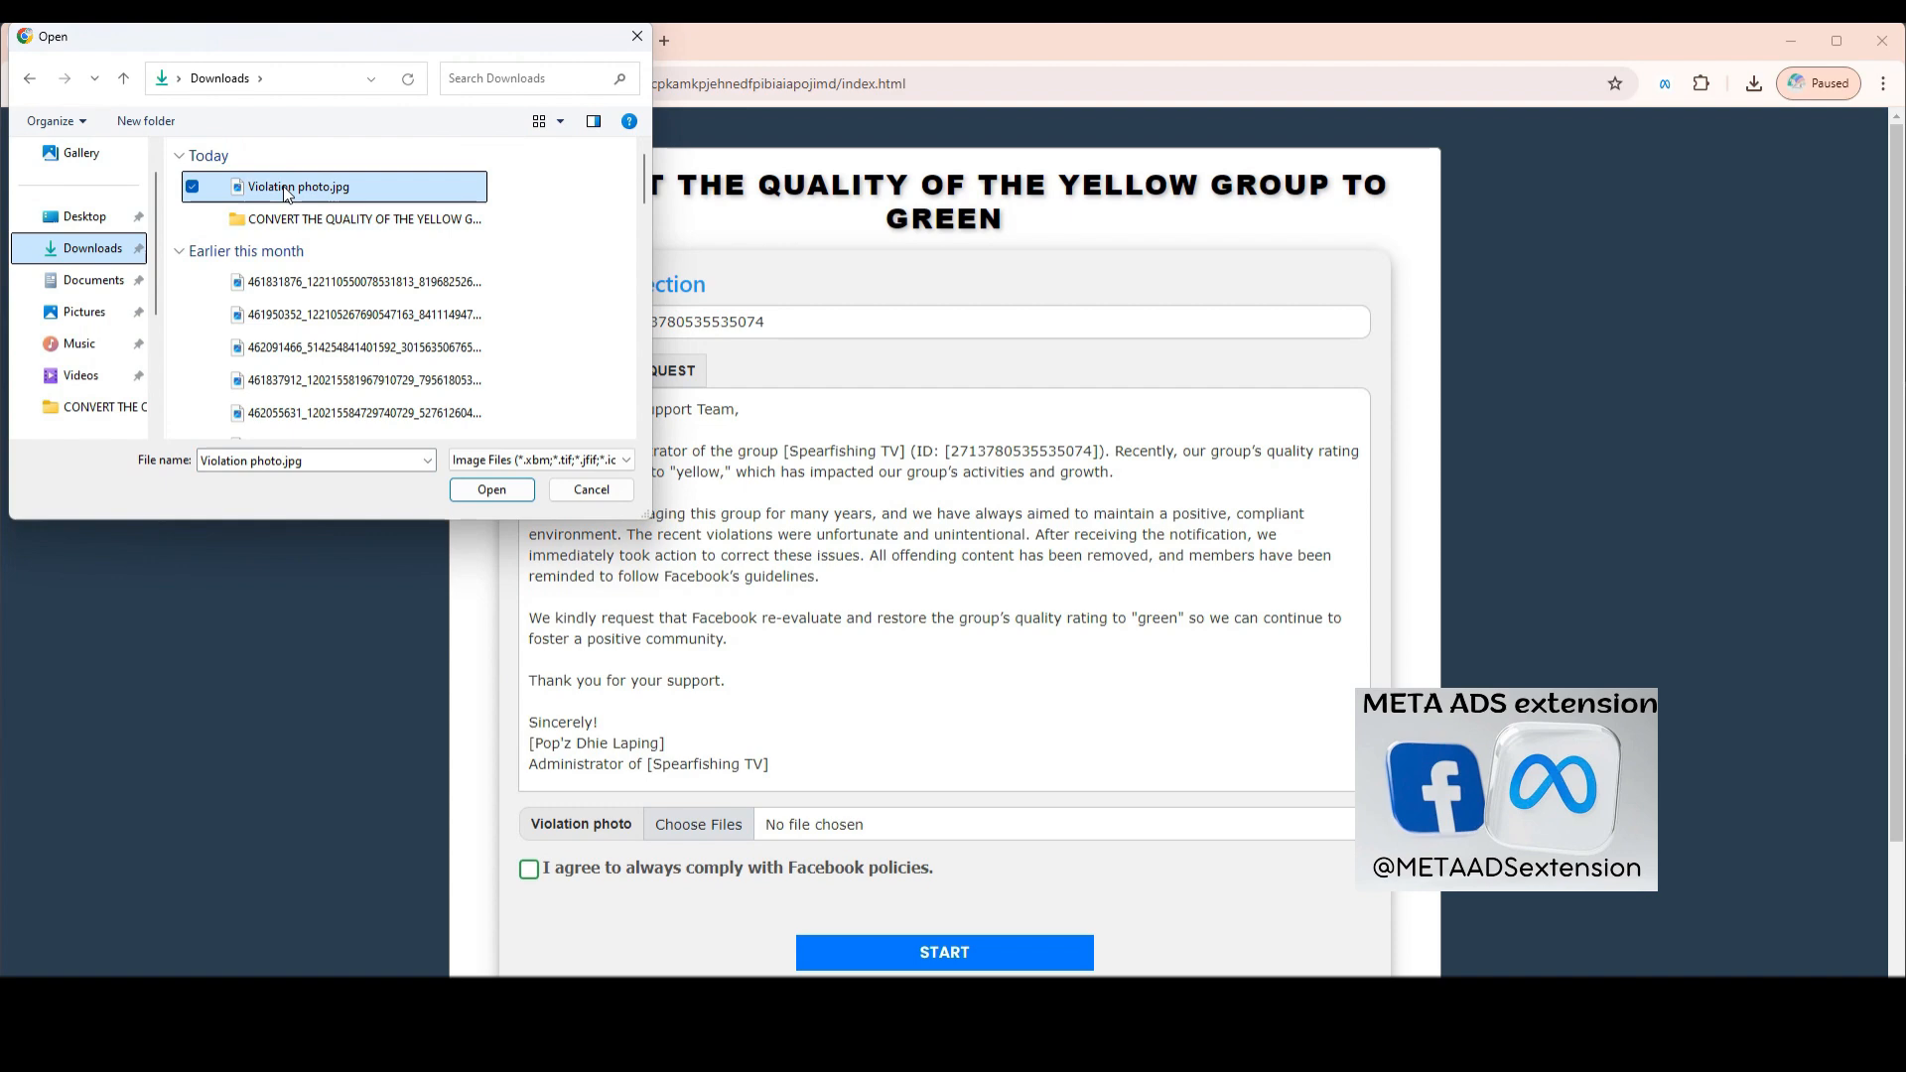
{"action": "left_click", "coordinate": [491, 490]}
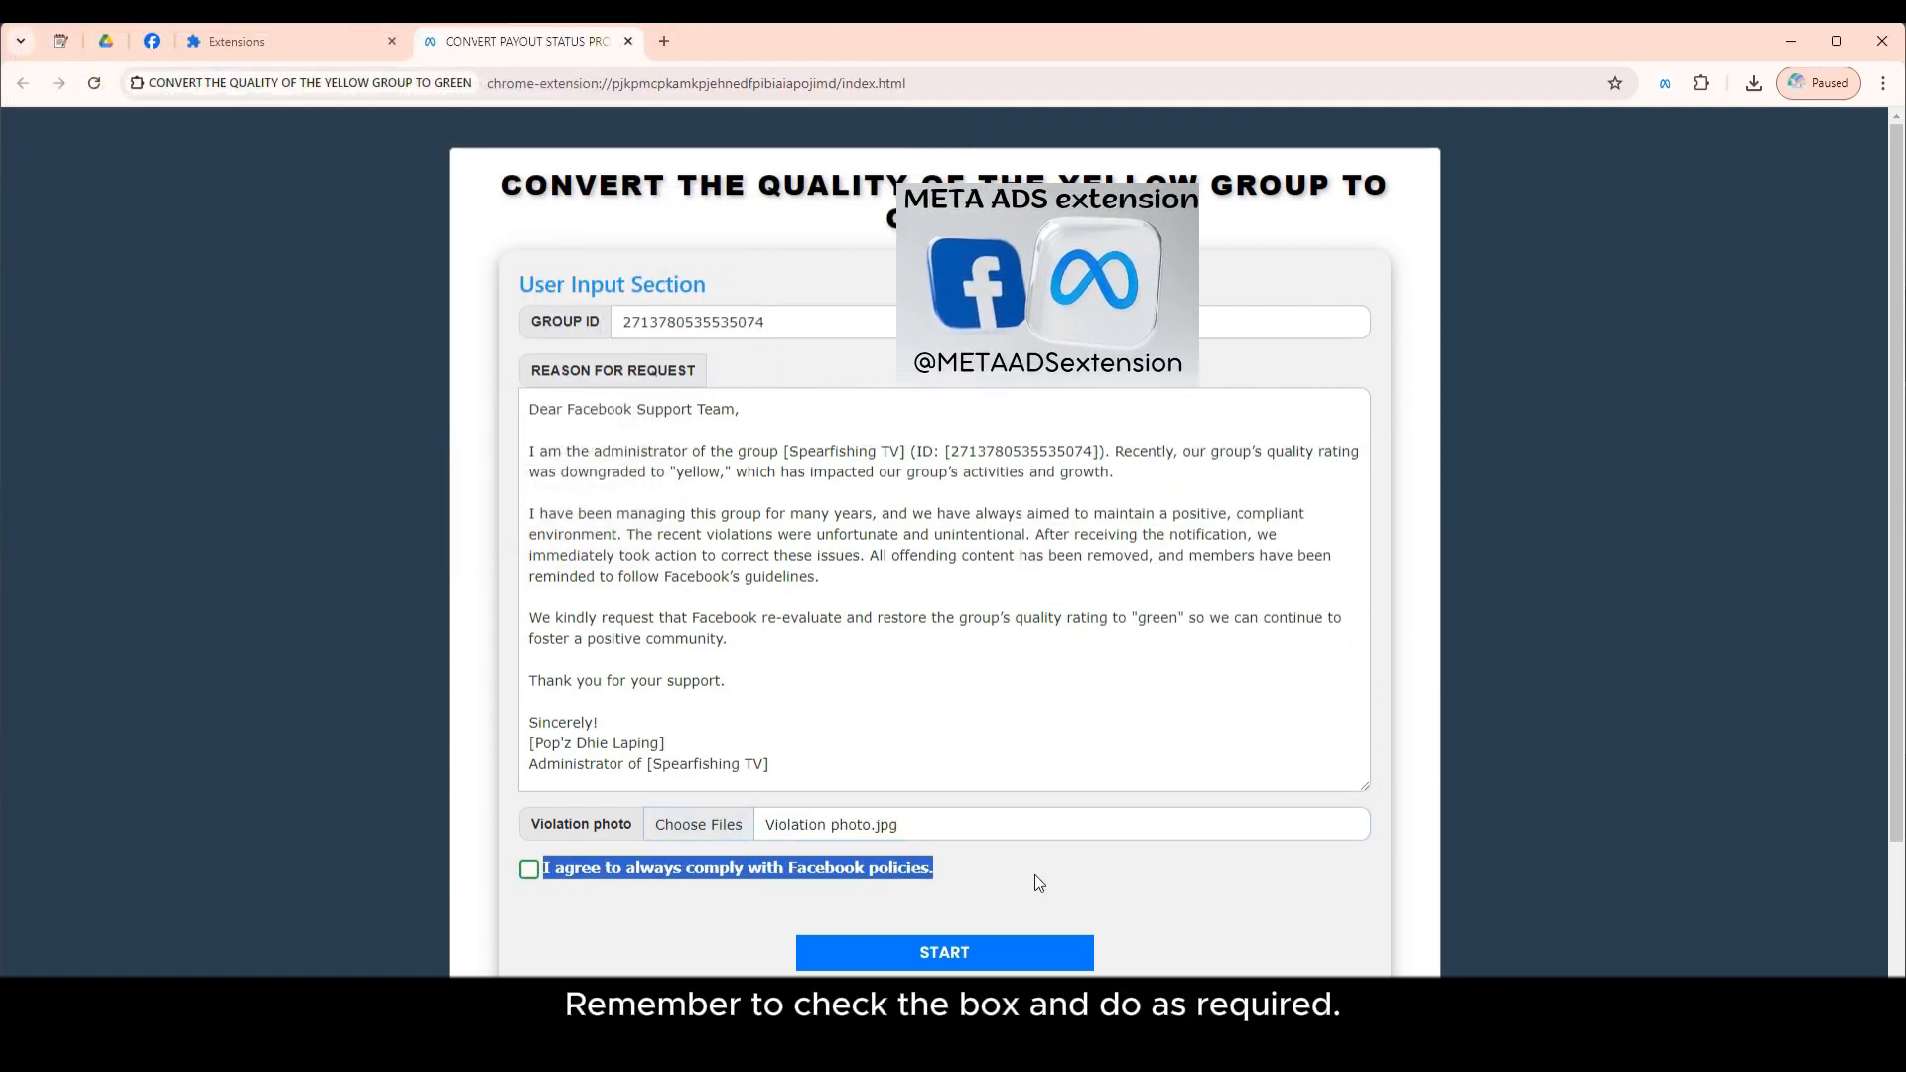
Step: Tick the policy agreement, submit the group quality request, then return to the Facebook tab
{"action": "left_click", "coordinate": [528, 869]}
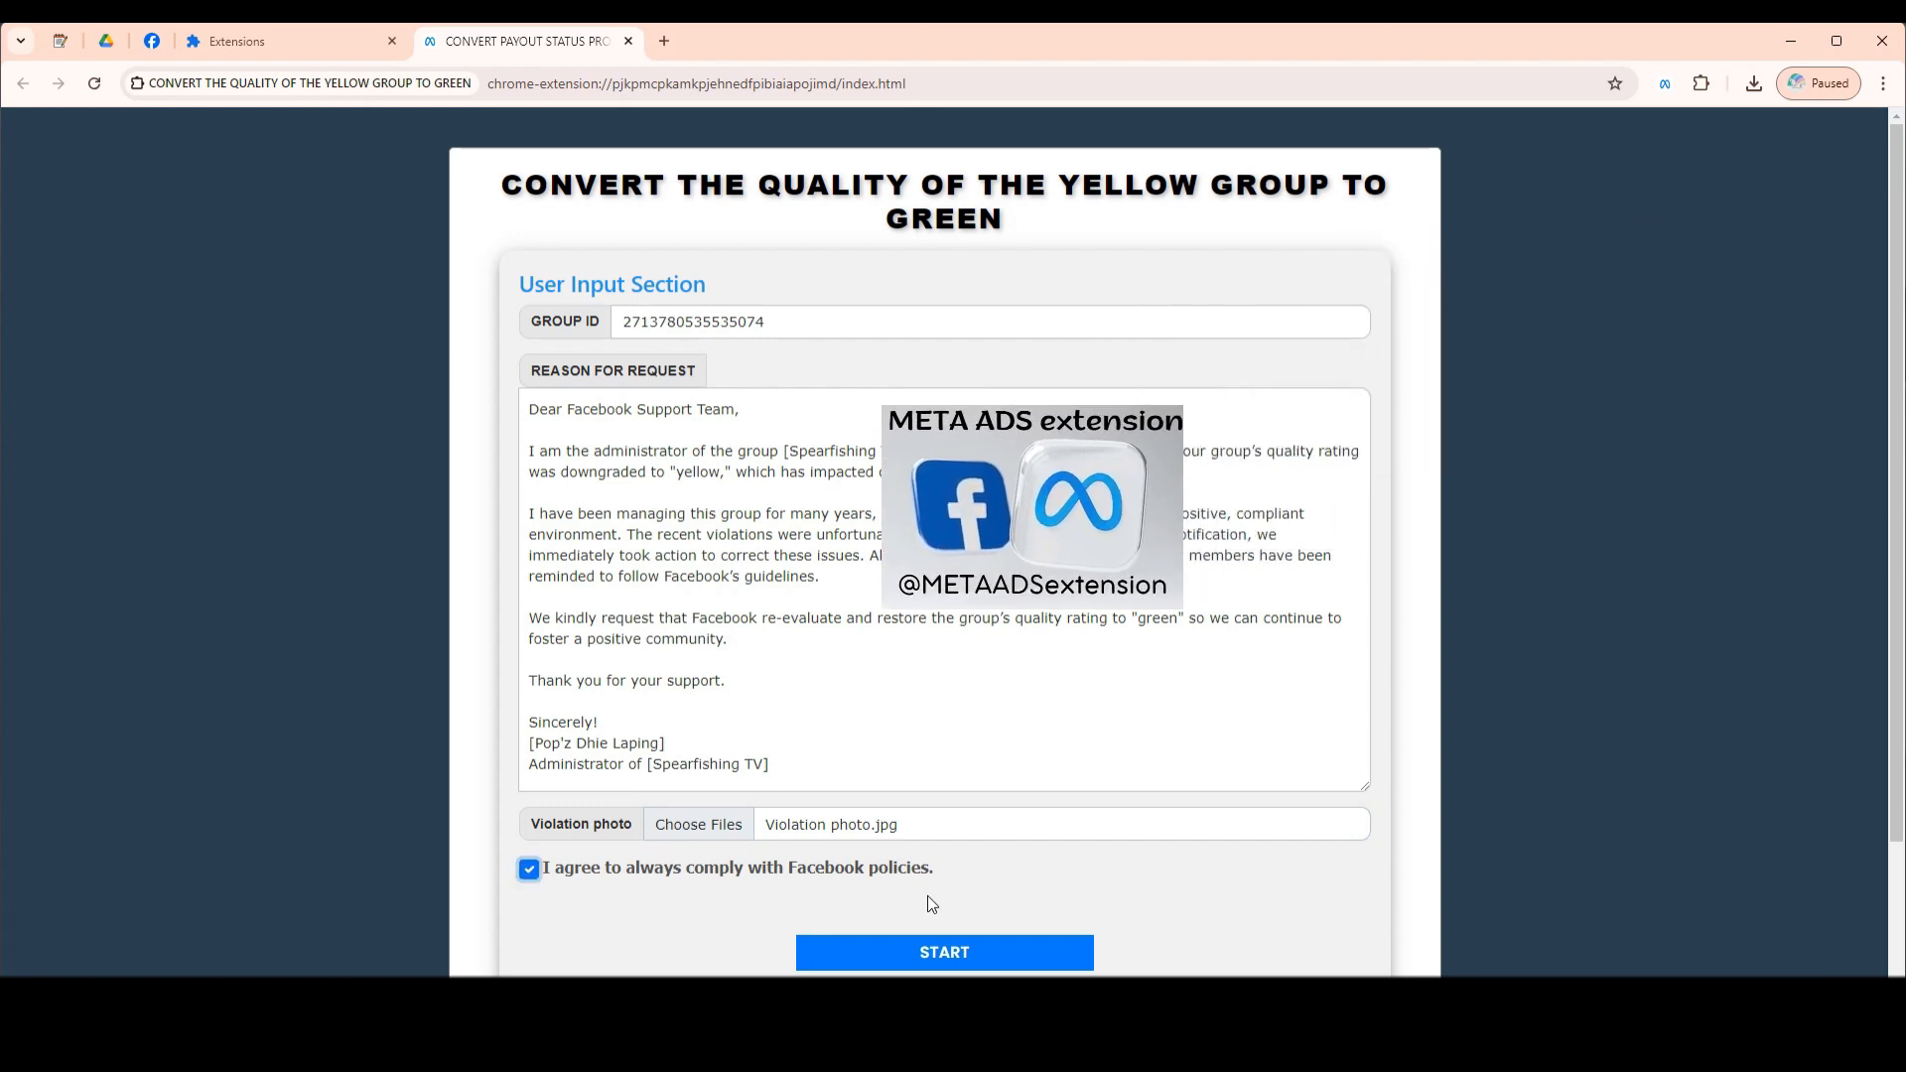
{"action": "left_click", "coordinate": [944, 952]}
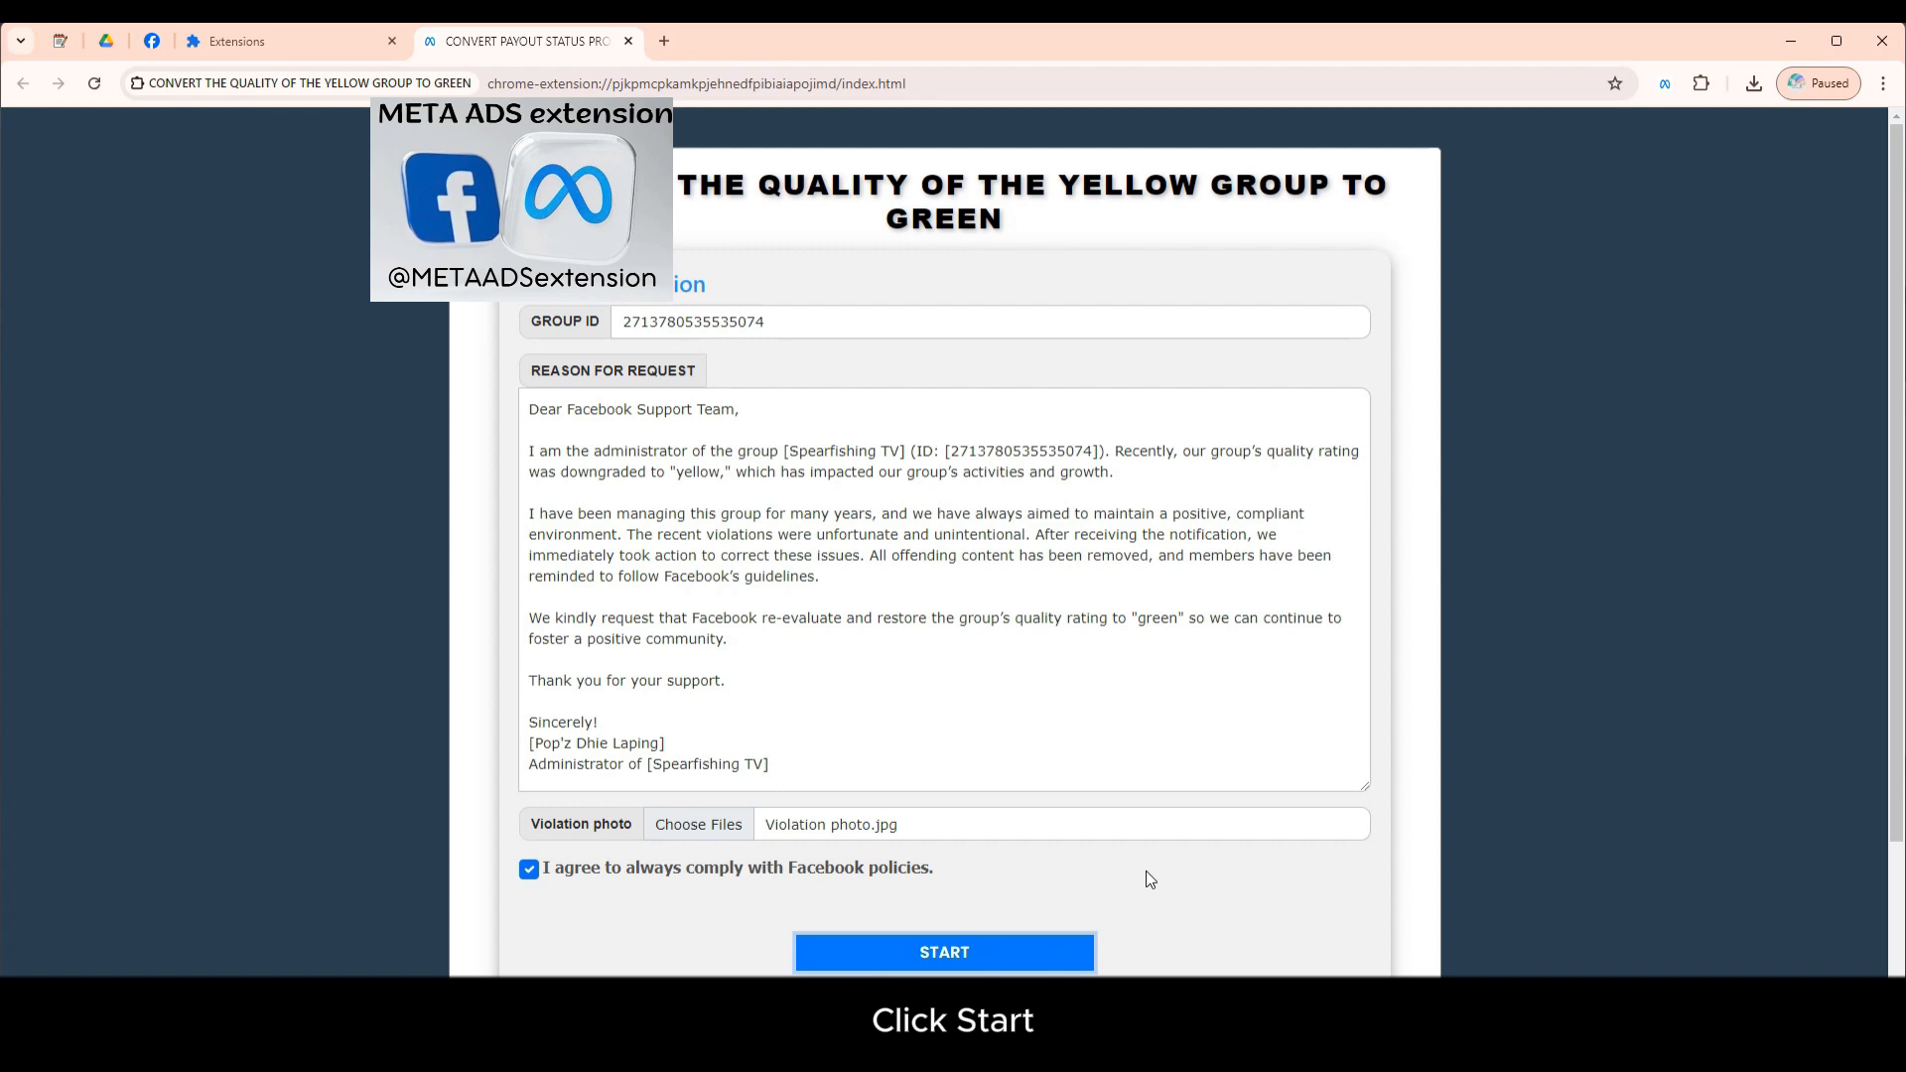
{"action": "left_click", "coordinate": [945, 952]}
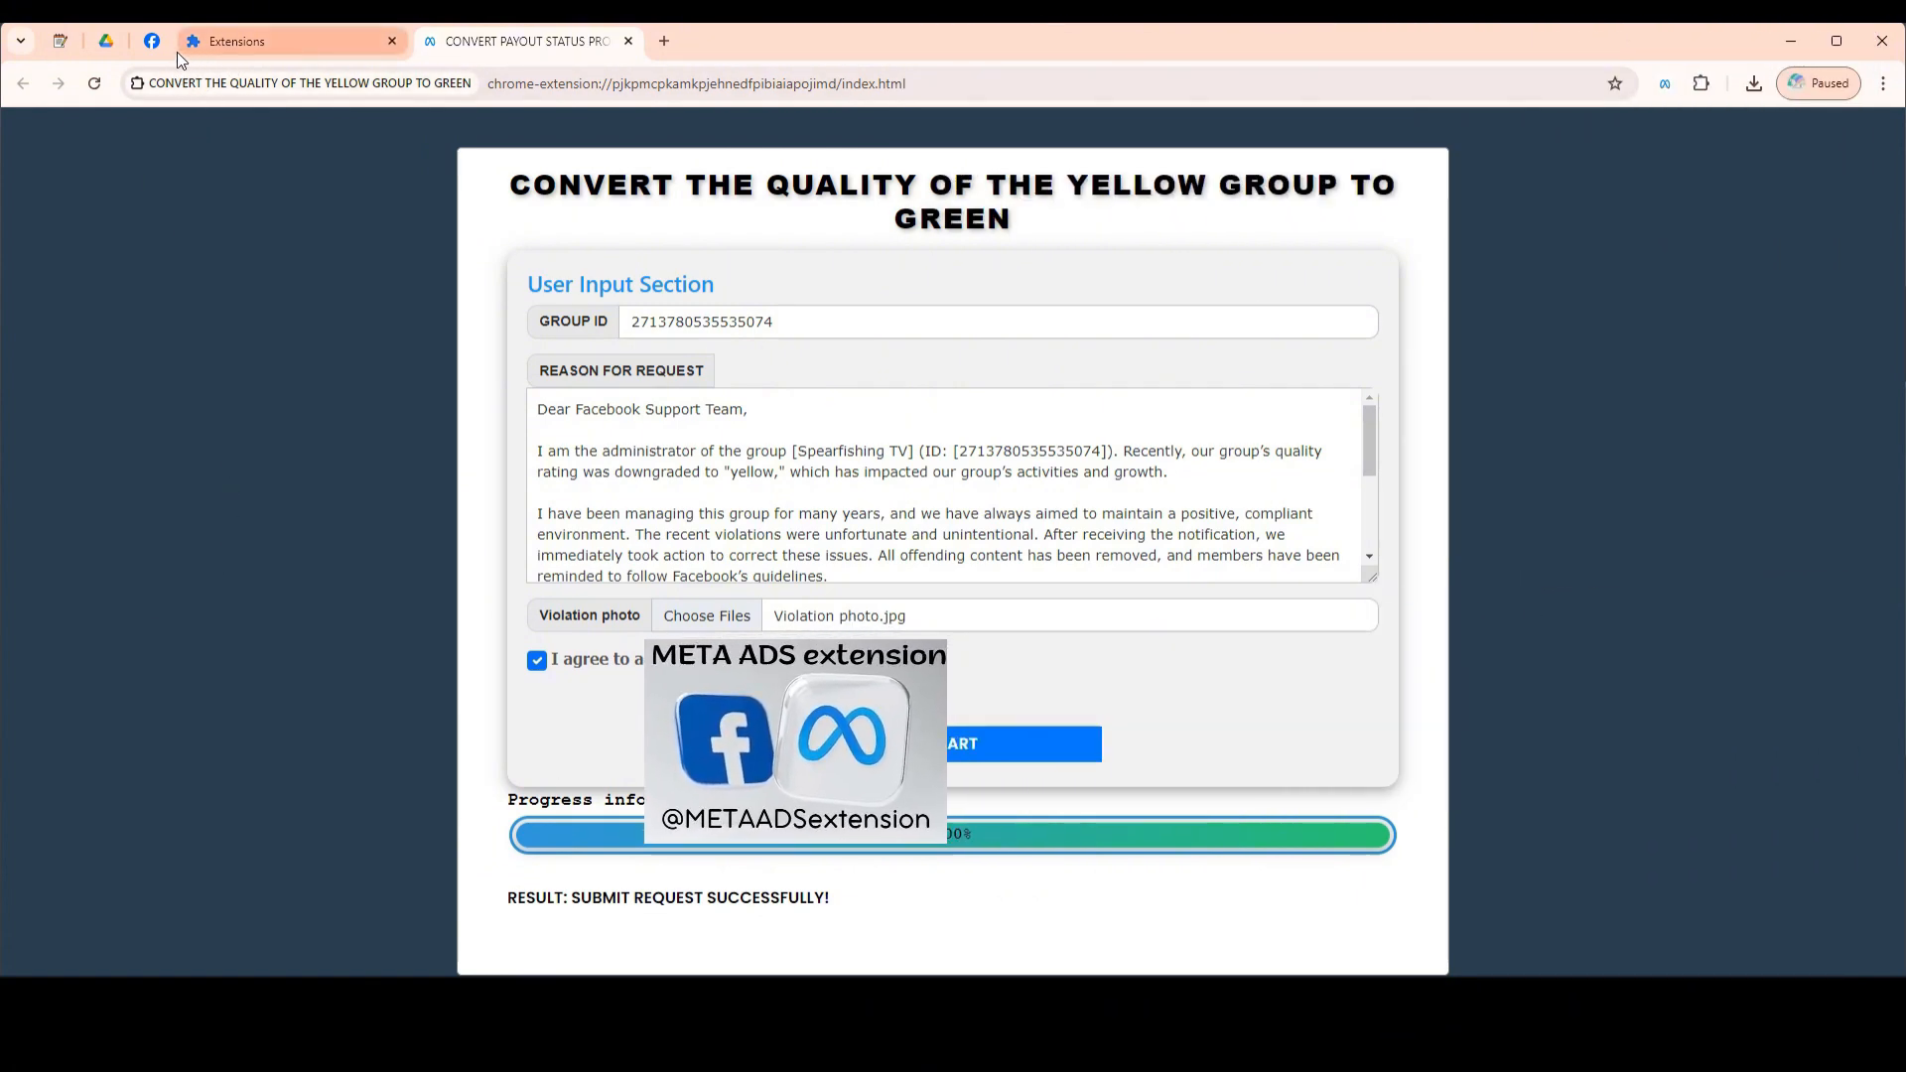
{"action": "left_click", "coordinate": [150, 41]}
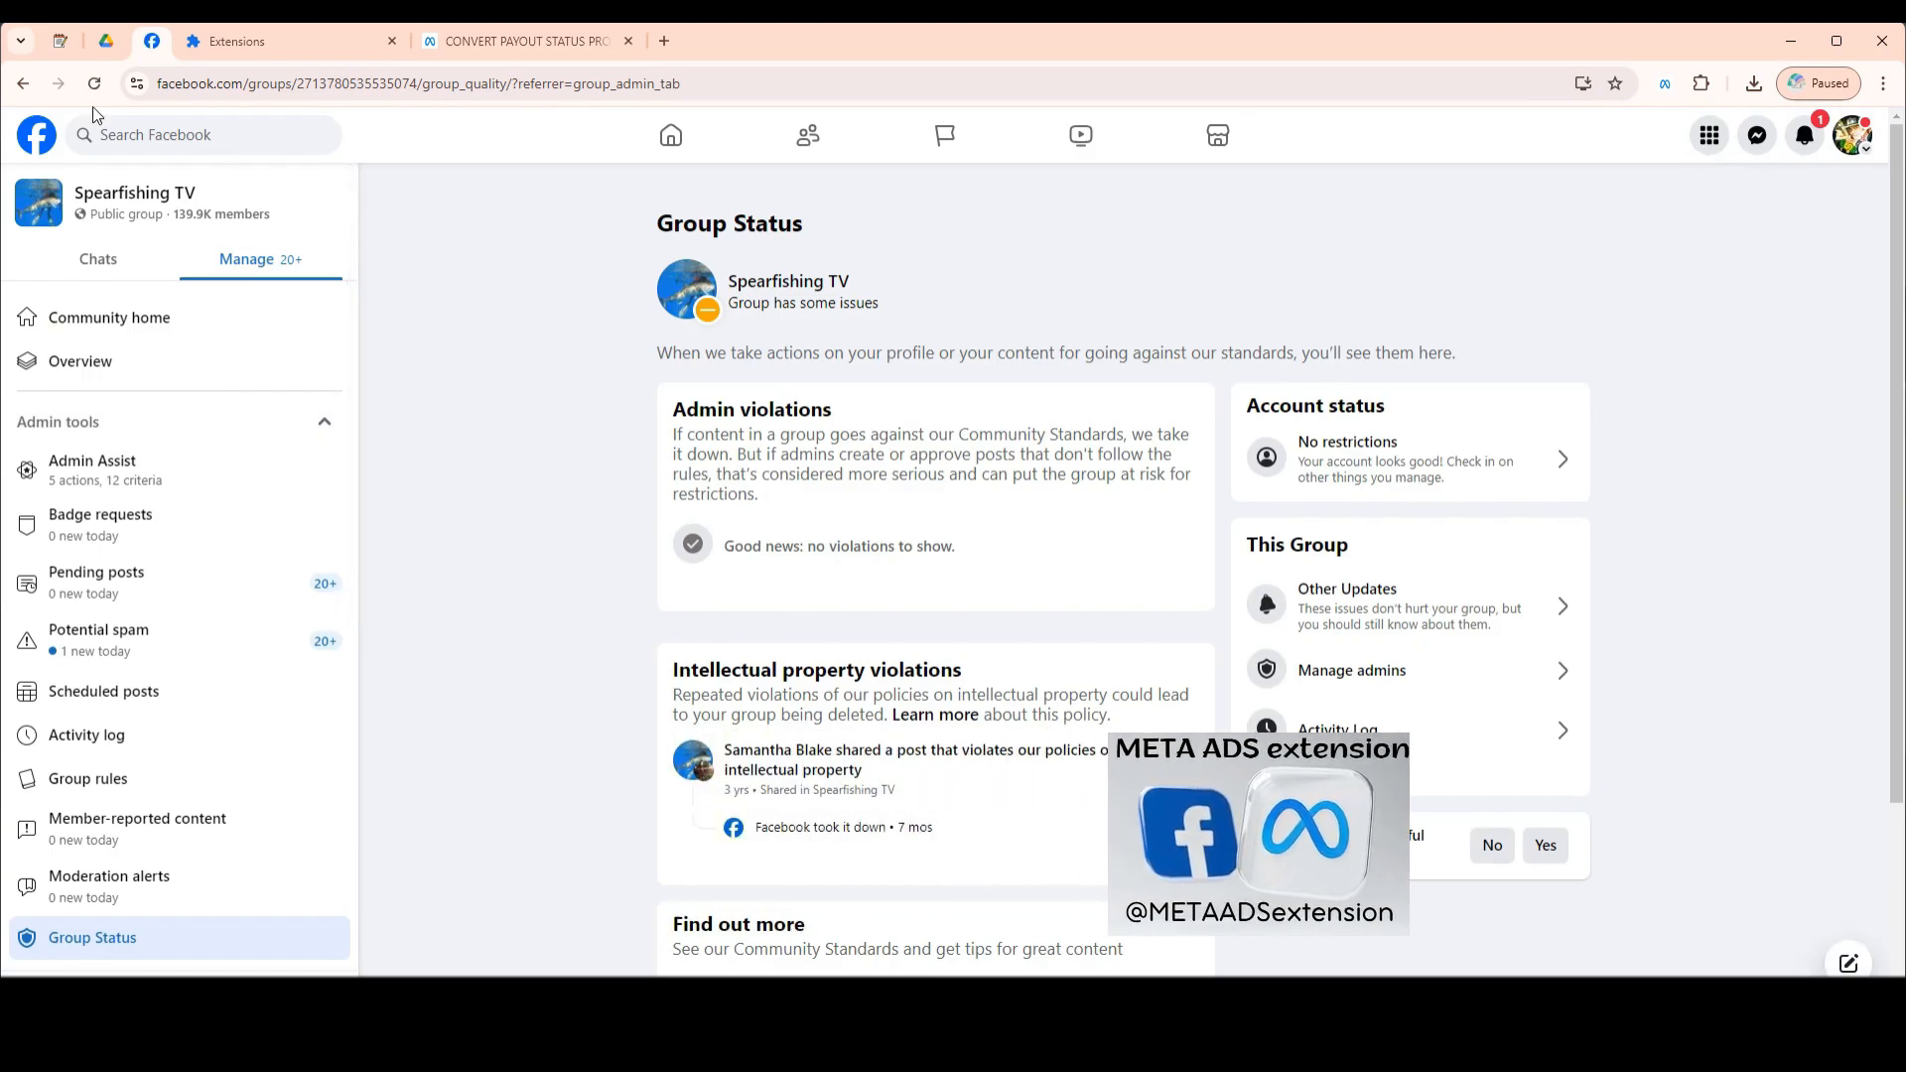
Step: Reload the Spearfishing TV Group Status page to confirm 'Group has no issues'
{"action": "left_click", "coordinate": [94, 83]}
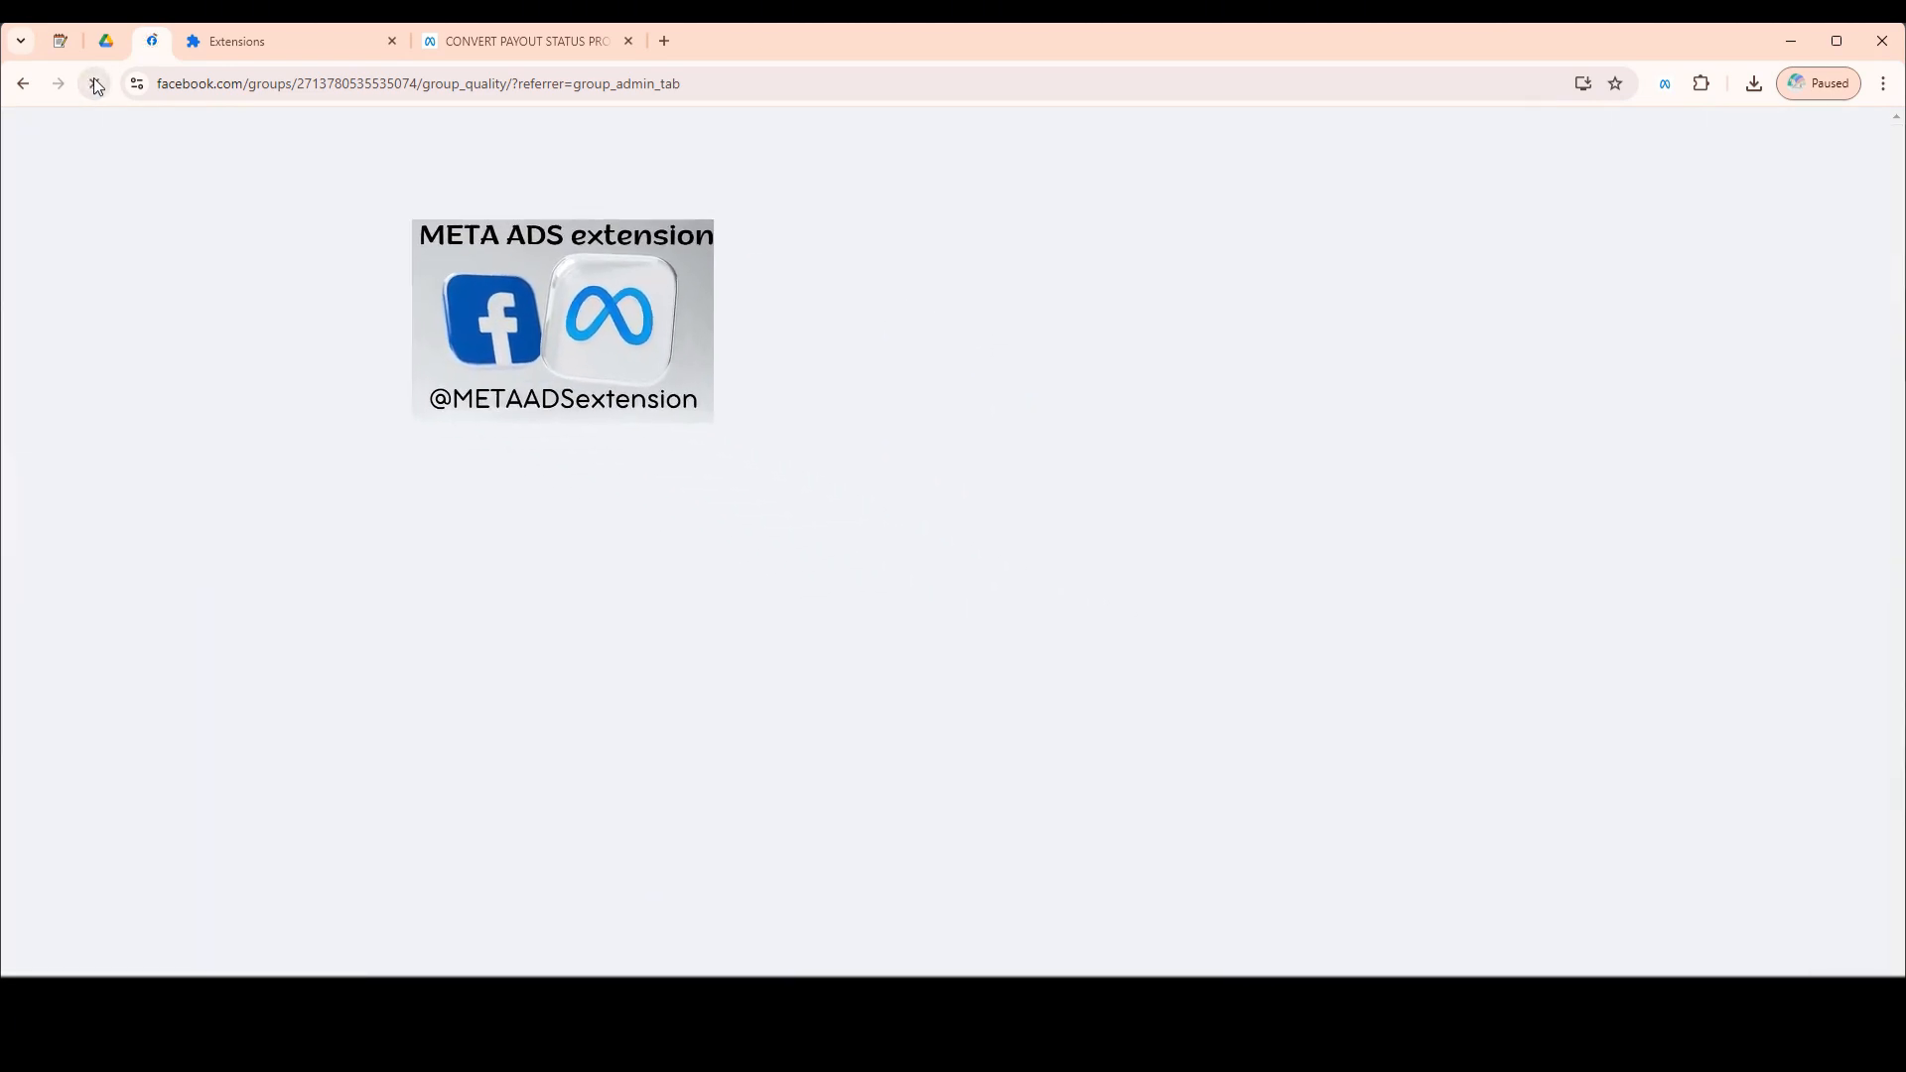
{"action": "left_click", "coordinate": [93, 84]}
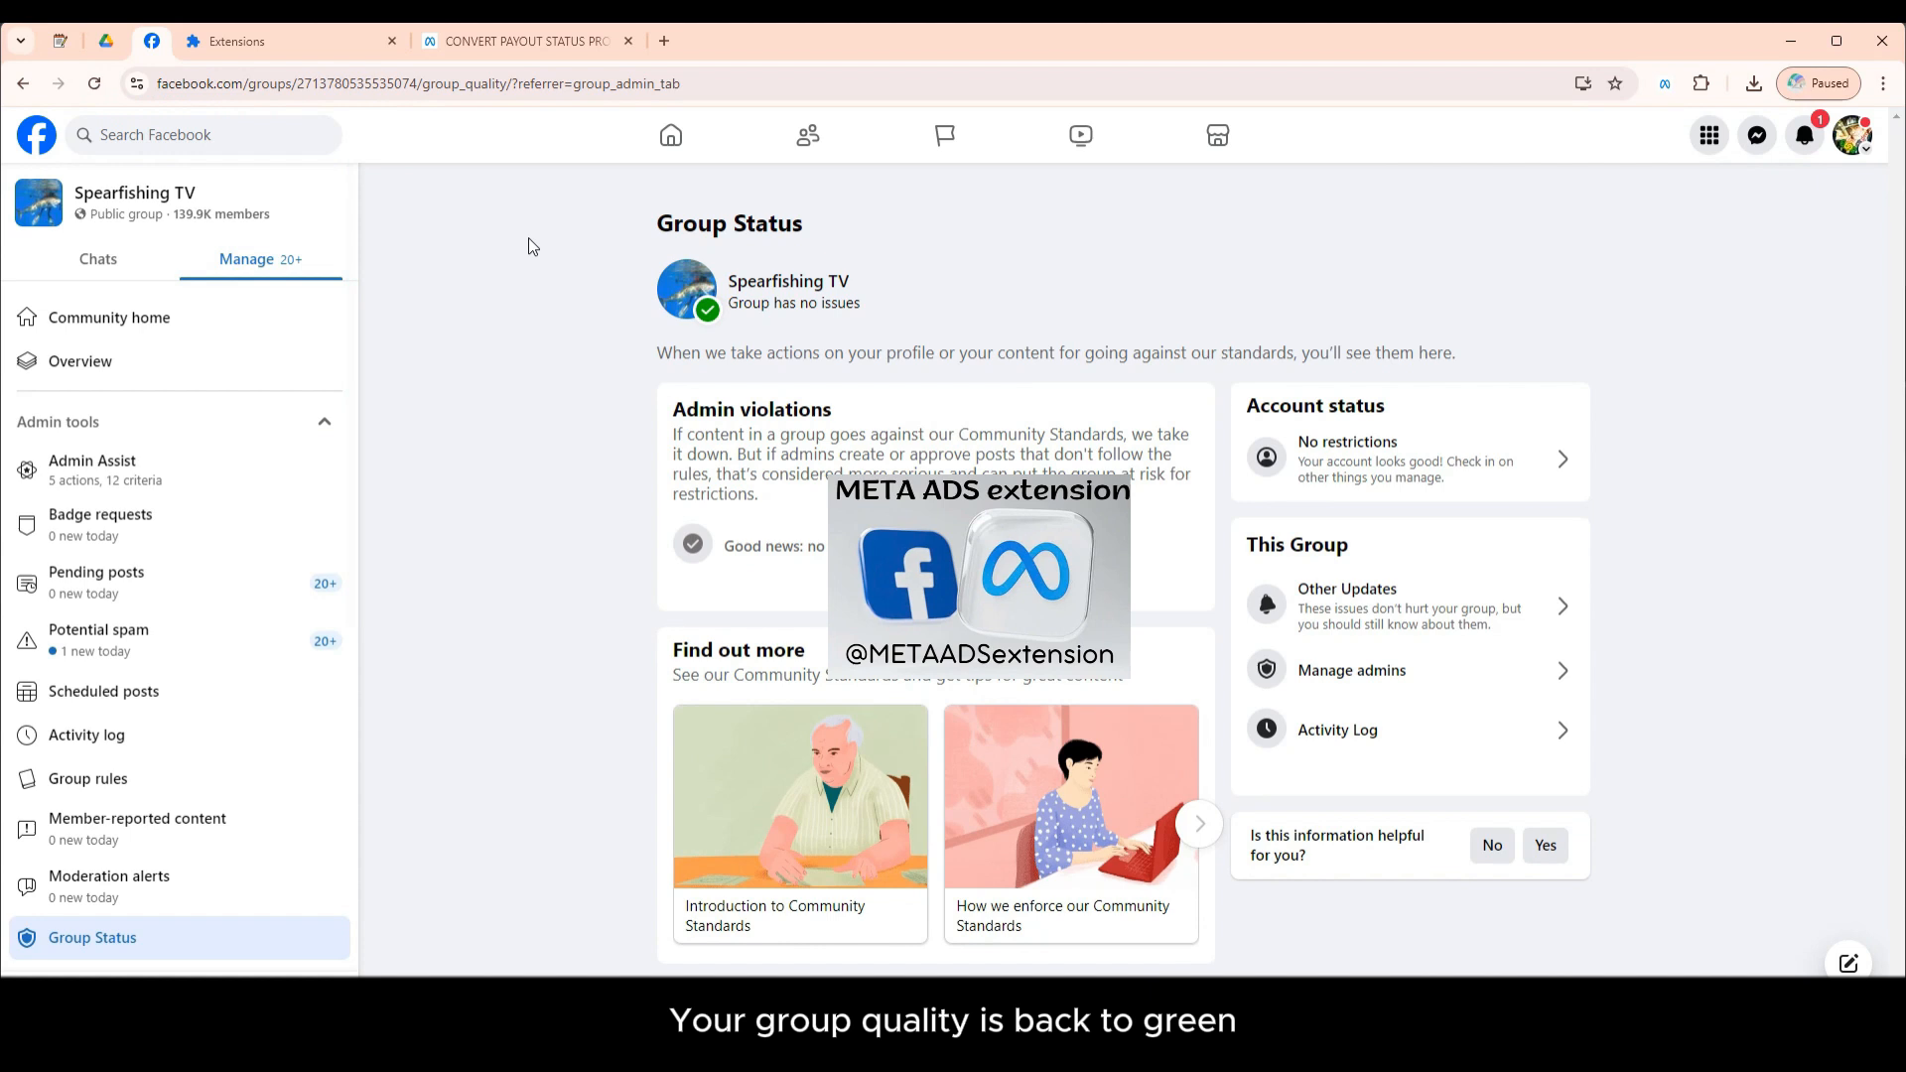